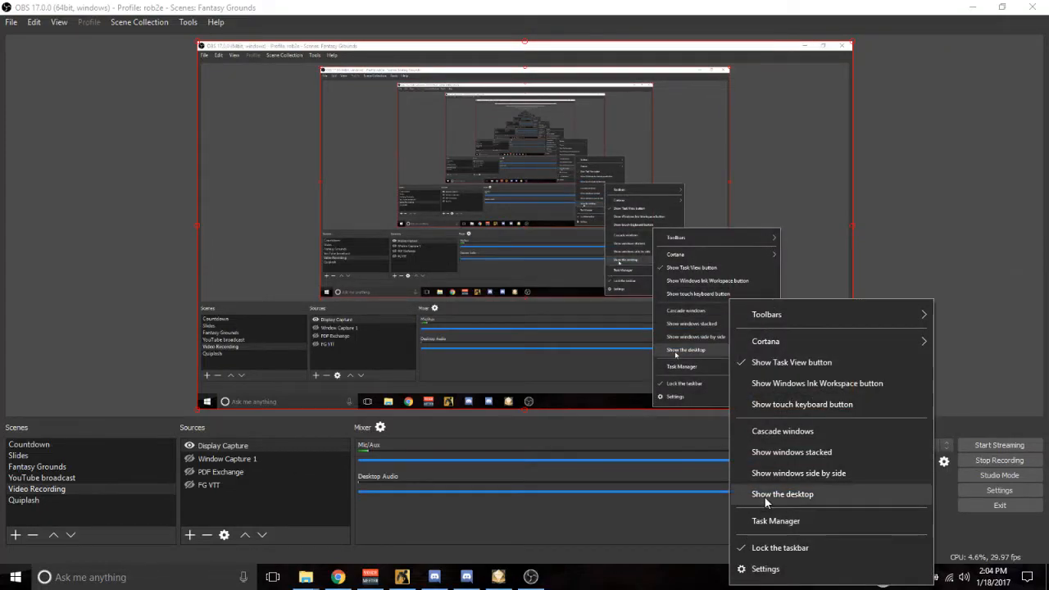
# Step: Minimize every open window so the bare Windows desktop is showing
pyautogui.click(783, 496)
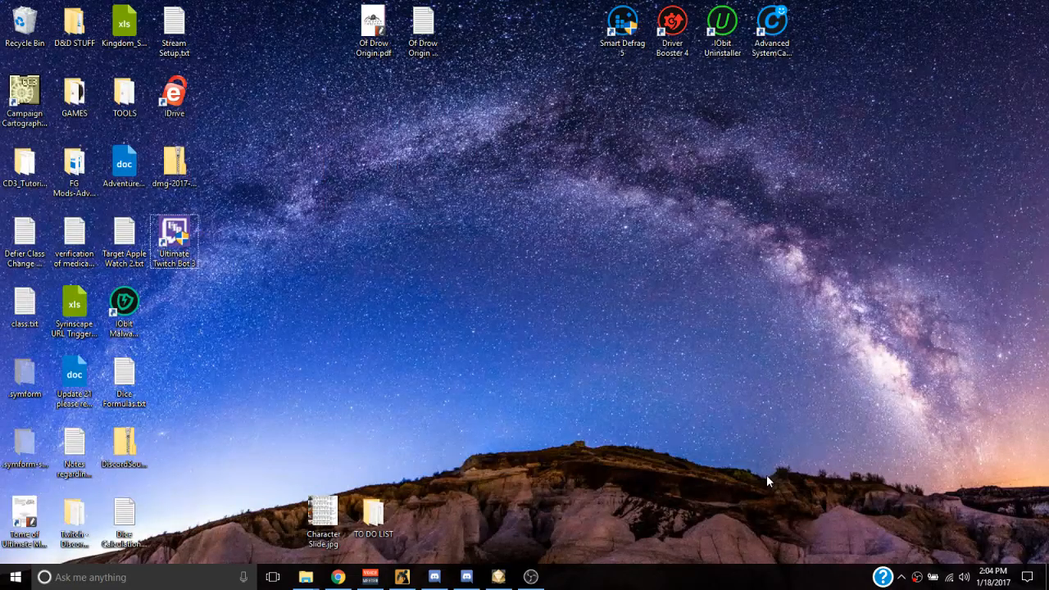
pyautogui.moveTo(682, 408)
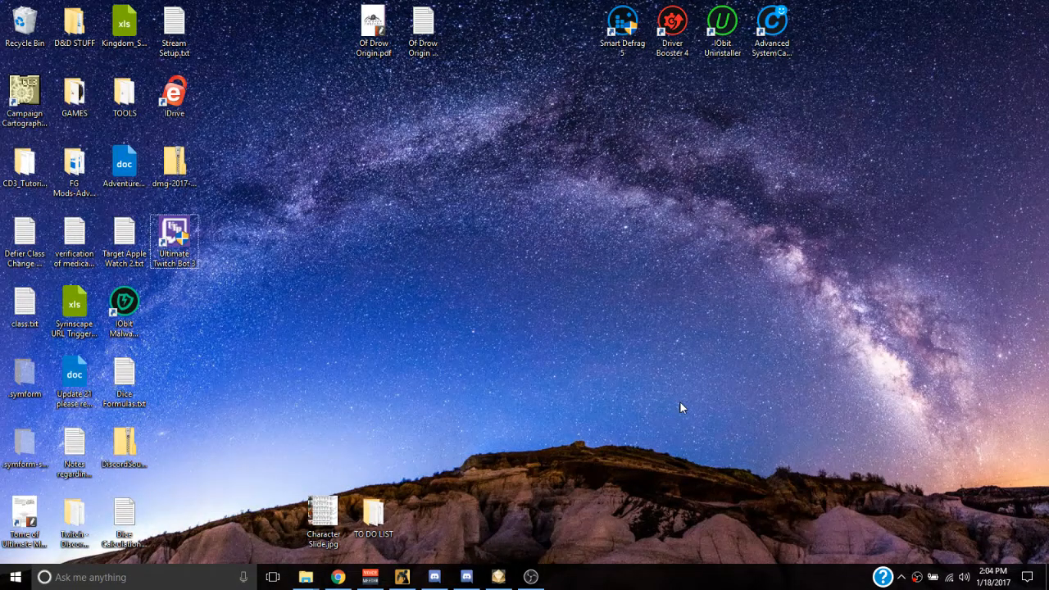
pyautogui.moveTo(530, 577)
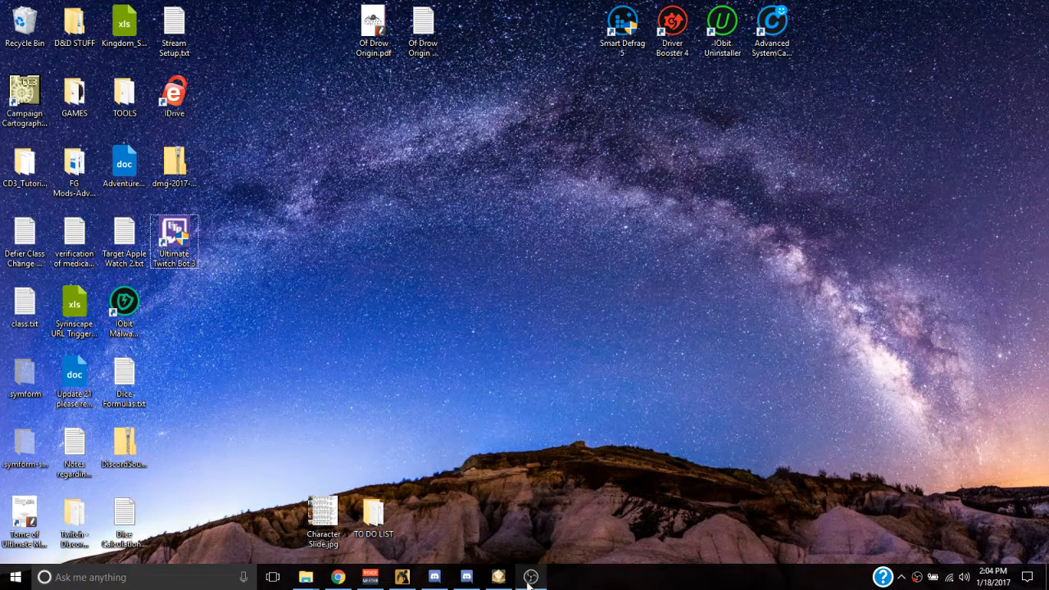
# Step: Restore the Fantasy Grounds window from the taskbar so the tabletop fills the screen
pyautogui.click(528, 576)
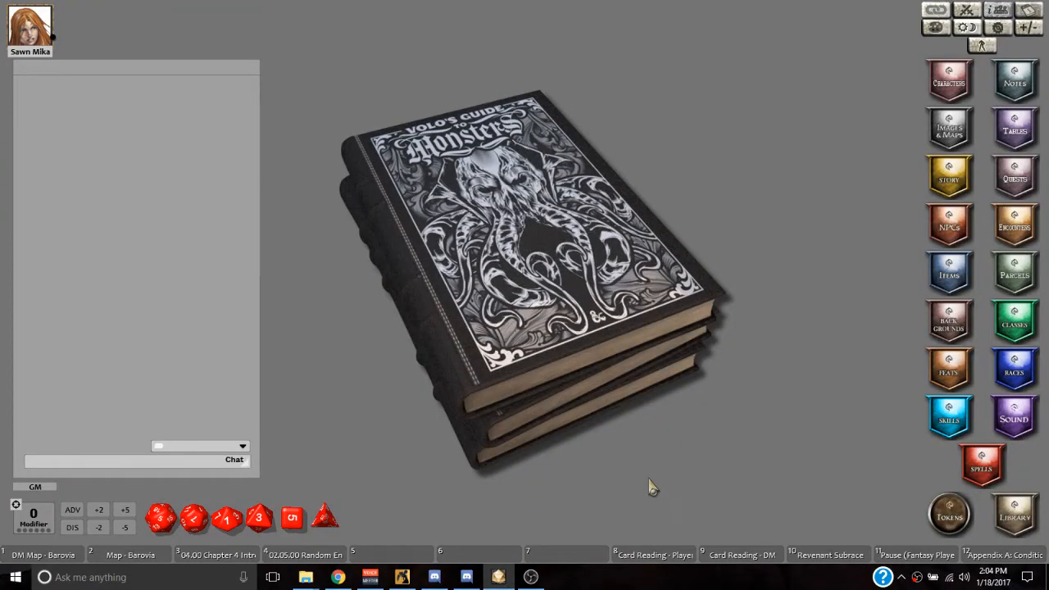
pyautogui.moveTo(653, 486)
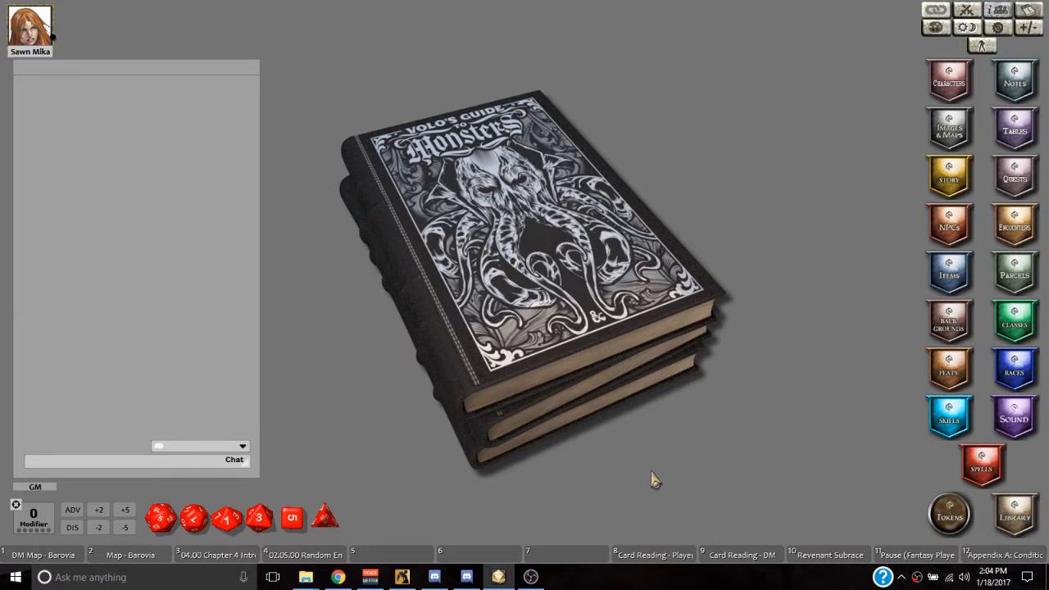
pyautogui.moveTo(648, 476)
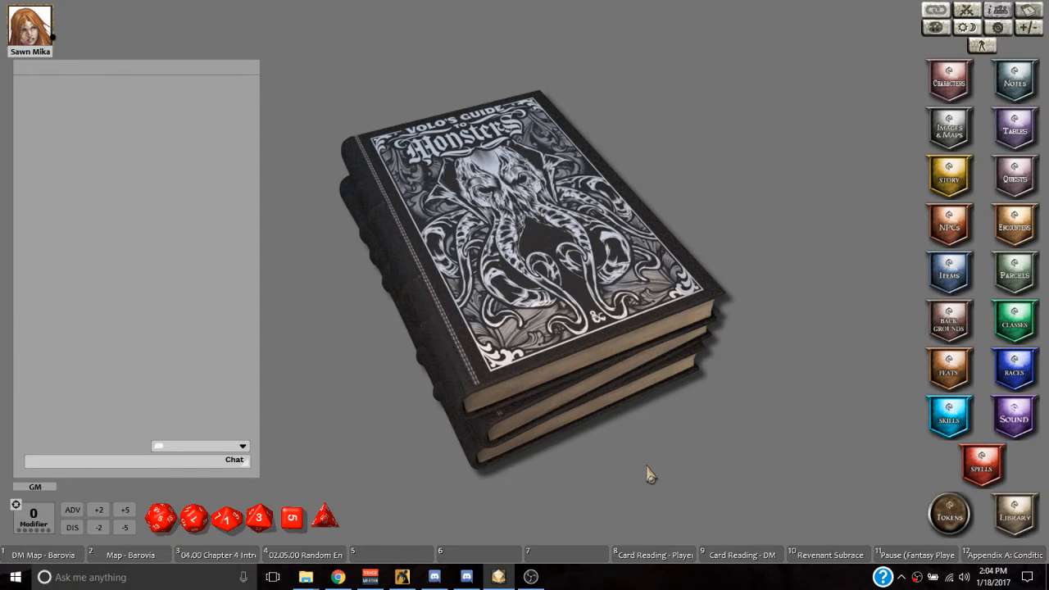
pyautogui.moveTo(647, 473)
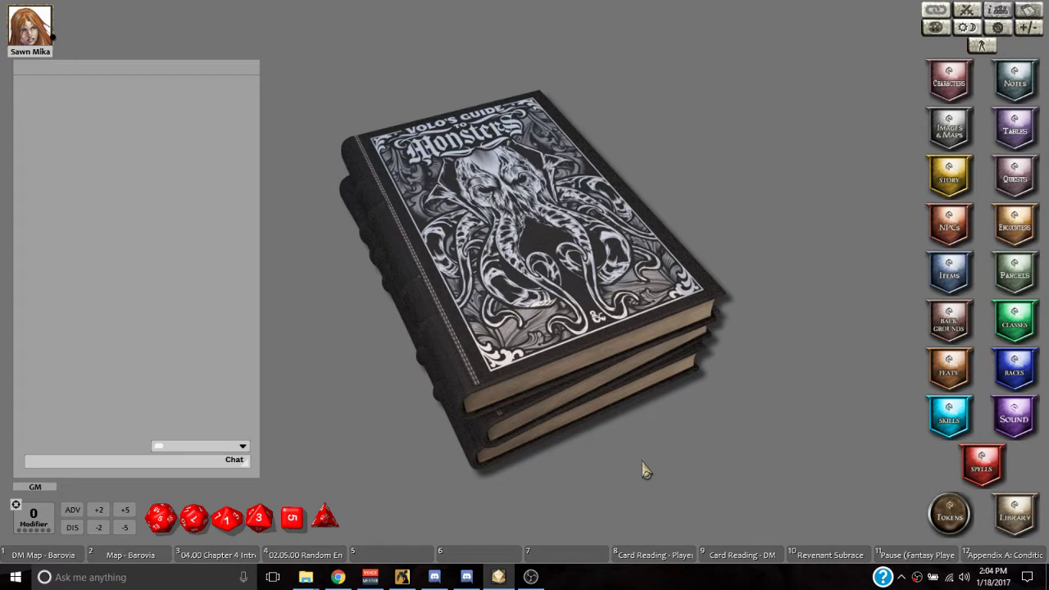
pyautogui.moveTo(418, 558)
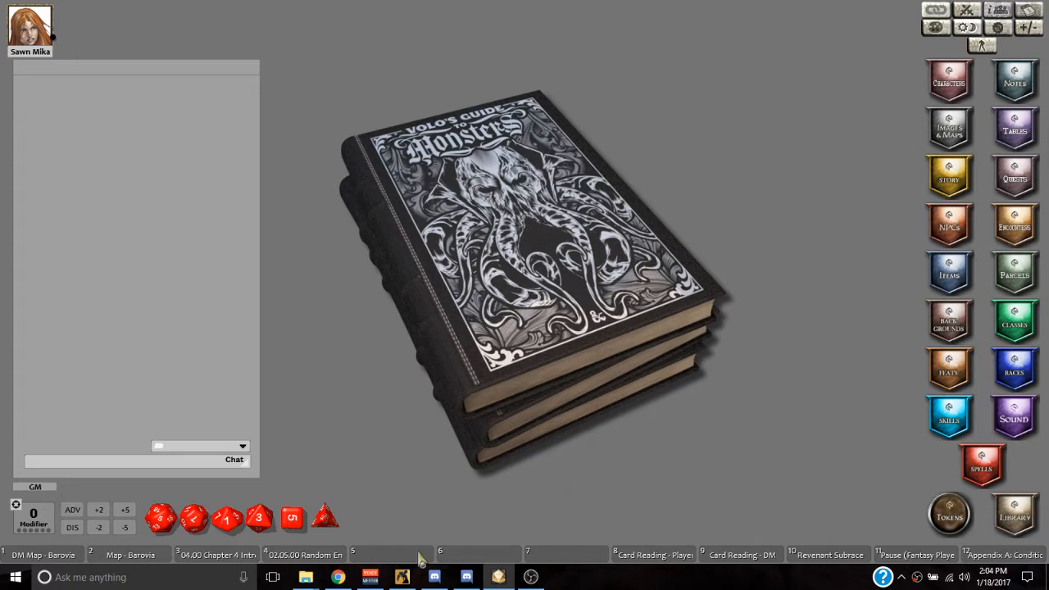
pyautogui.click(400, 577)
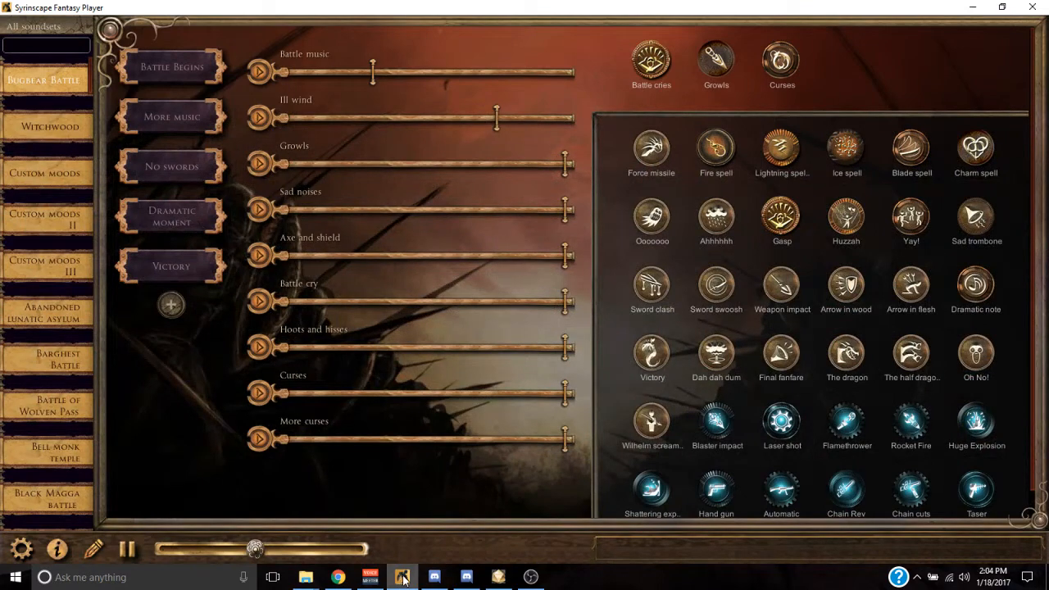
pyautogui.click(433, 577)
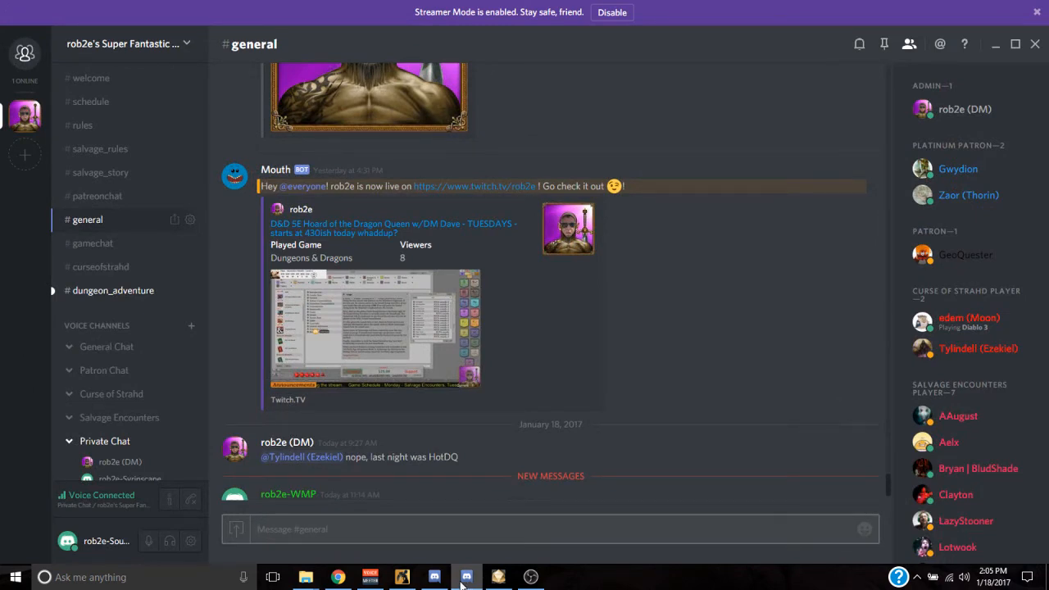
pyautogui.moveTo(495, 583)
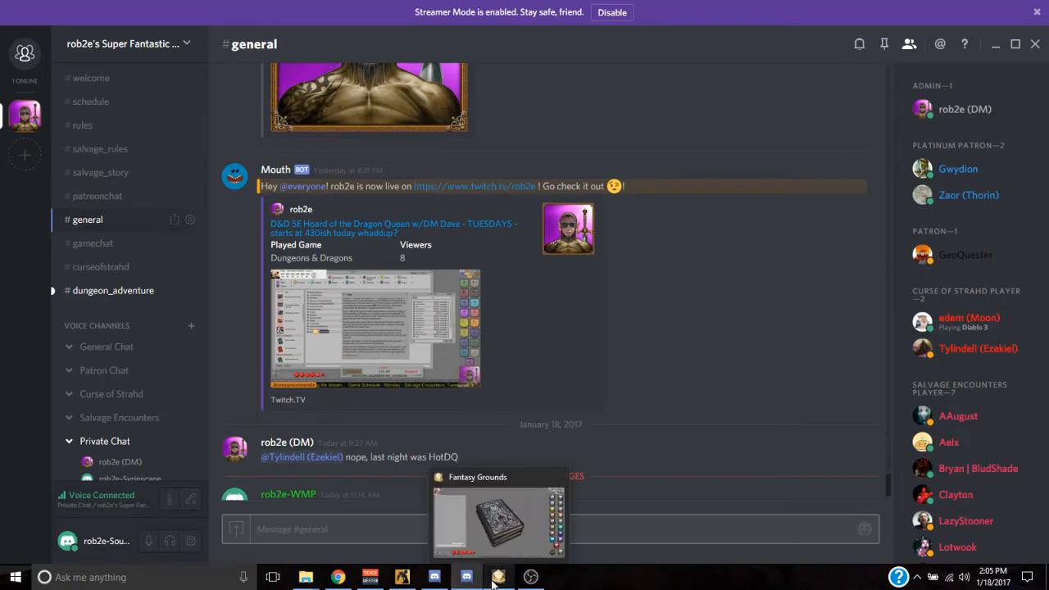
pyautogui.click(492, 574)
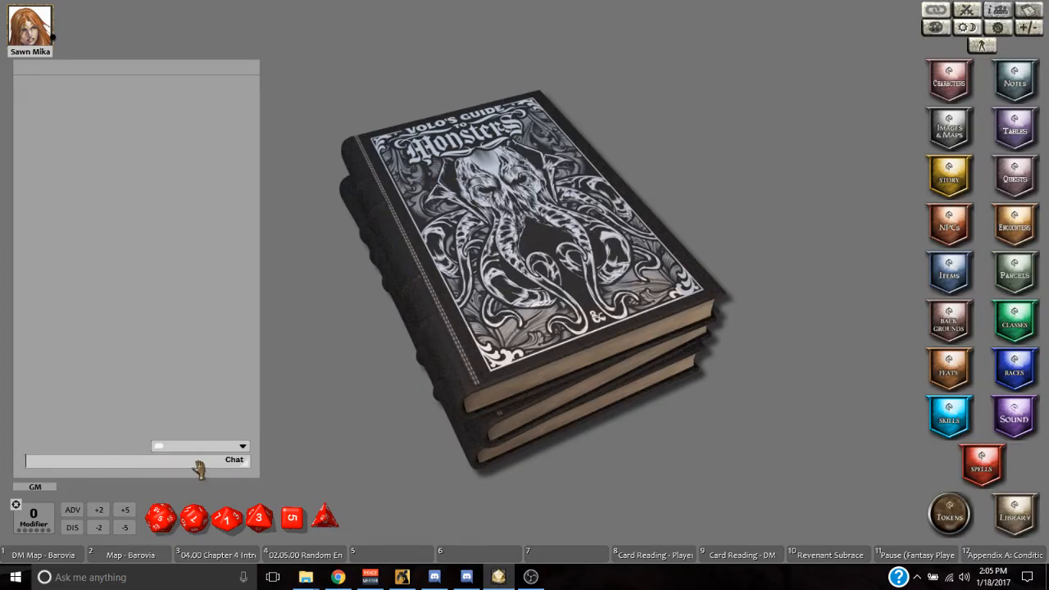
# Step: Enter 'Dulu' in chat and check DOEBase.ext, DOESound.ext and DOEOLE.ext in the extensions folder
pyautogui.write('Dulu')
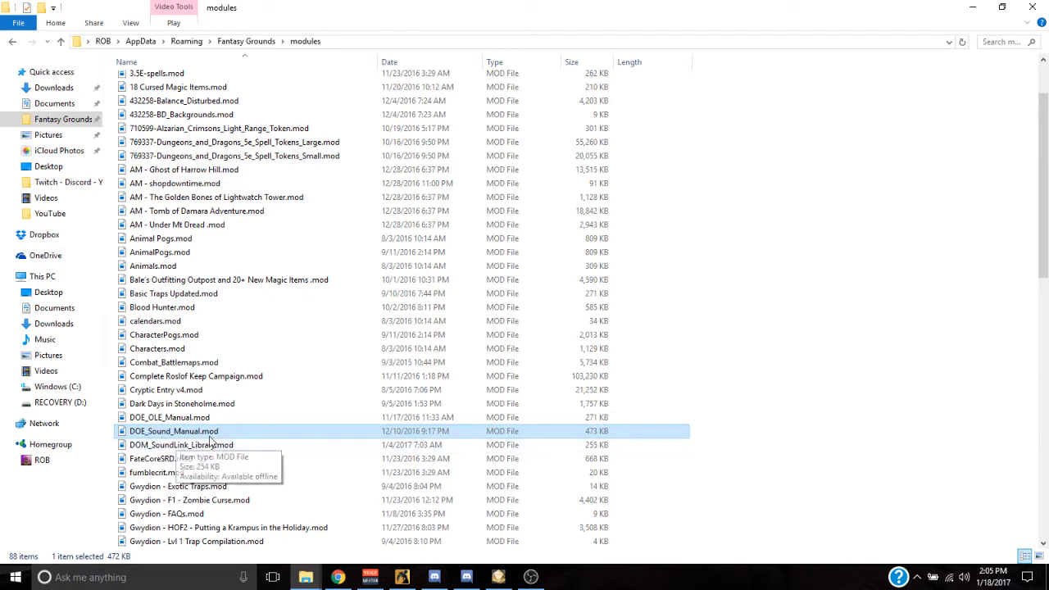
pyautogui.moveTo(324, 50)
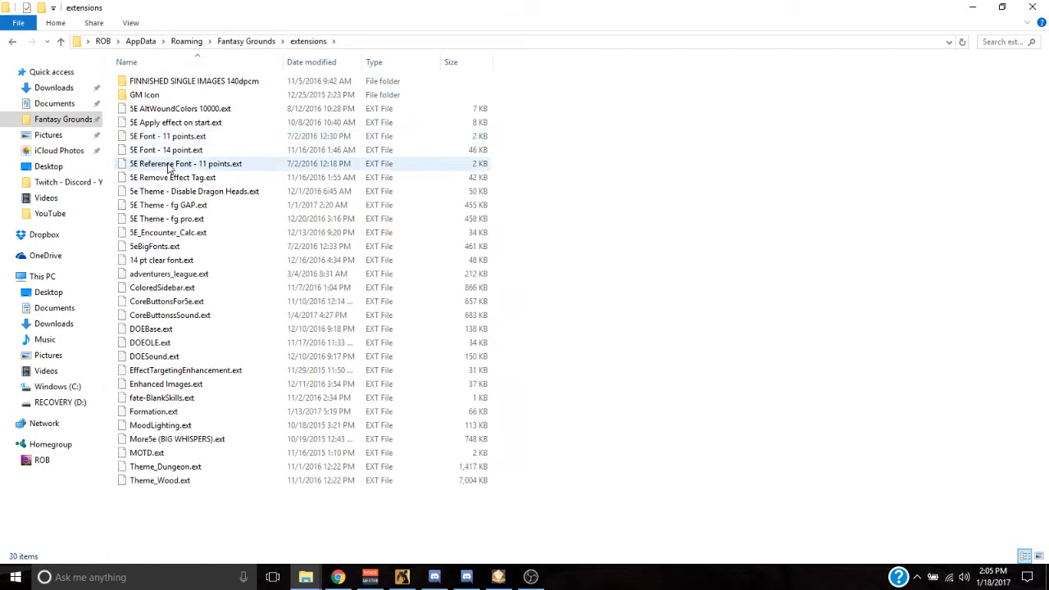
pyautogui.click(151, 328)
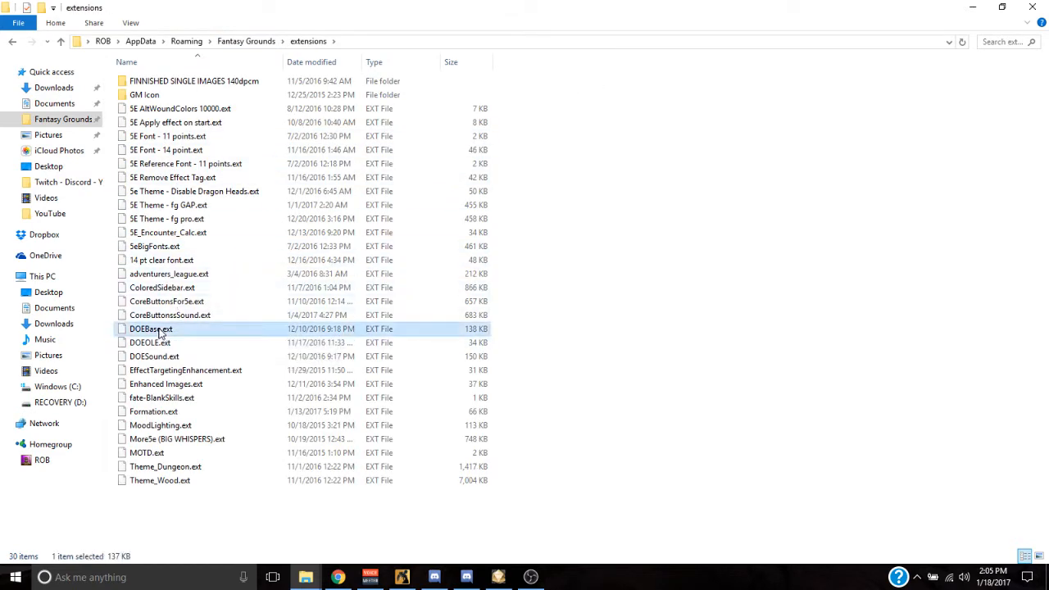
pyautogui.click(154, 356)
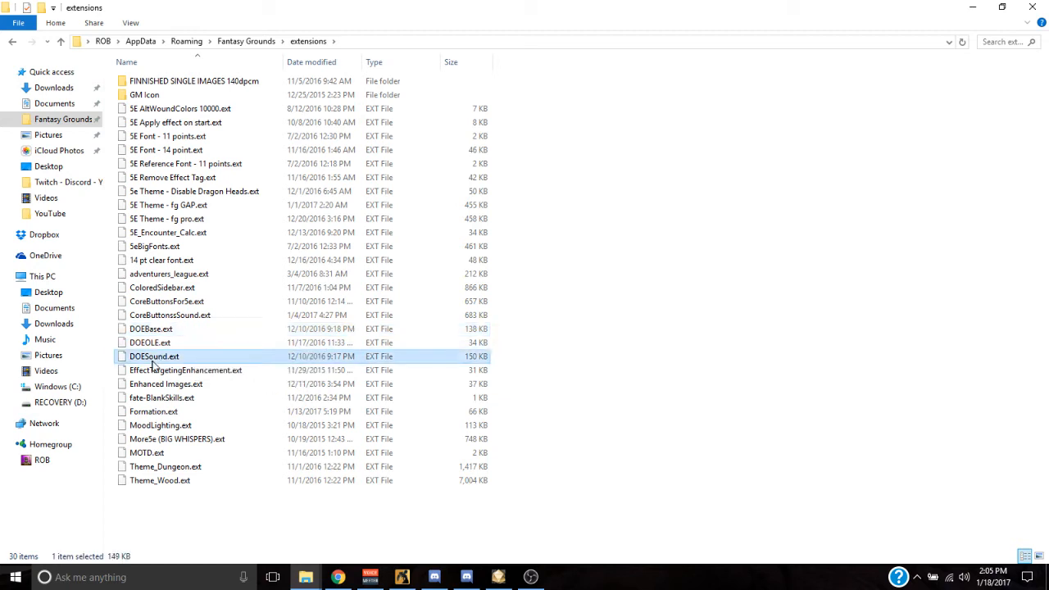
pyautogui.moveTo(140, 333)
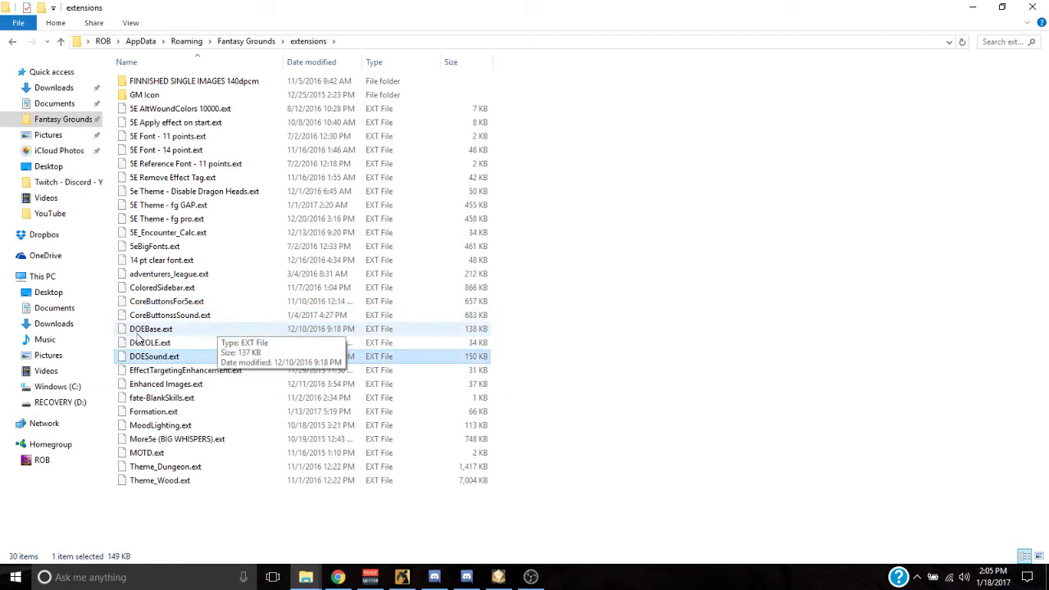
pyautogui.click(150, 328)
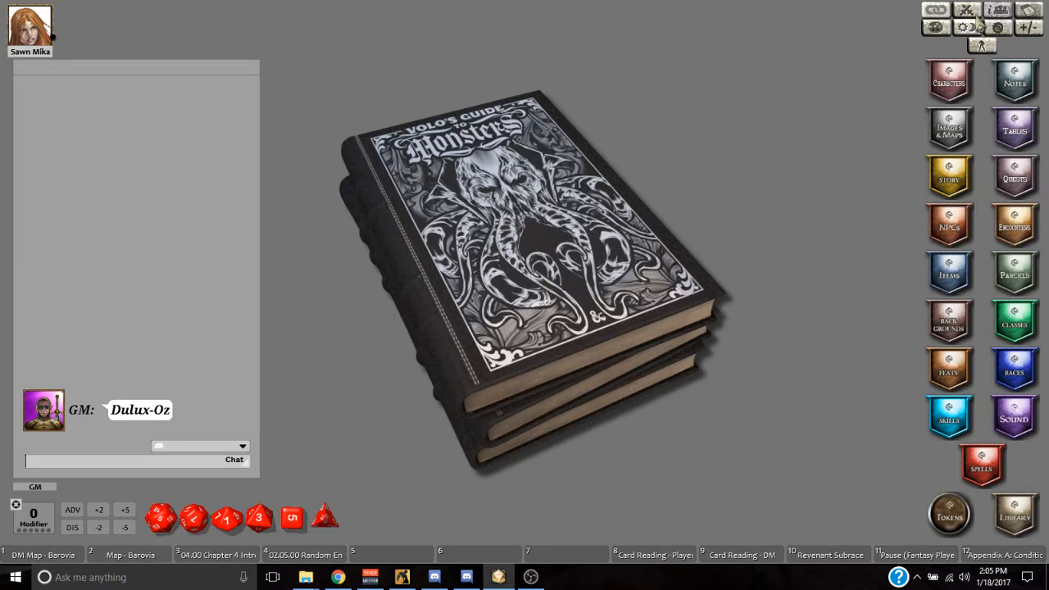
pyautogui.click(965, 26)
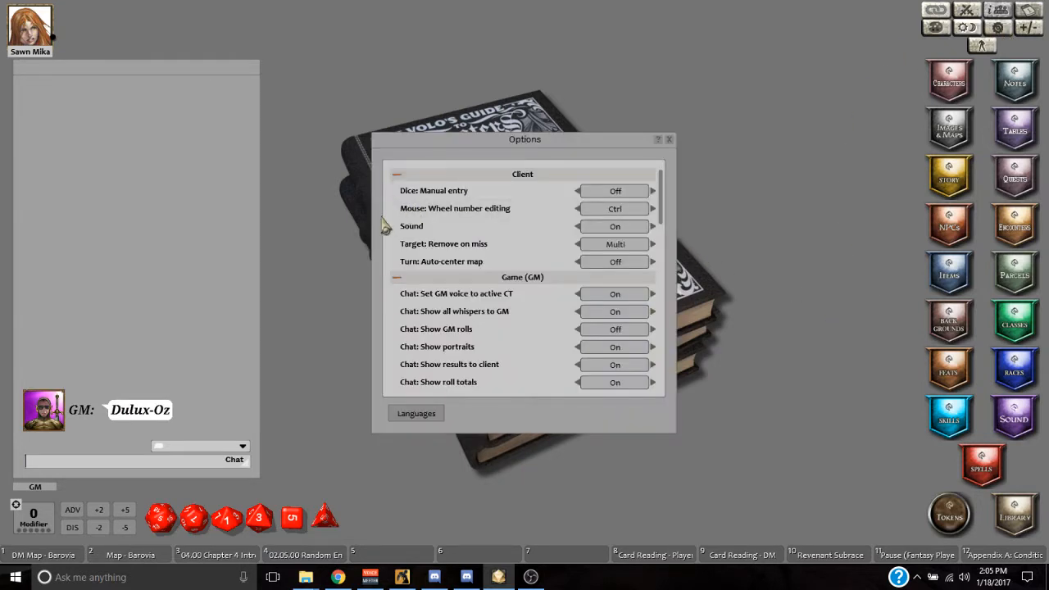
pyautogui.moveTo(438, 237)
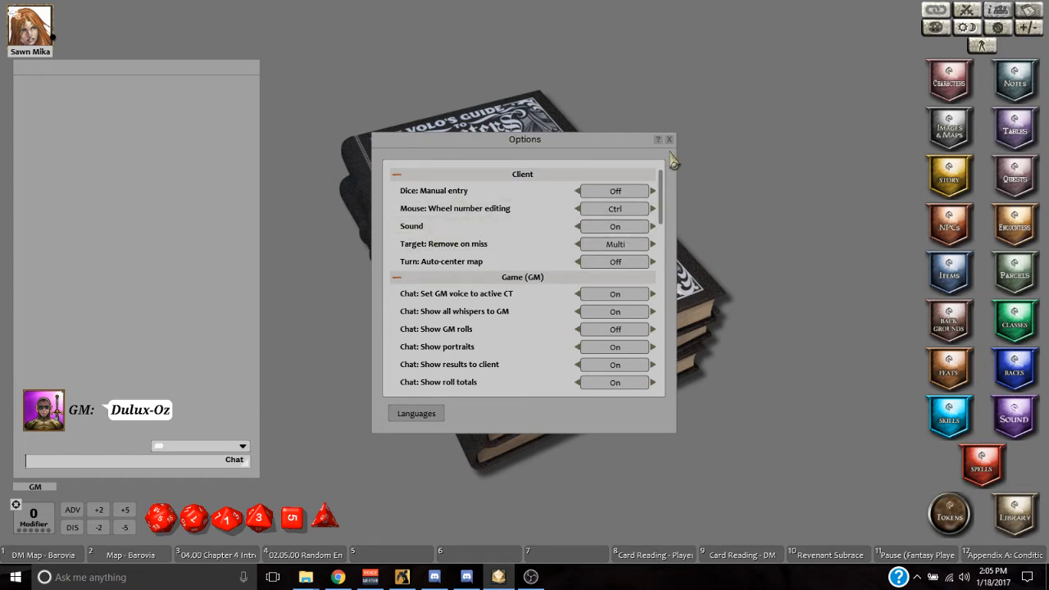
pyautogui.click(669, 139)
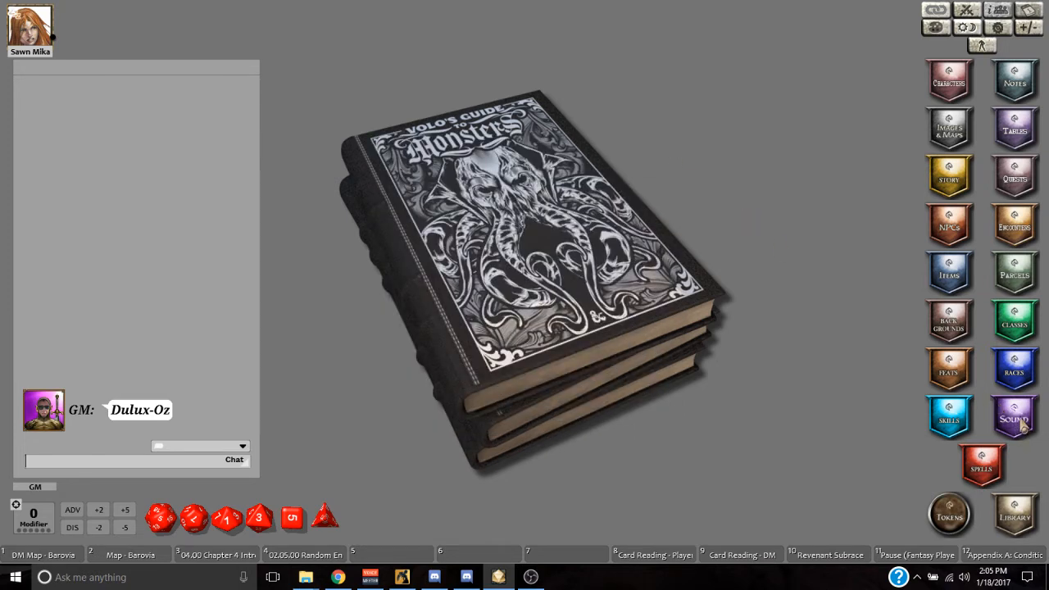
# Step: Show the sounds window moved to the right and browse the auto-sound and chat-sound trigger lists
pyautogui.click(1015, 418)
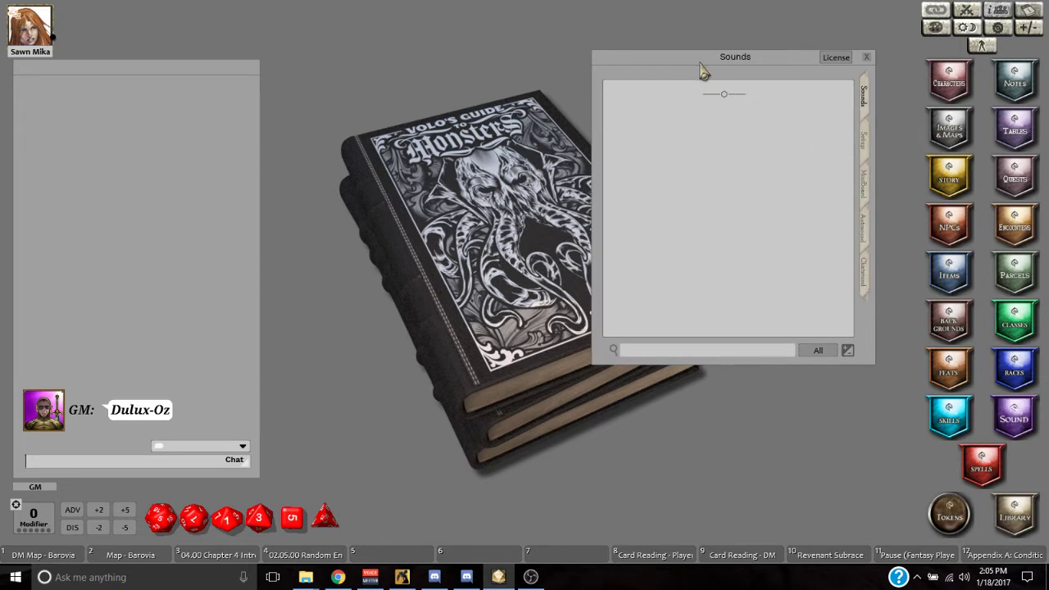
pyautogui.moveTo(734, 56); pyautogui.dragTo(751, 164)
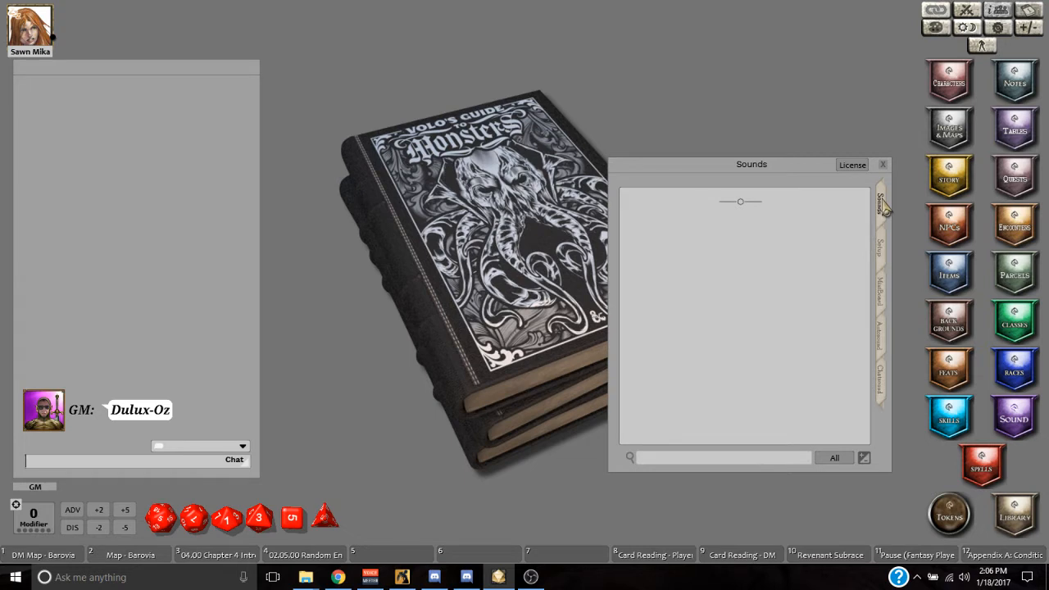
pyautogui.moveTo(890, 256)
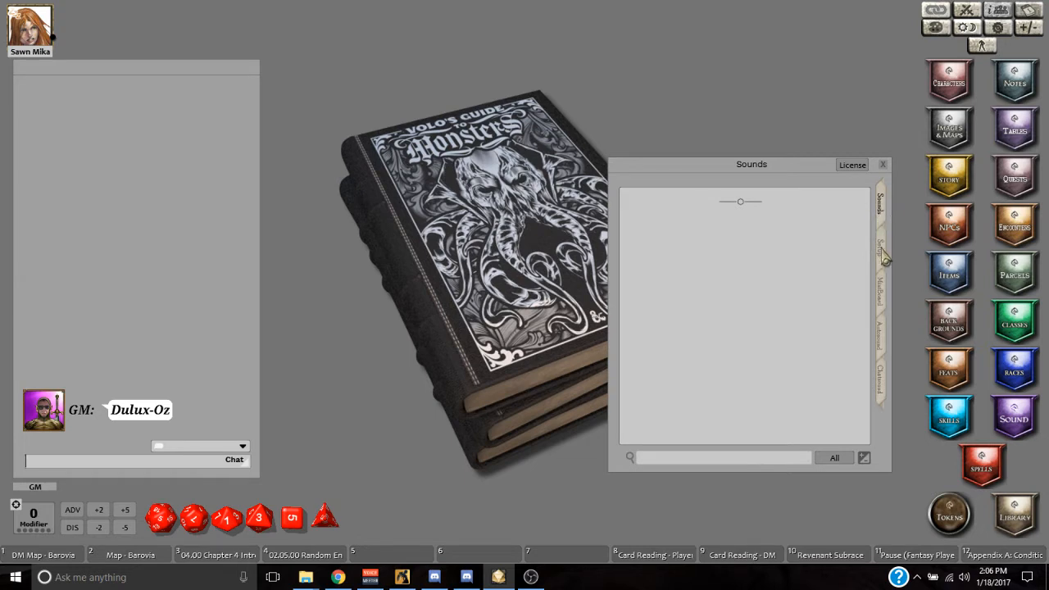
pyautogui.click(882, 250)
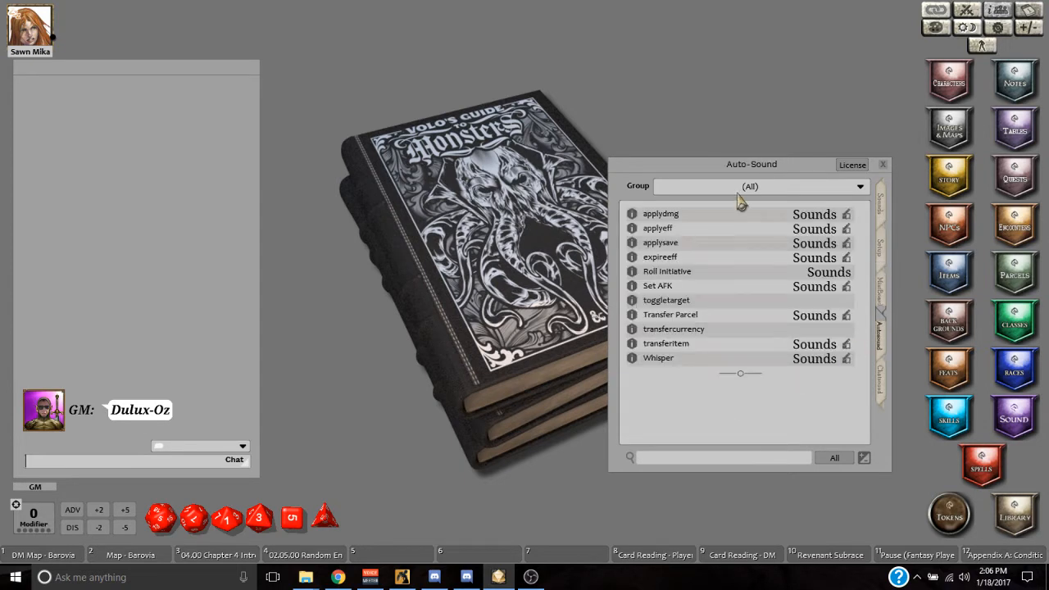
pyautogui.moveTo(793, 272)
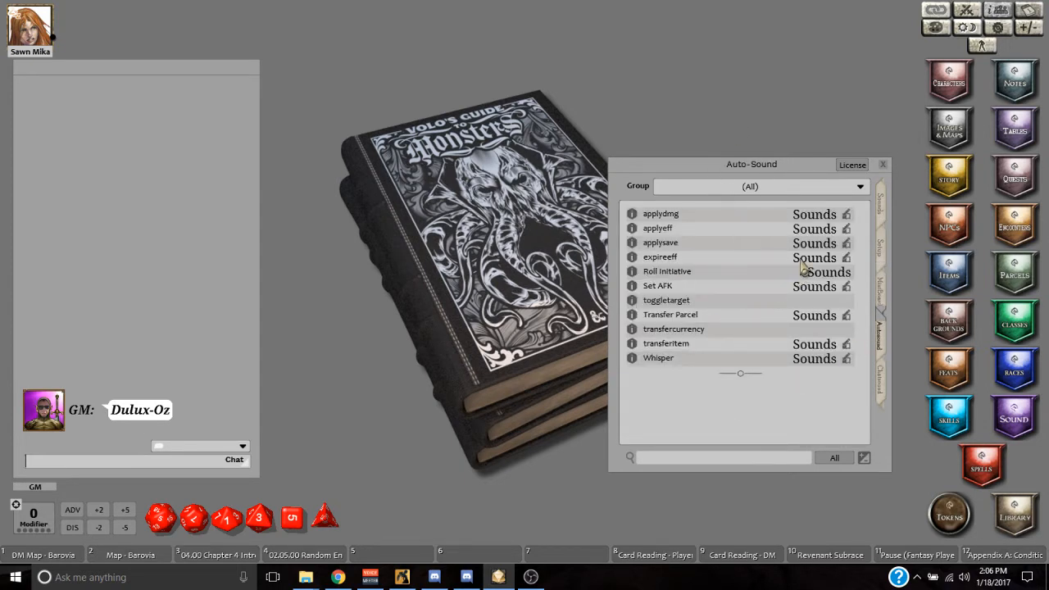
pyautogui.moveTo(703, 248)
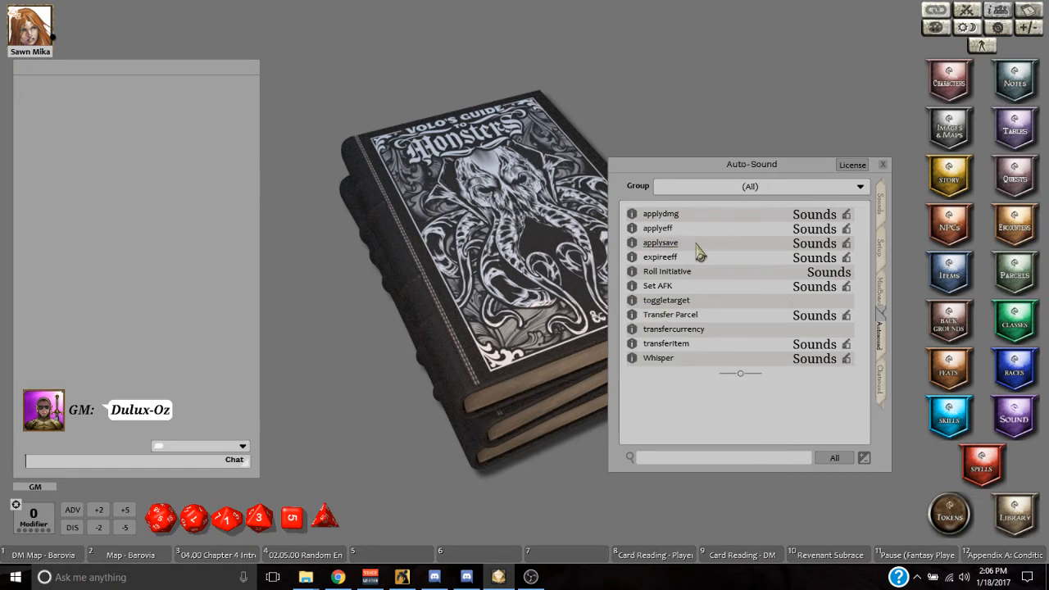
pyautogui.moveTo(981, 387)
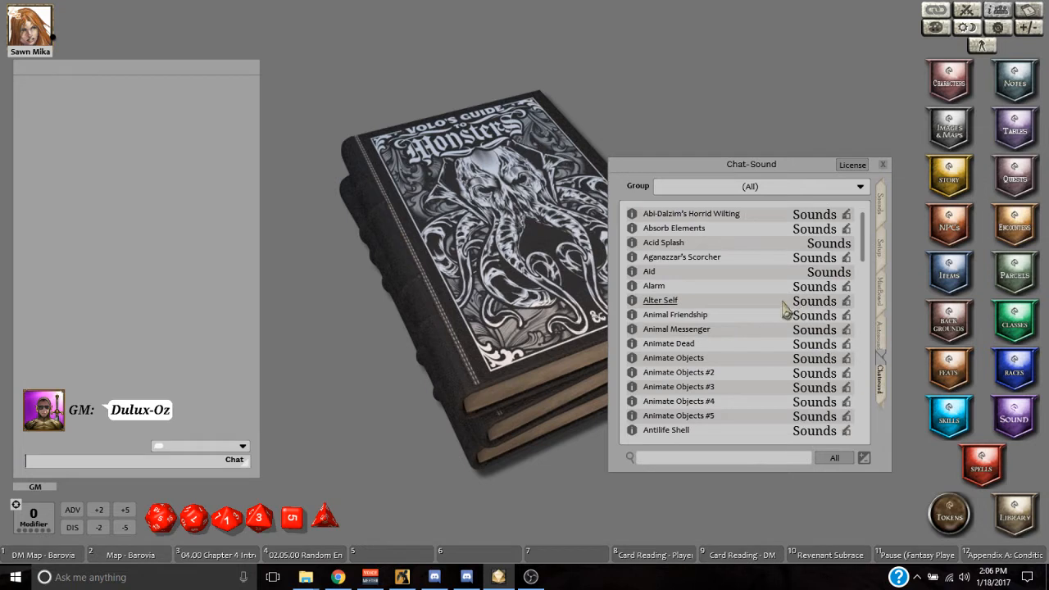
pyautogui.moveTo(710, 295)
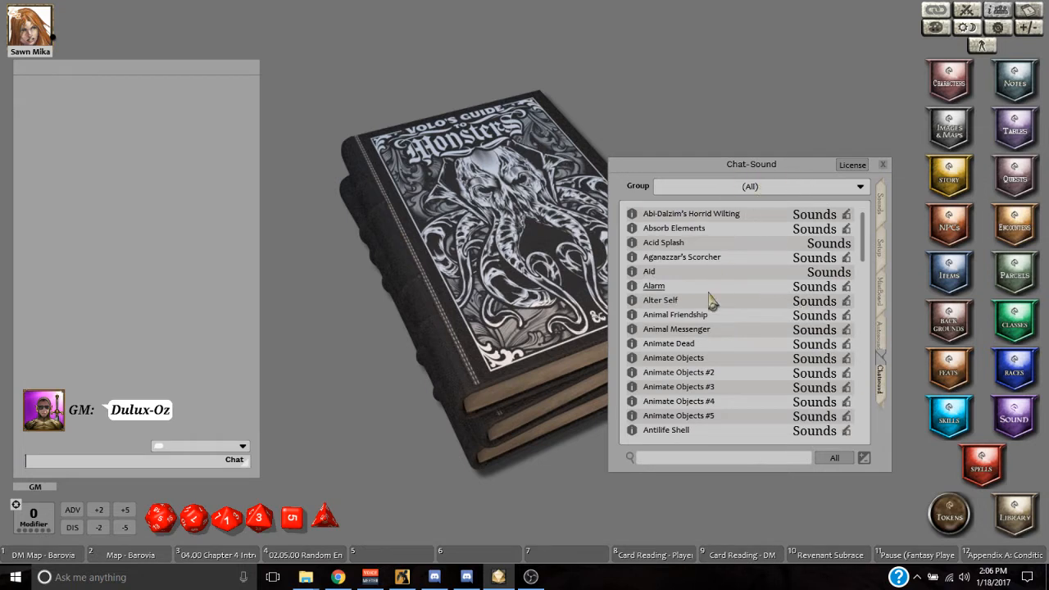
pyautogui.scroll(-3)
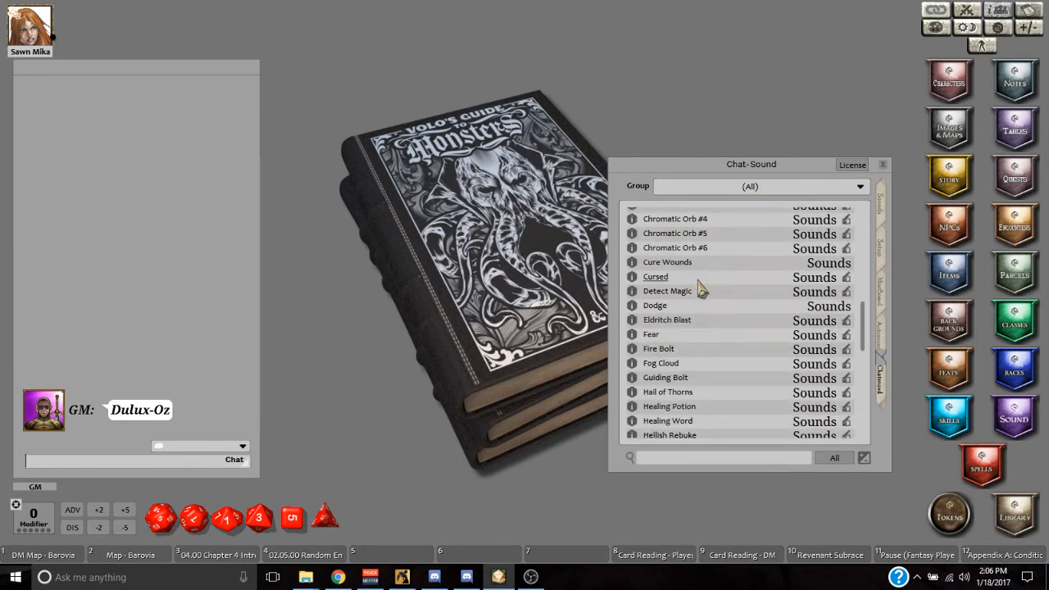
pyautogui.scroll(-3)
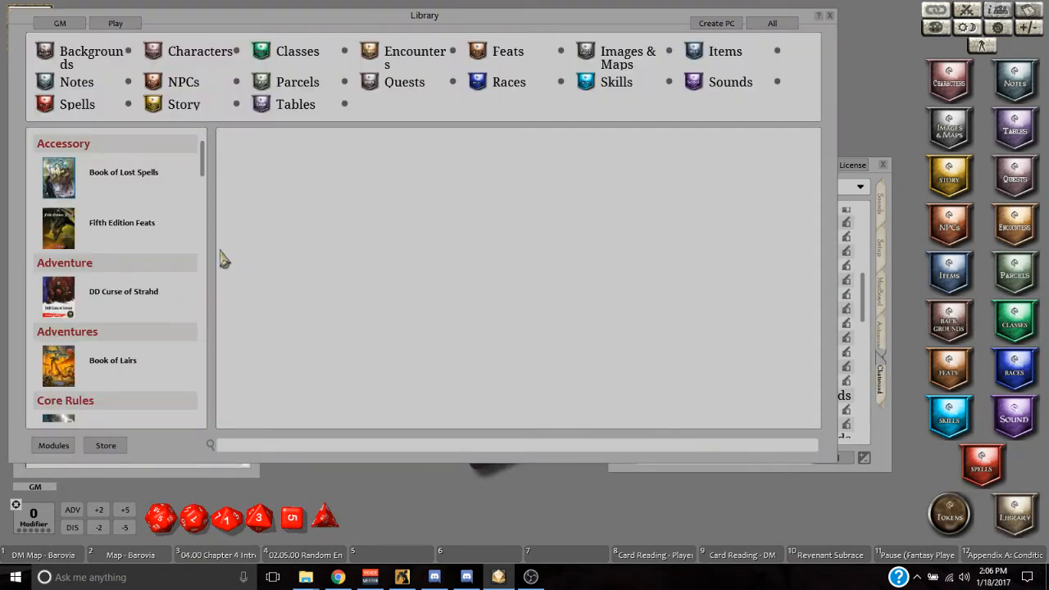
# Step: Show the Sound Manual module's chapters (Introduction, Dependencies, Known Bugs) in the library
pyautogui.scroll(-3)
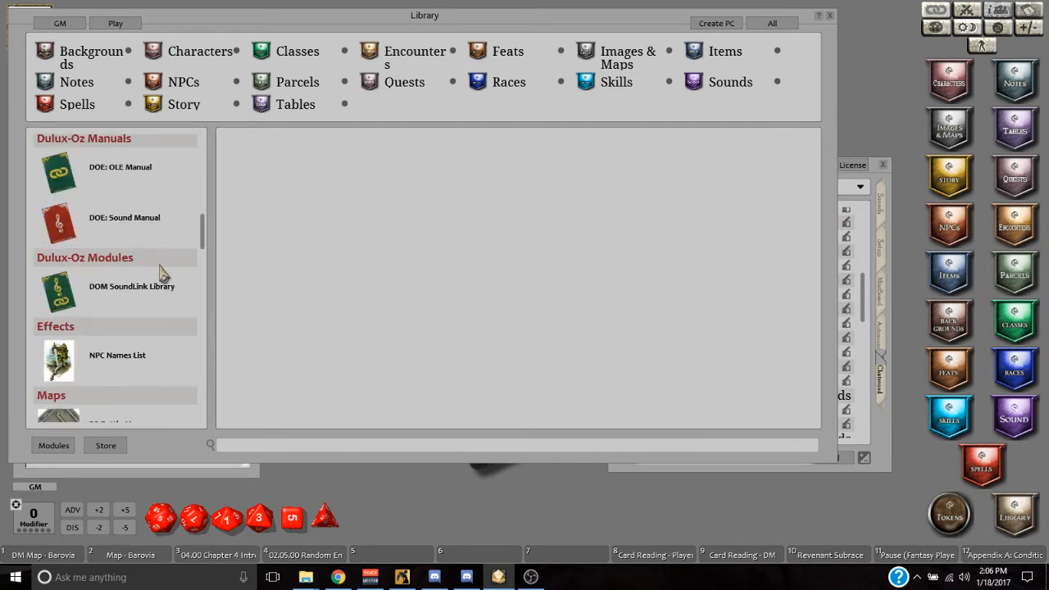
pyautogui.click(123, 223)
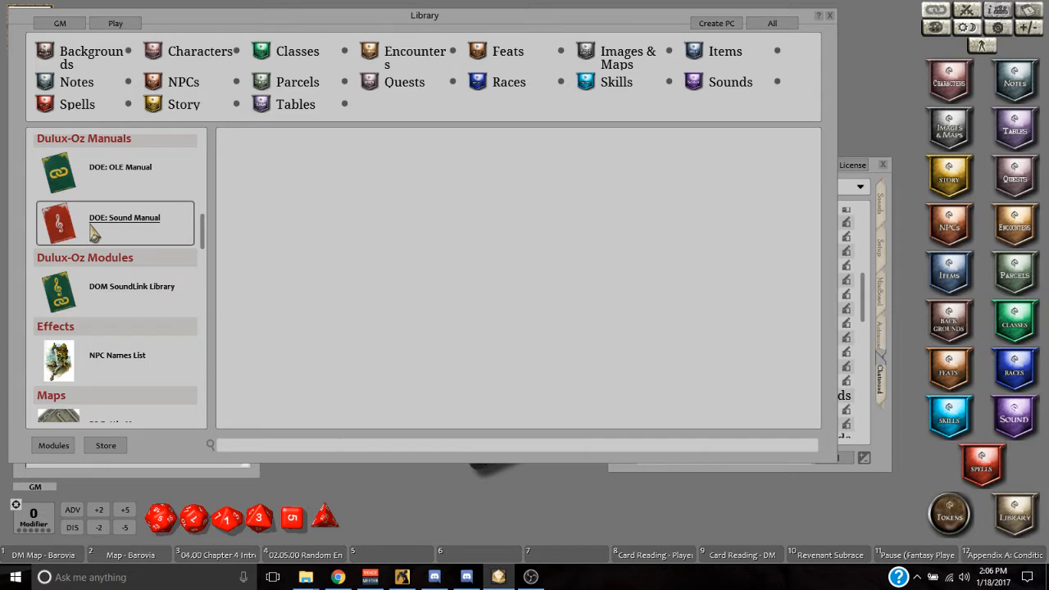
pyautogui.click(125, 217)
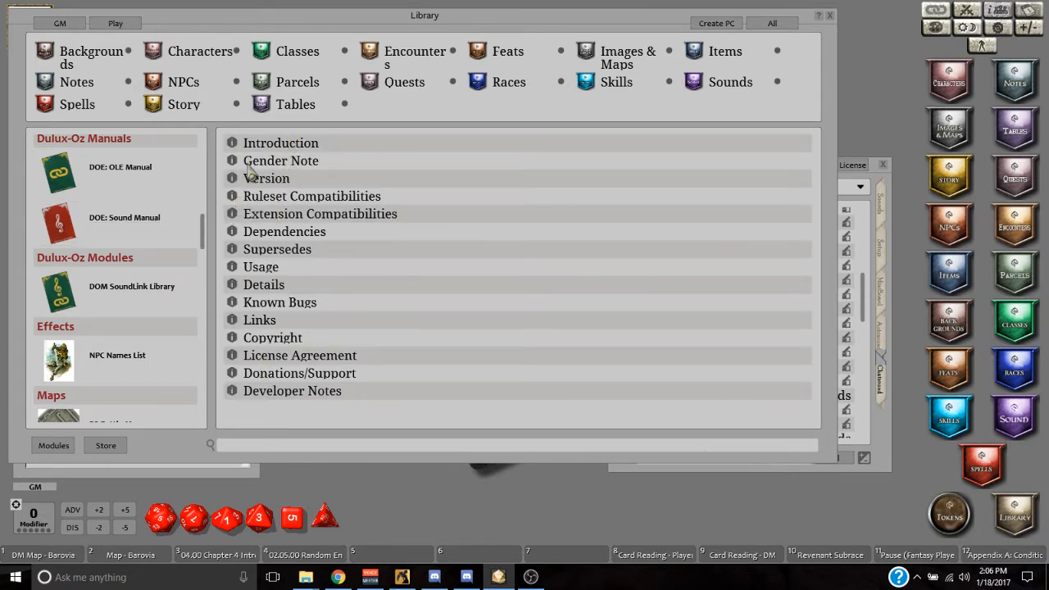
pyautogui.moveTo(801, 90)
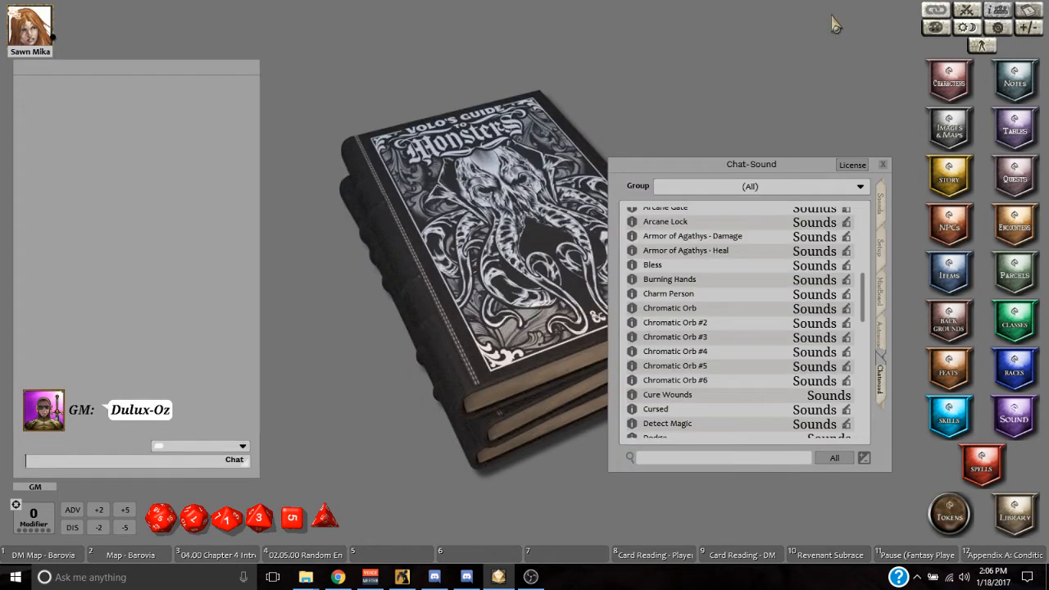
pyautogui.moveTo(833, 20)
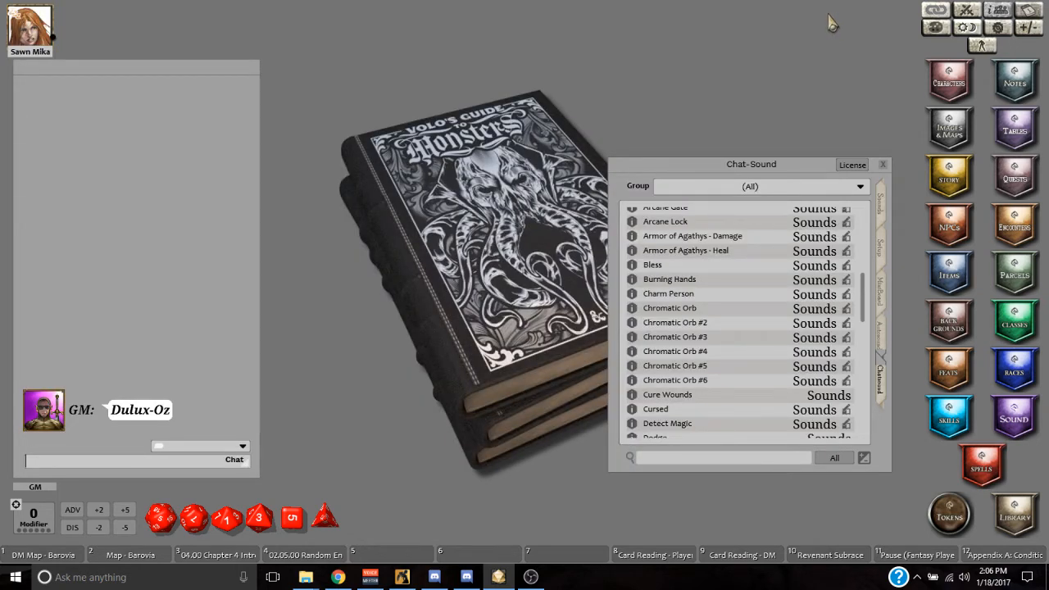
# Step: Drag the Chat-Sound window slightly left by its title bar
pyautogui.moveTo(751, 164); pyautogui.dragTo(721, 137)
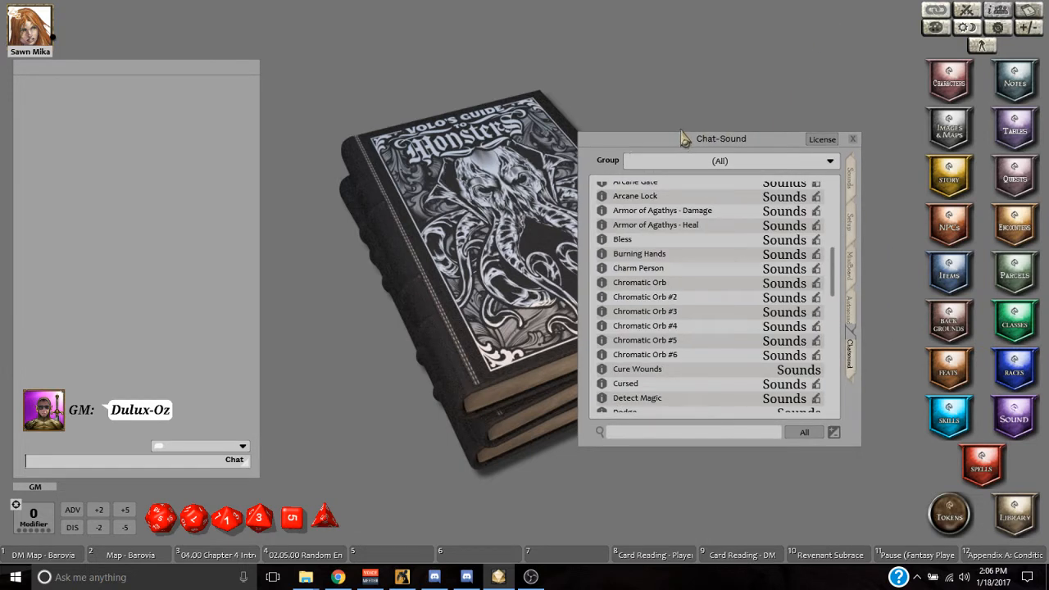
pyautogui.moveTo(161, 233)
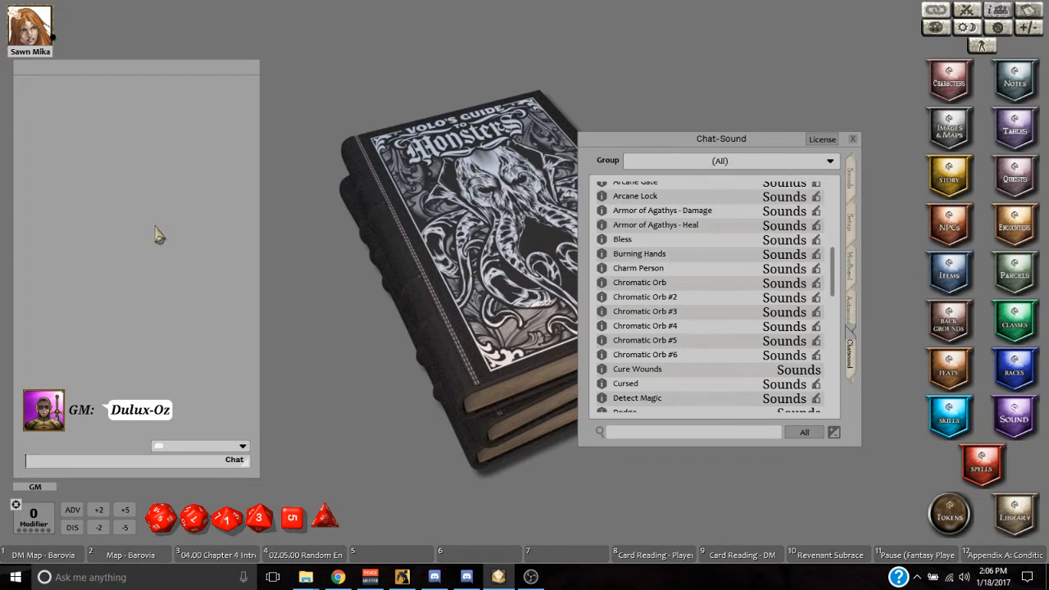
pyautogui.moveTo(156, 216)
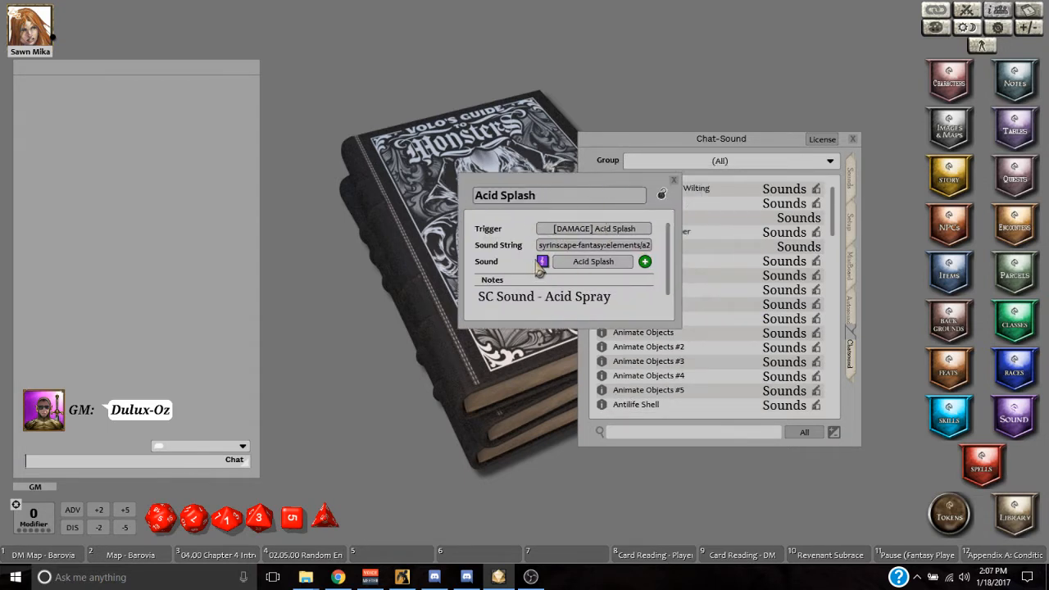
pyautogui.moveTo(506, 299)
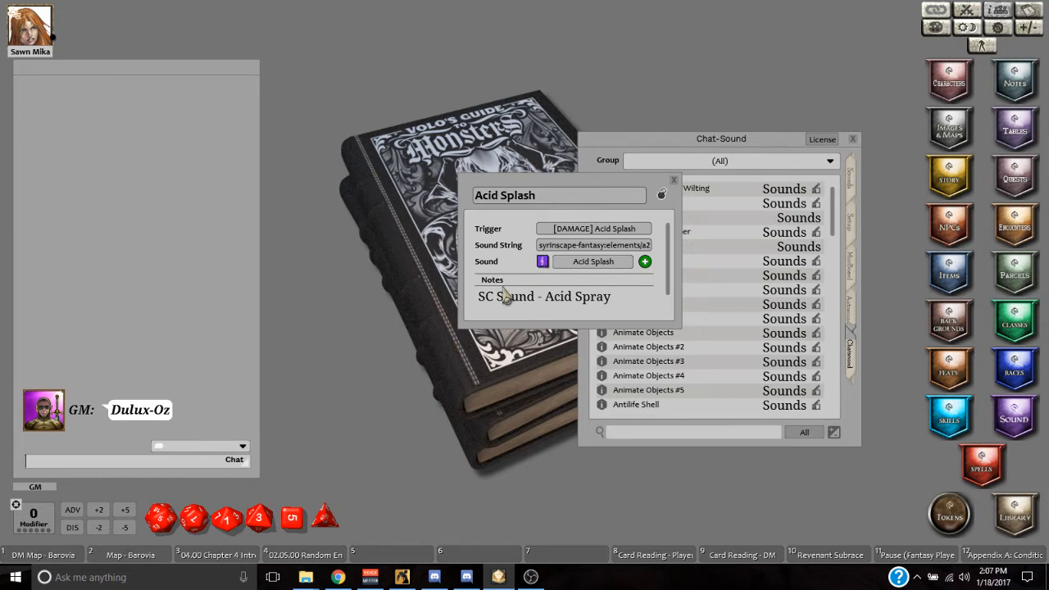
pyautogui.moveTo(627, 272)
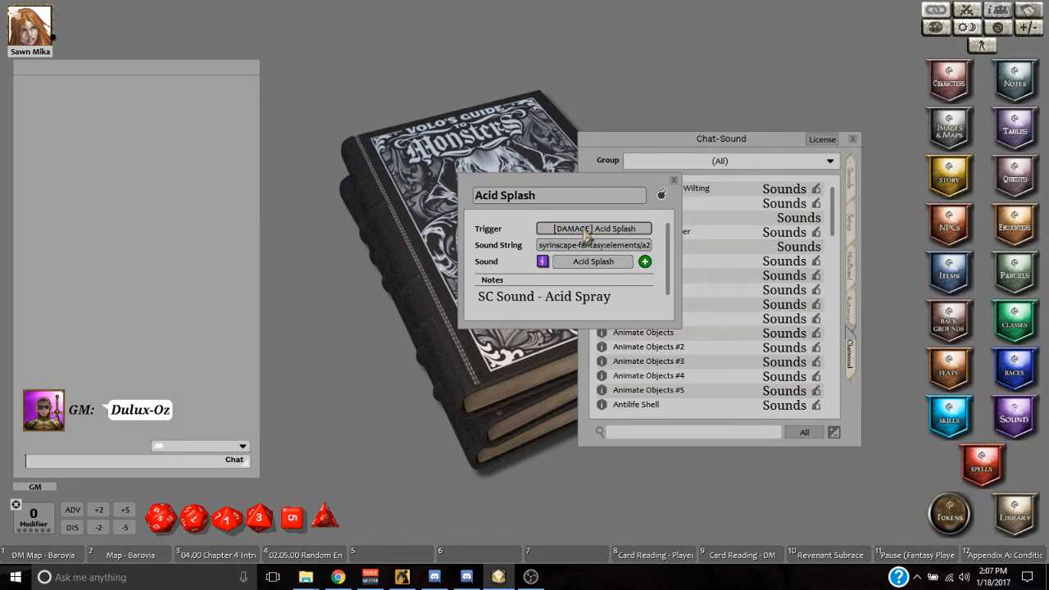
pyautogui.moveTo(577, 233)
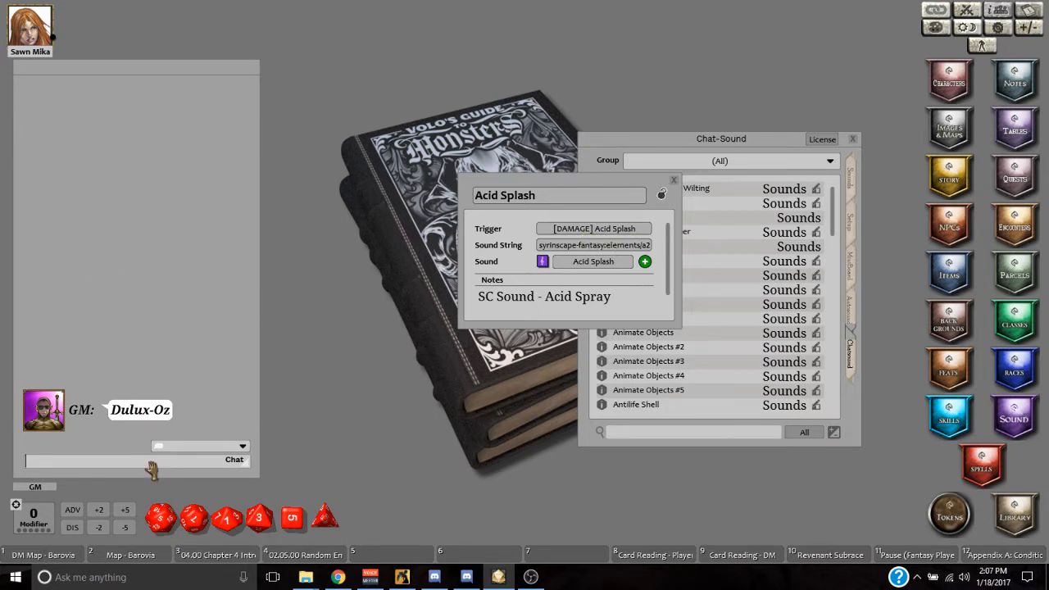
# Step: Enter 'Acid Splash' and '[DAMAGE] Acid Splash' into chat to fire the sound trigger
pyautogui.write('Aci')
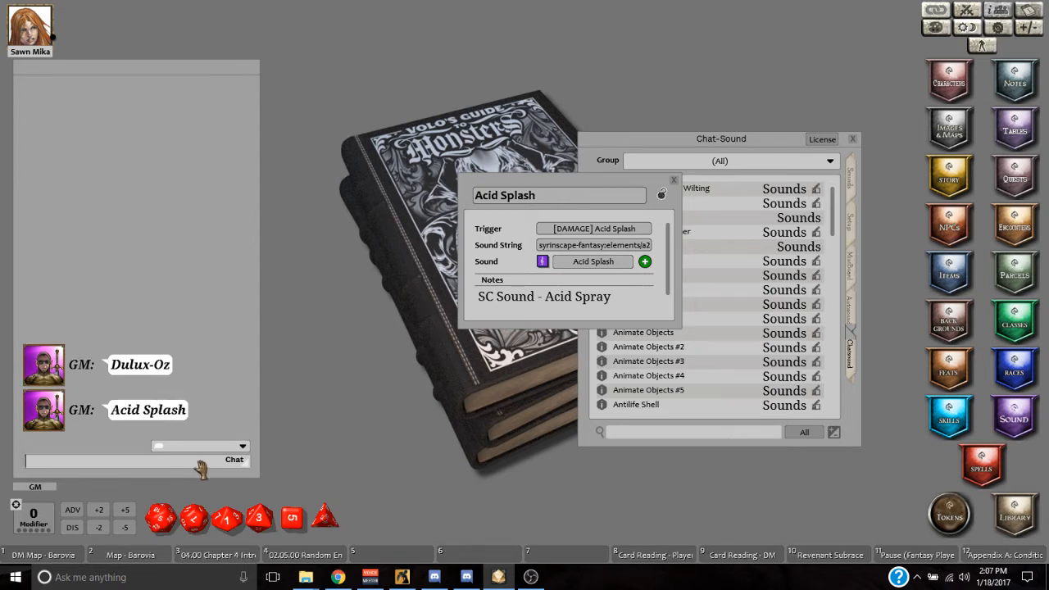
pyautogui.write('[DAMAGE')
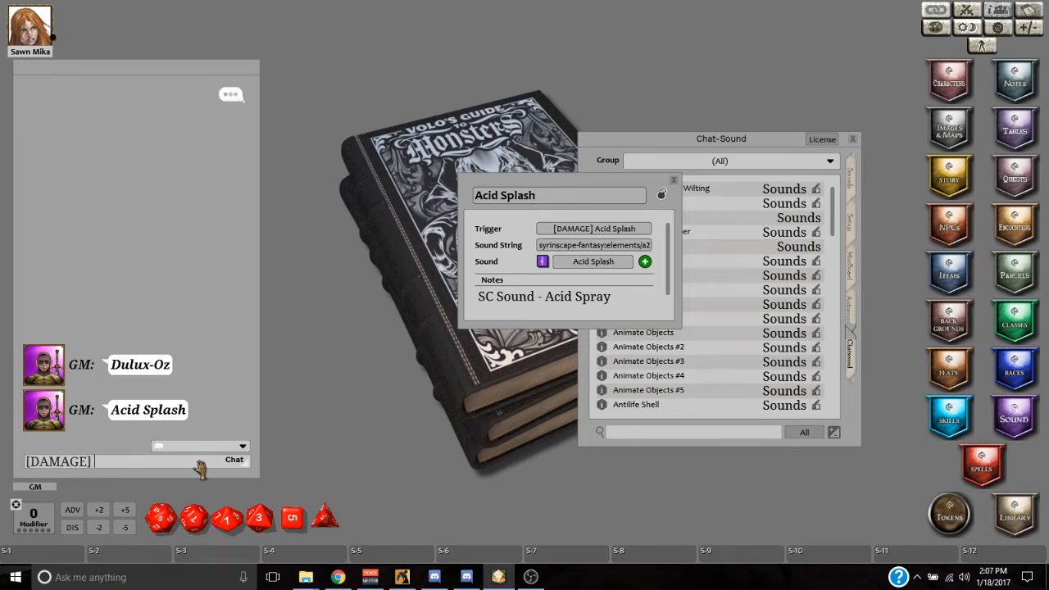
pyautogui.write('Acid')
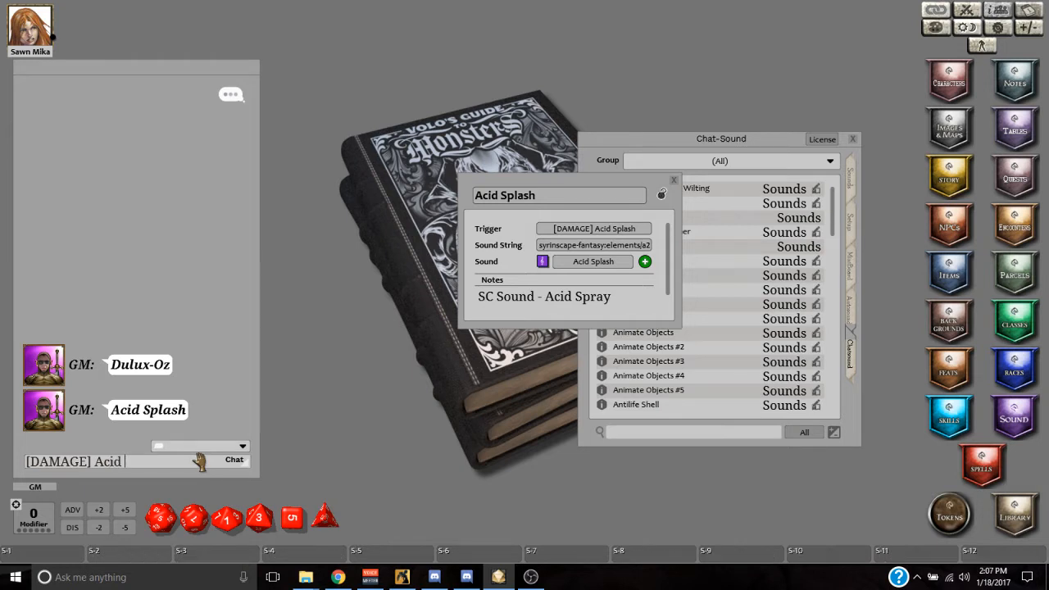
pyautogui.write('Splash')
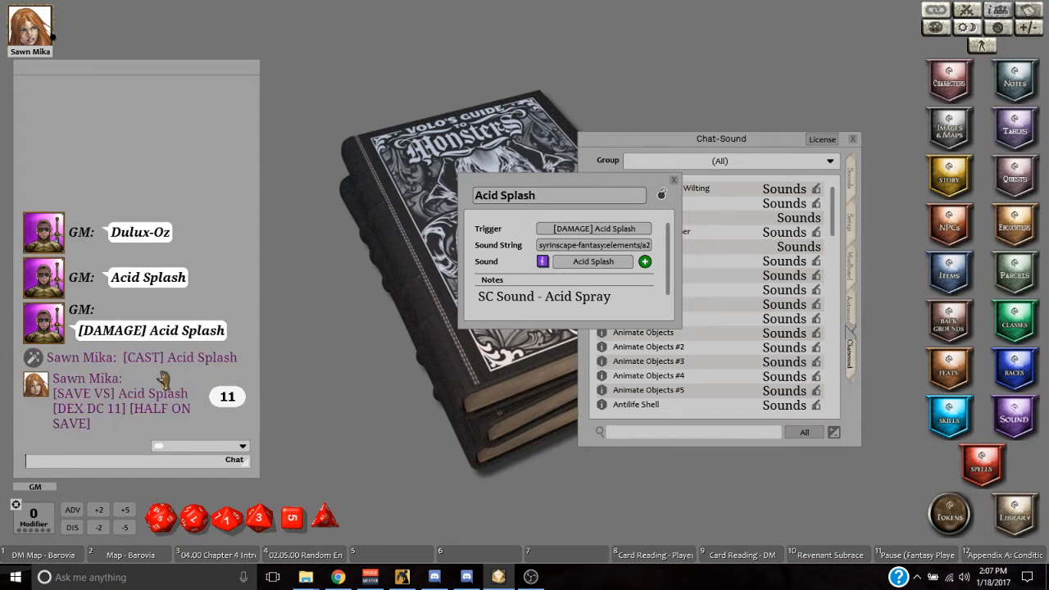
pyautogui.moveTo(610, 244)
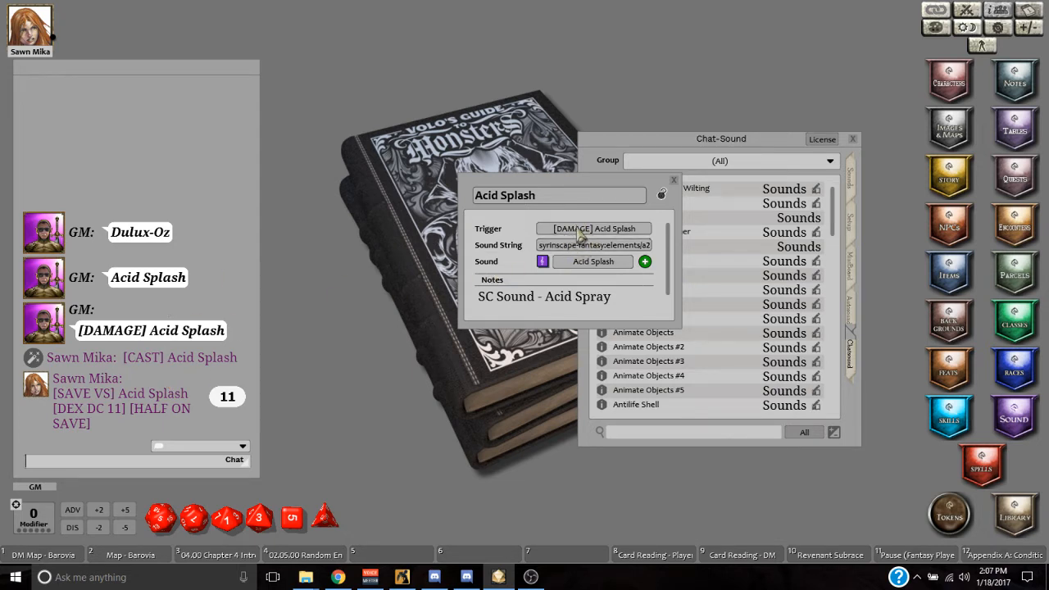
pyautogui.moveTo(293, 366)
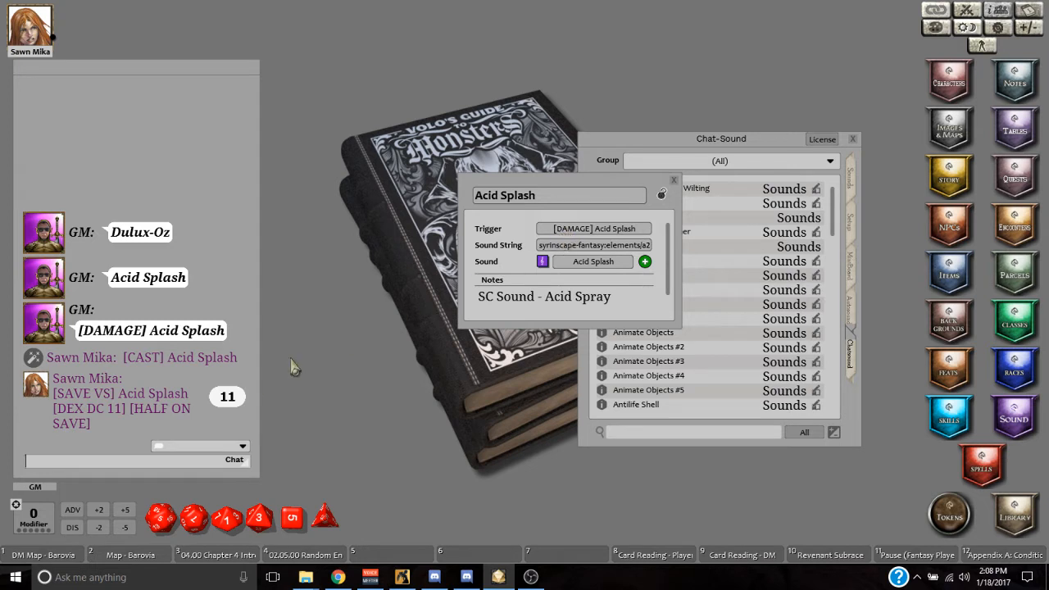
pyautogui.moveTo(523, 297)
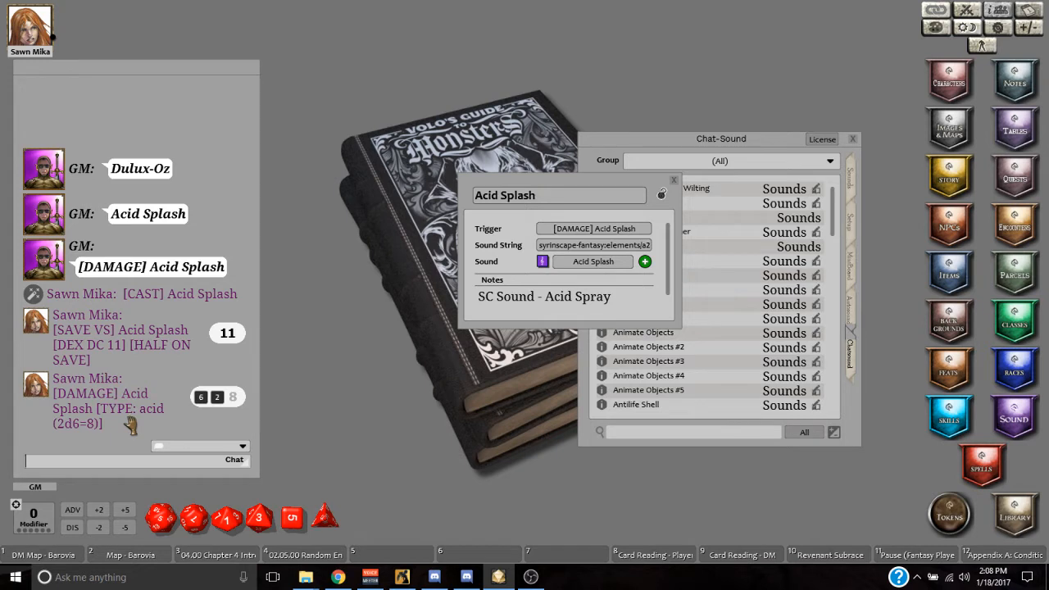
pyautogui.moveTo(829, 82)
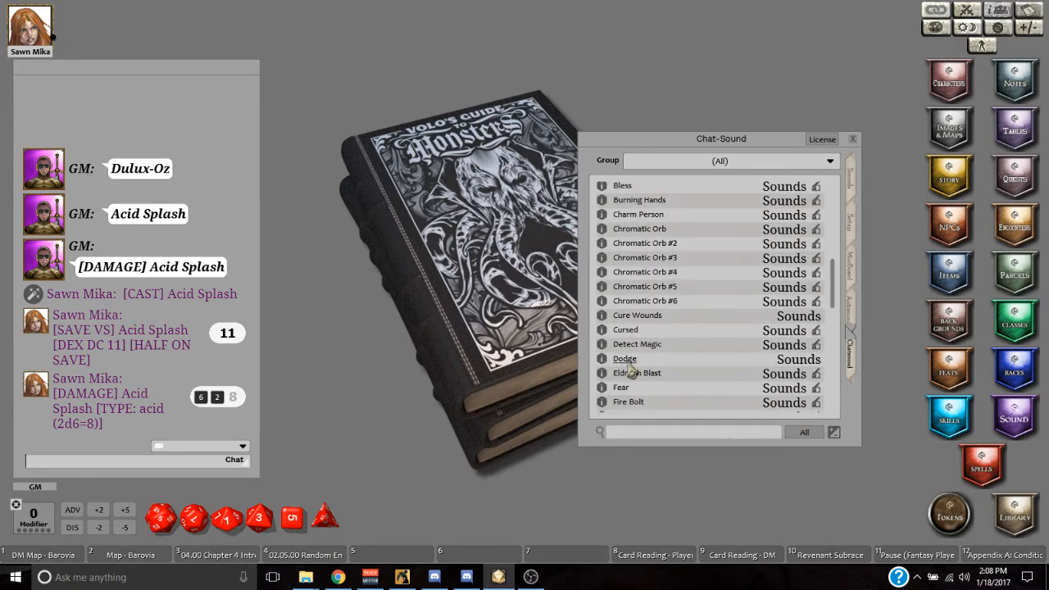
# Step: View the Dodge sound trigger's details and filter the Effects list with 'dod'
pyautogui.doubleClick(625, 357)
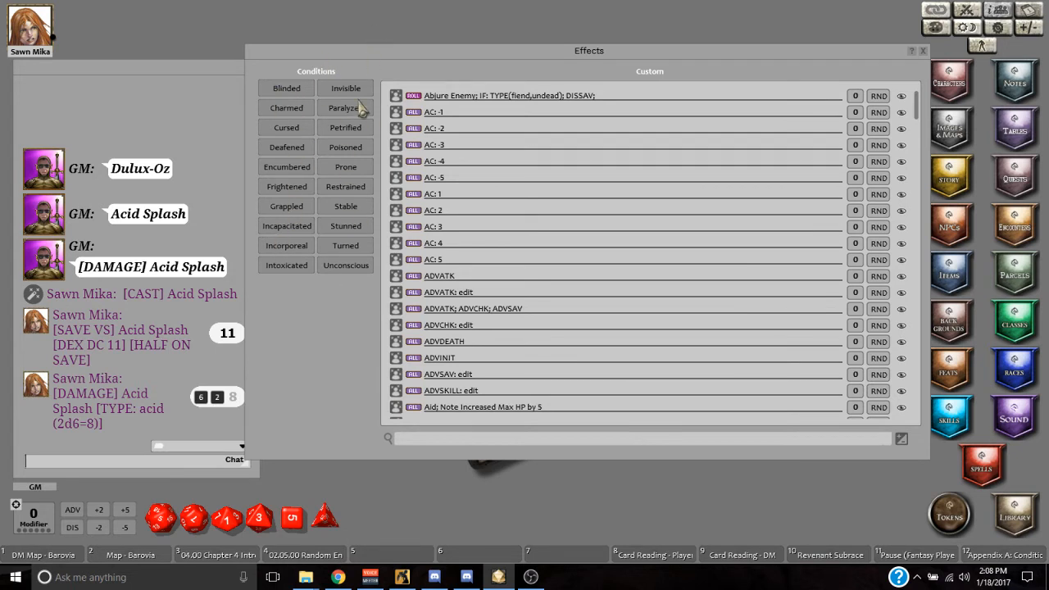
pyautogui.moveTo(512, 450)
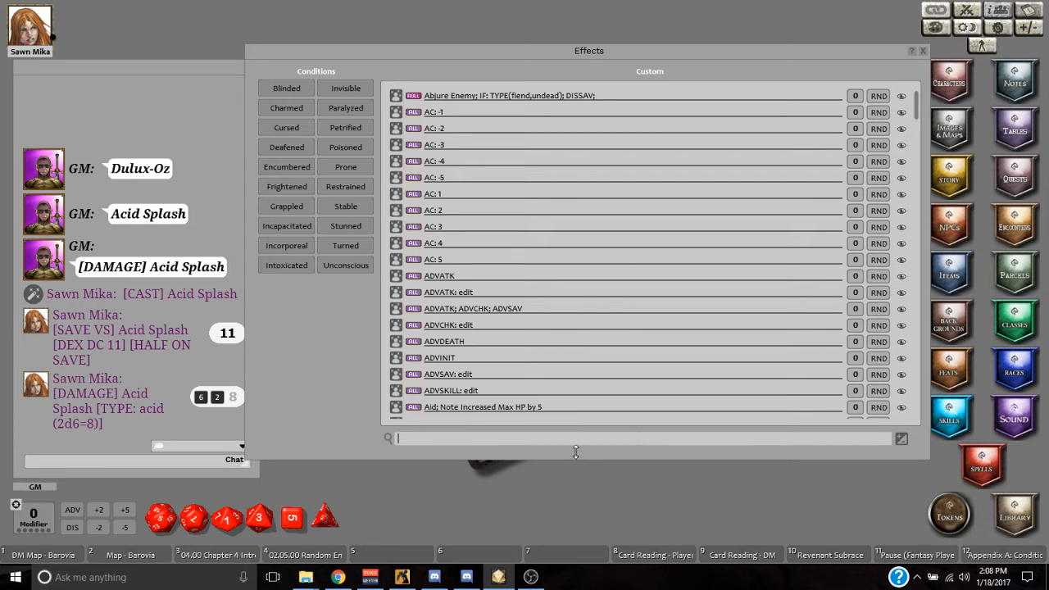
pyautogui.write('dod')
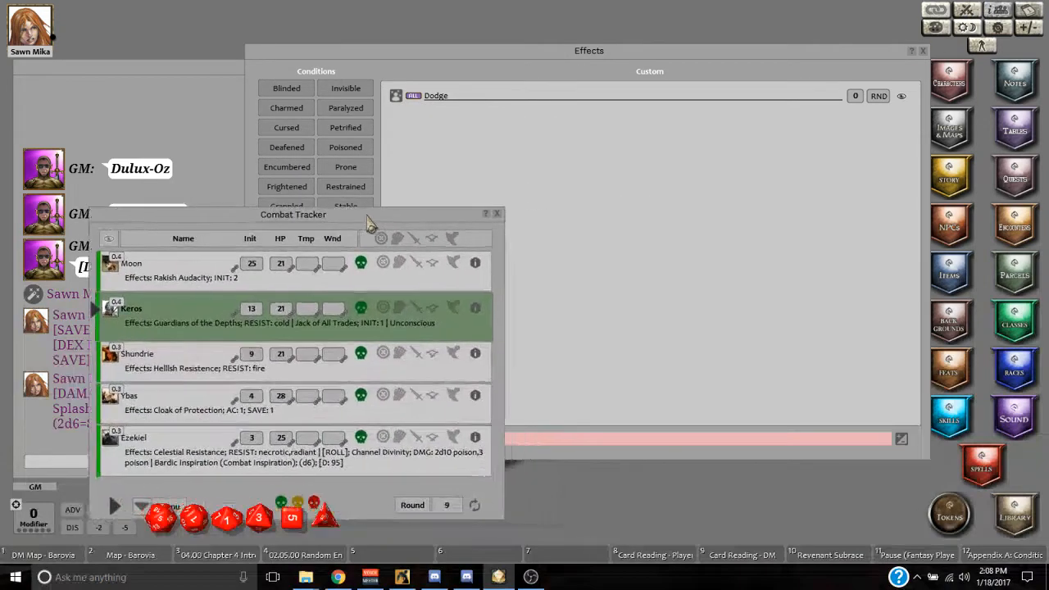
# Step: Filter effects for Dodge and drag the Dodge effect onto Moon in the Combat Tracker
pyautogui.write('dod')
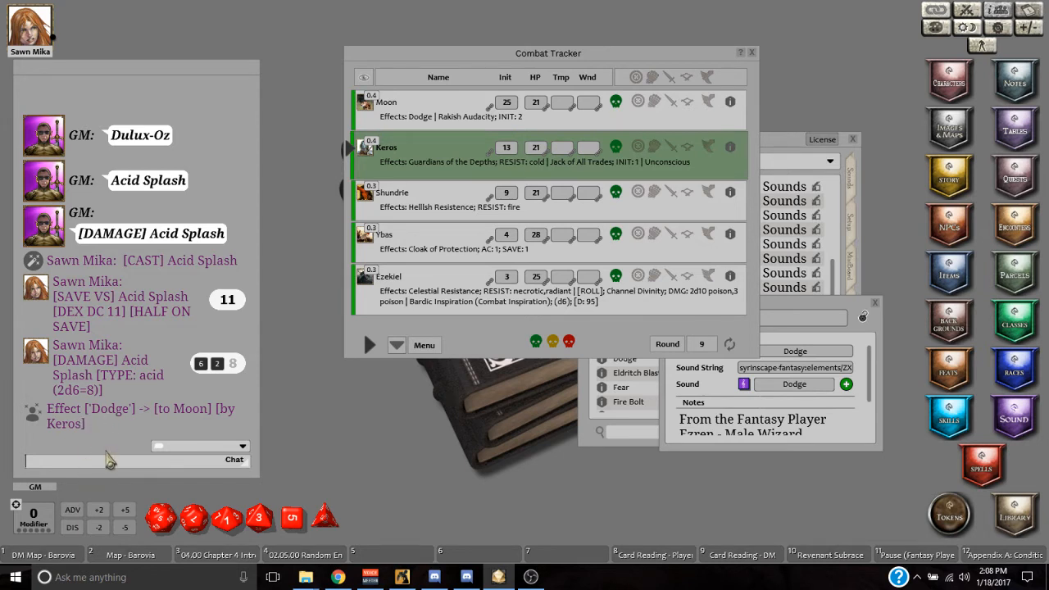
pyautogui.write('Dod')
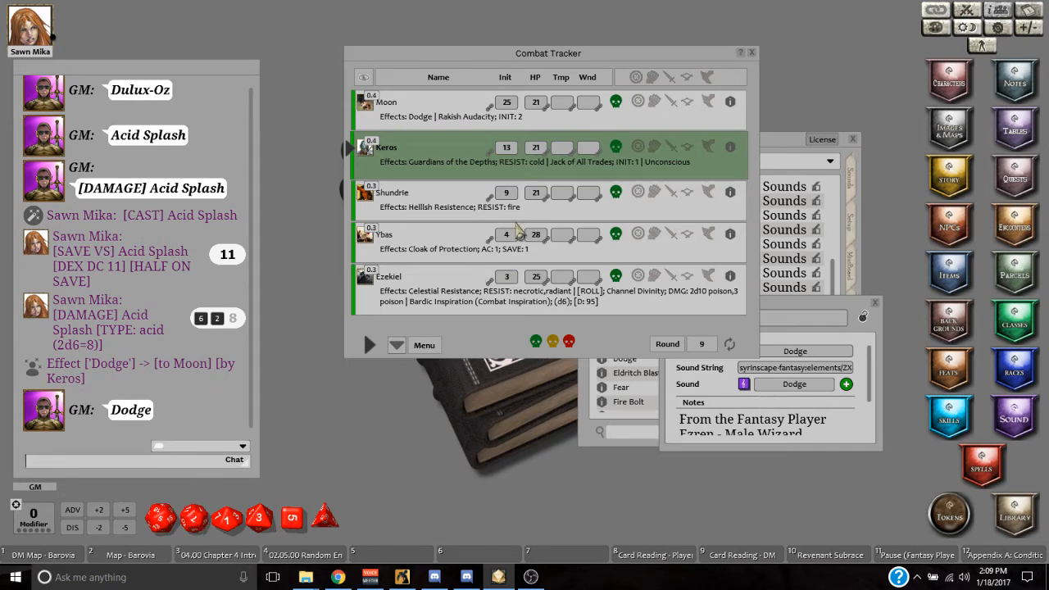
pyautogui.moveTo(547, 52); pyautogui.dragTo(377, 57)
pyautogui.write("Effect ['")
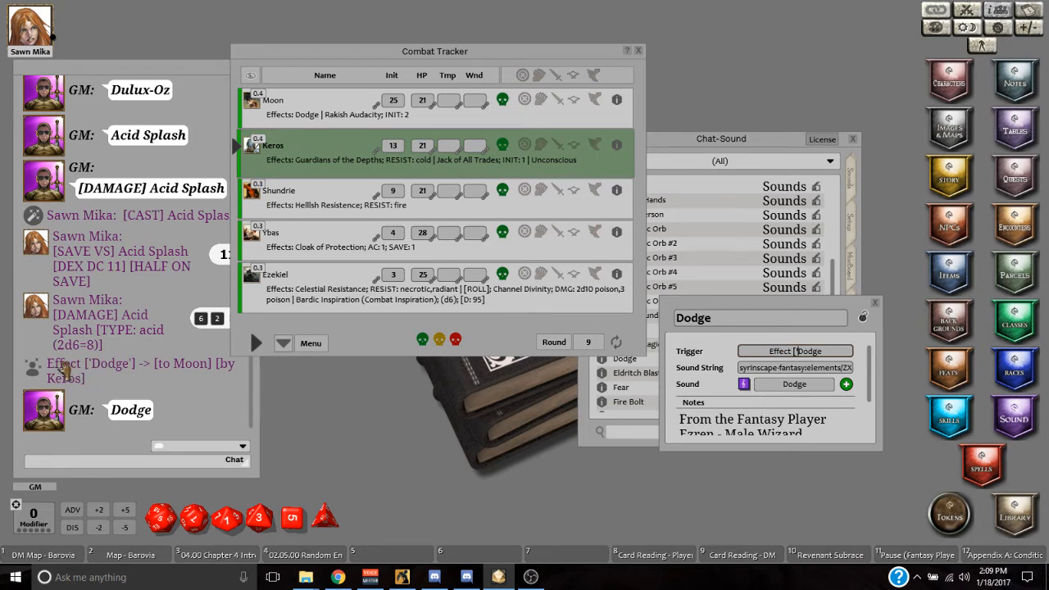
pyautogui.moveTo(106, 377)
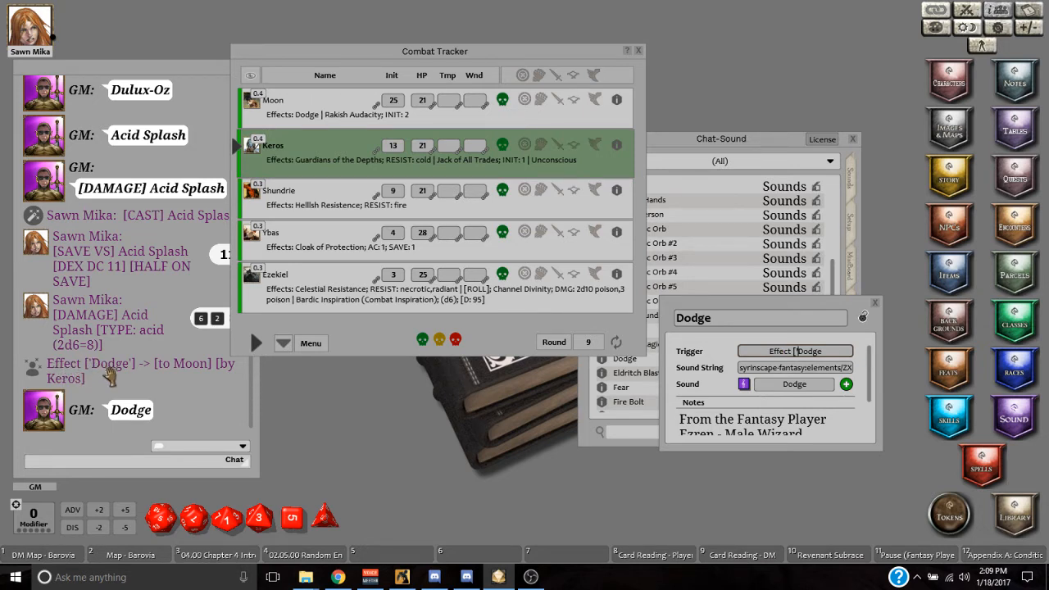
pyautogui.moveTo(622, 423)
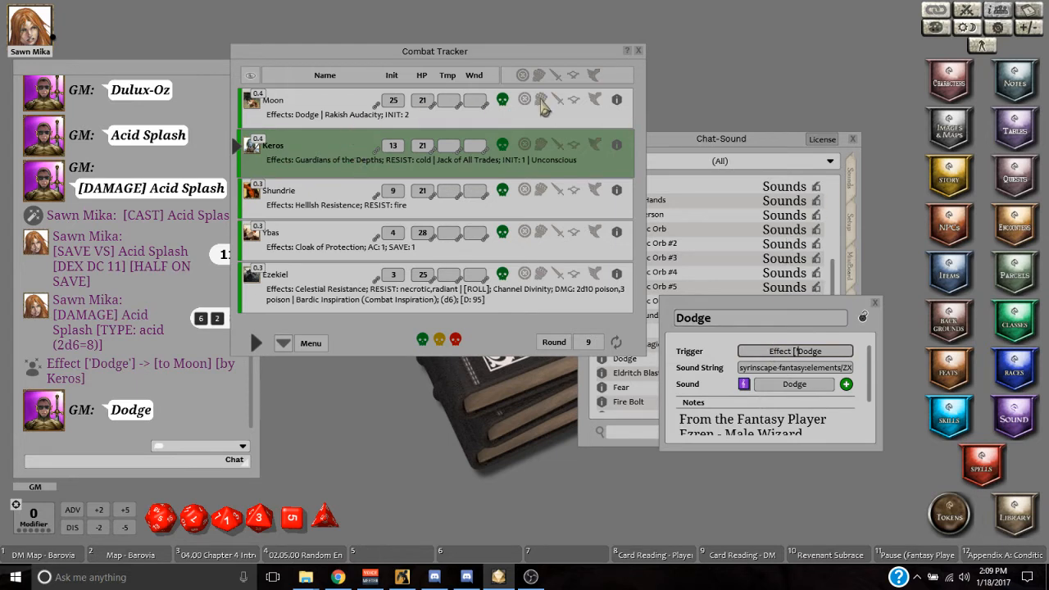
pyautogui.click(542, 100)
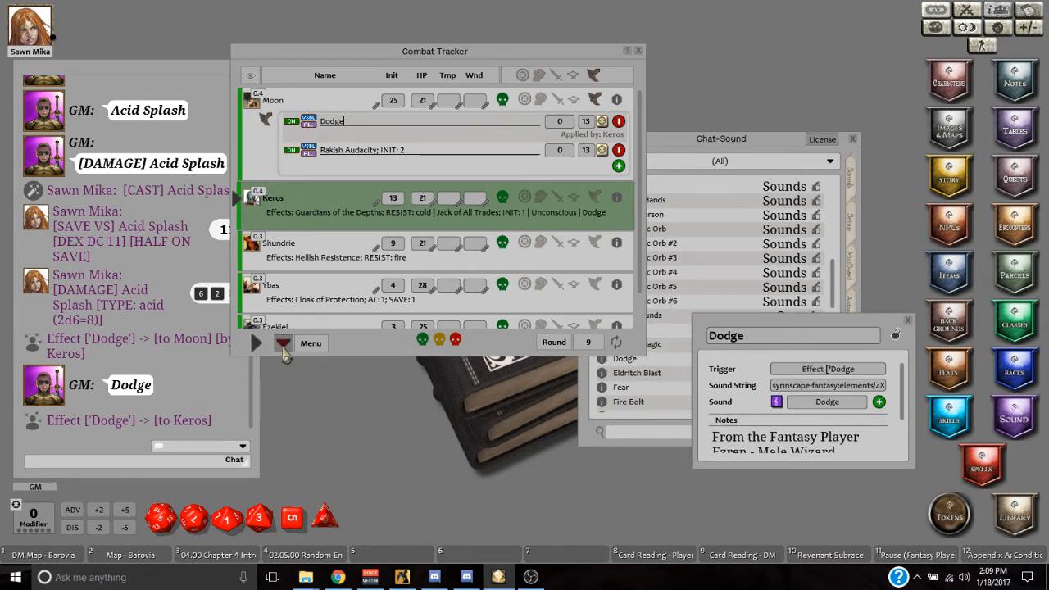
# Step: Advance combat actor by actor with Next Actor until the round counter reaches 13
pyautogui.click(282, 343)
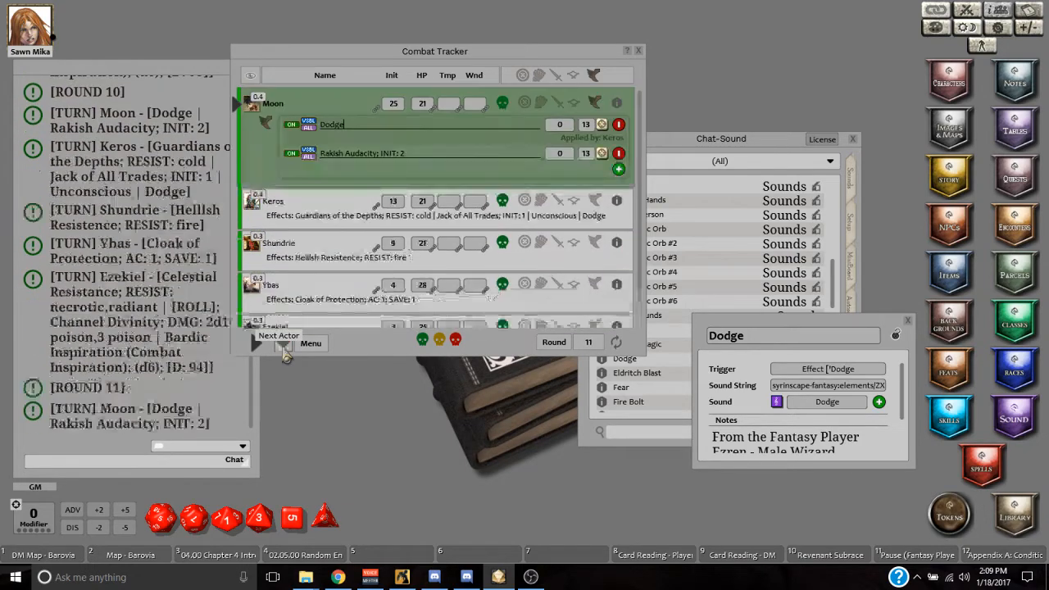
pyautogui.click(256, 342)
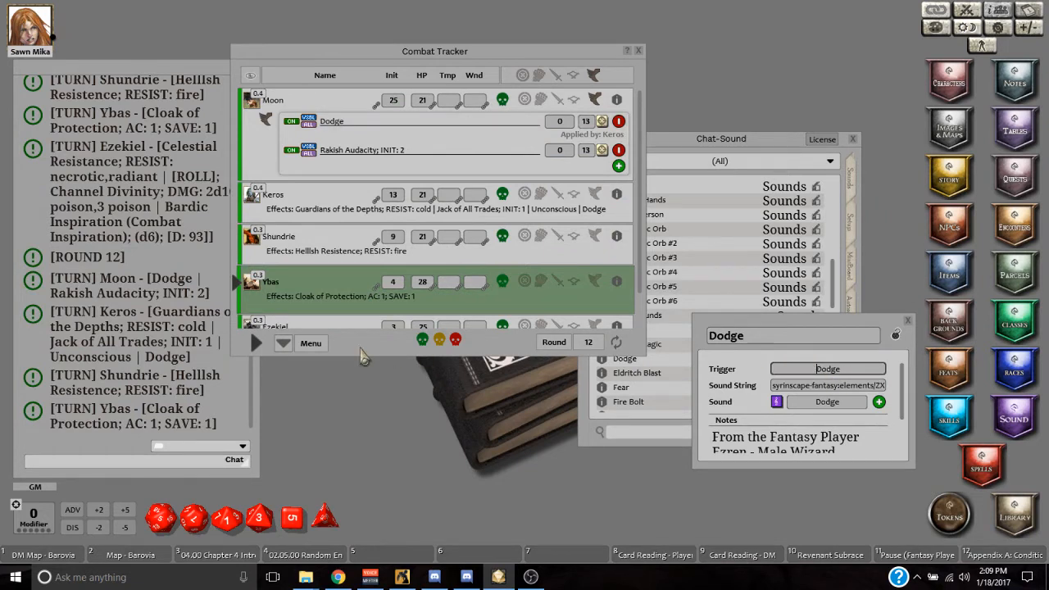
pyautogui.moveTo(528, 128)
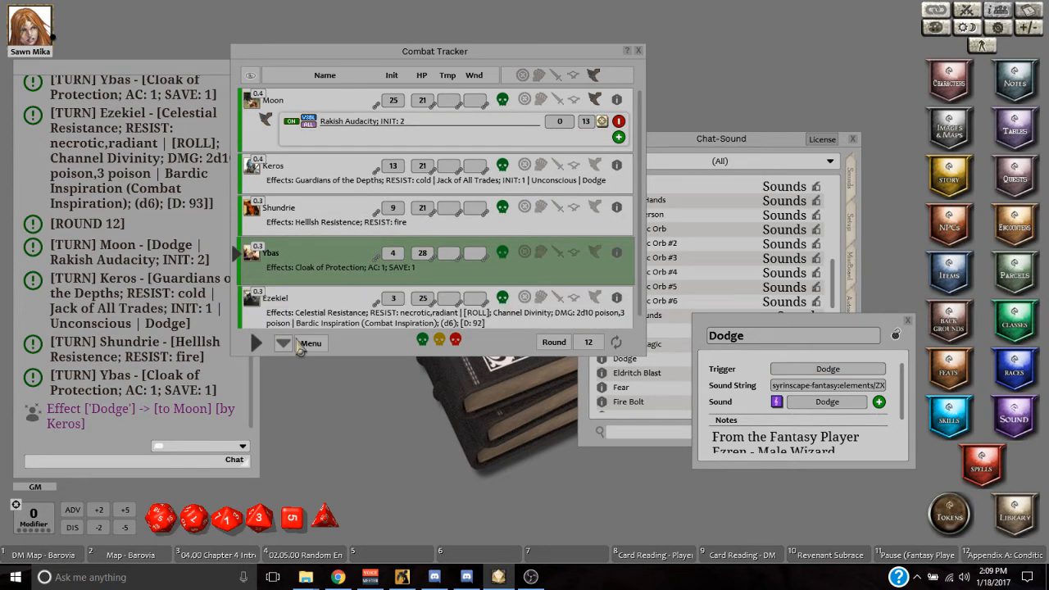
pyautogui.click(256, 343)
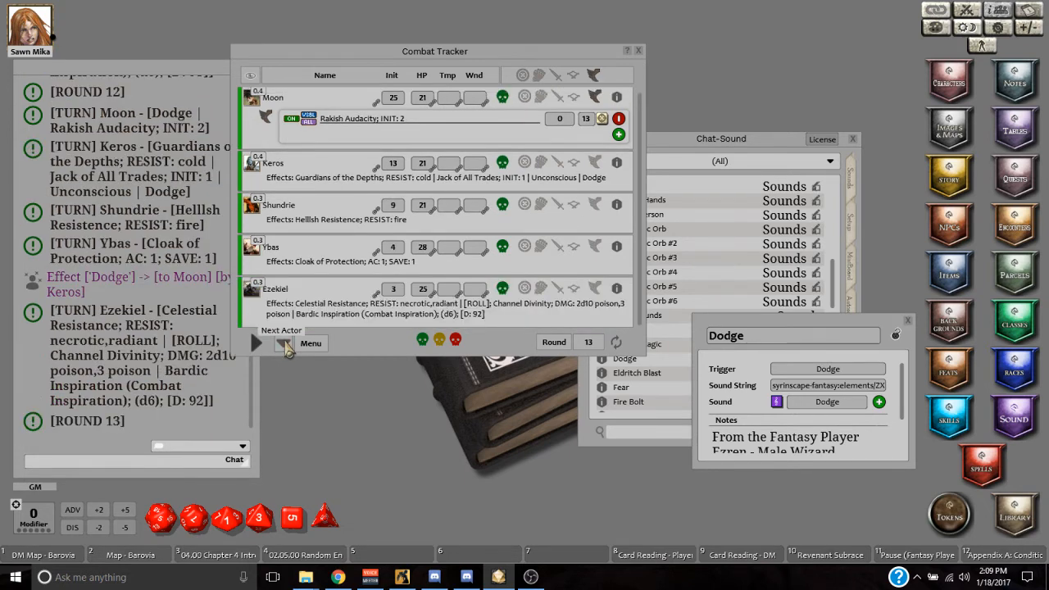
pyautogui.click(256, 343)
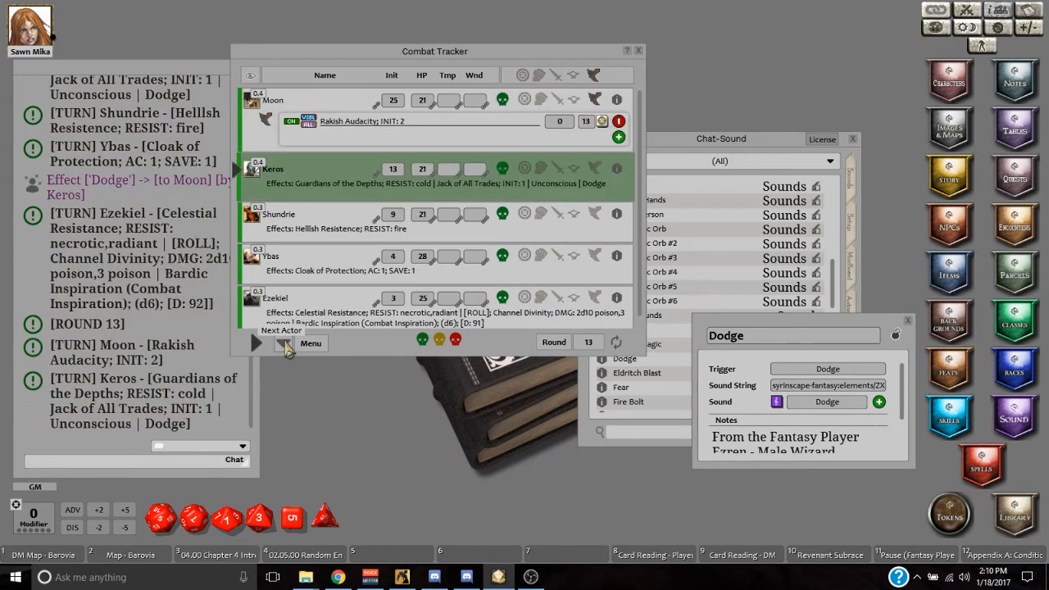
pyautogui.click(256, 343)
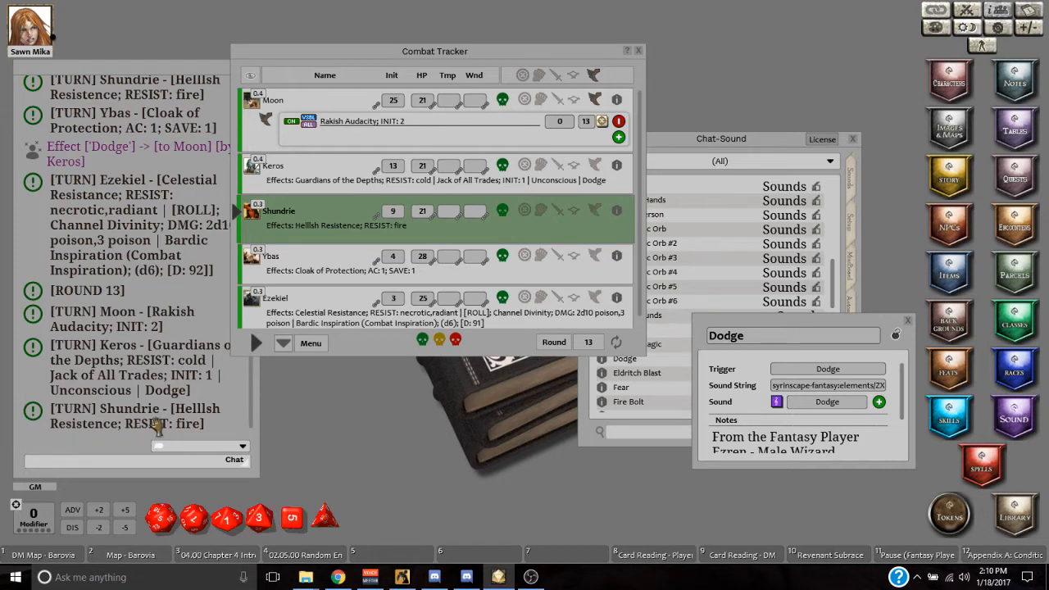
pyautogui.moveTo(171, 390)
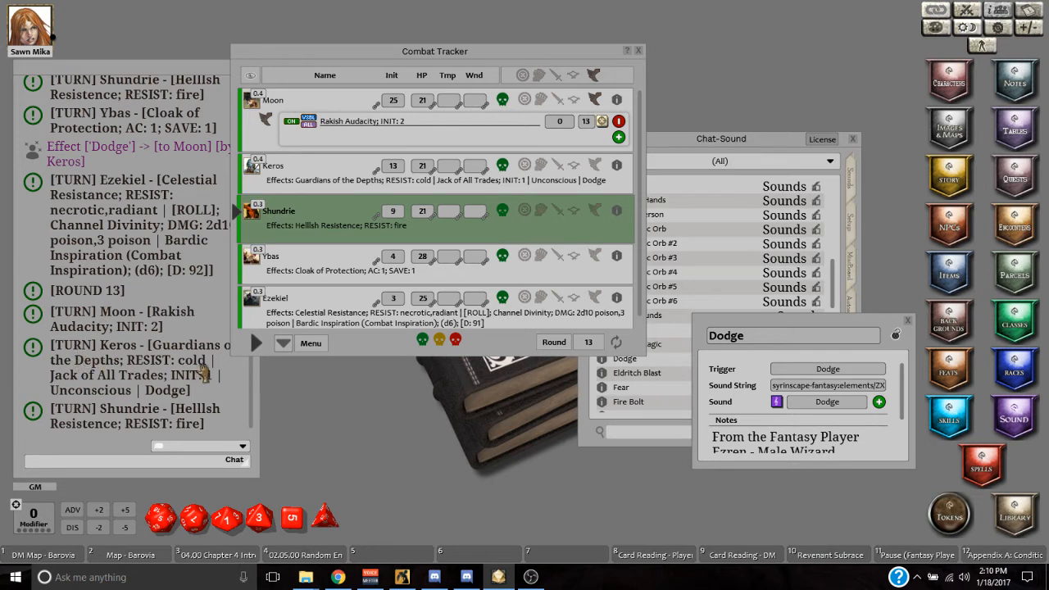
pyautogui.moveTo(390, 177)
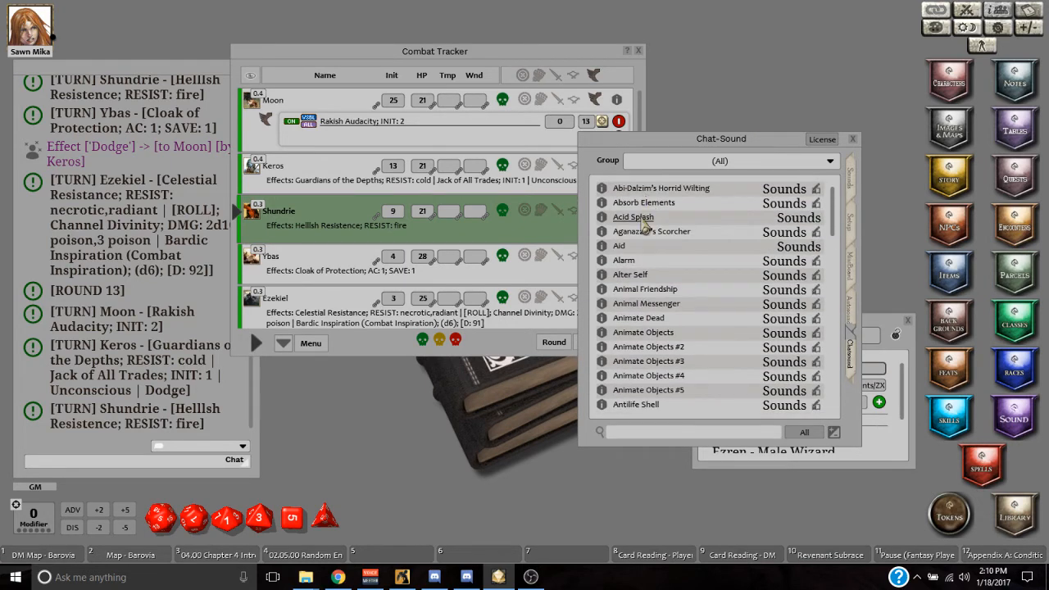
# Step: View Acid Splash's [DAMAGE] chat-sound trigger and post 'Acid Splash' in chat to fire it
pyautogui.click(633, 216)
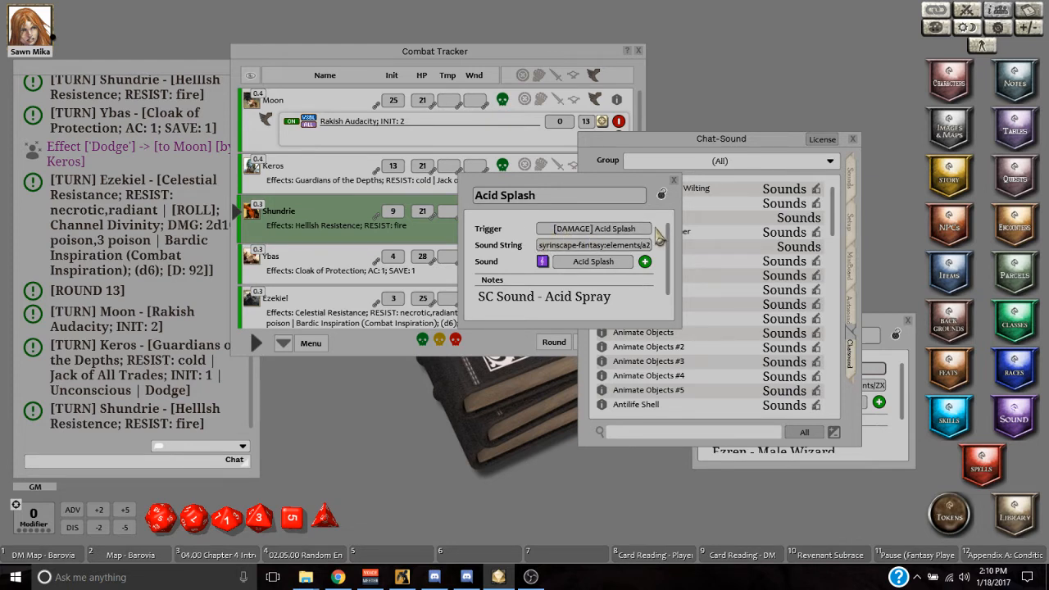
pyautogui.doubleClick(568, 230)
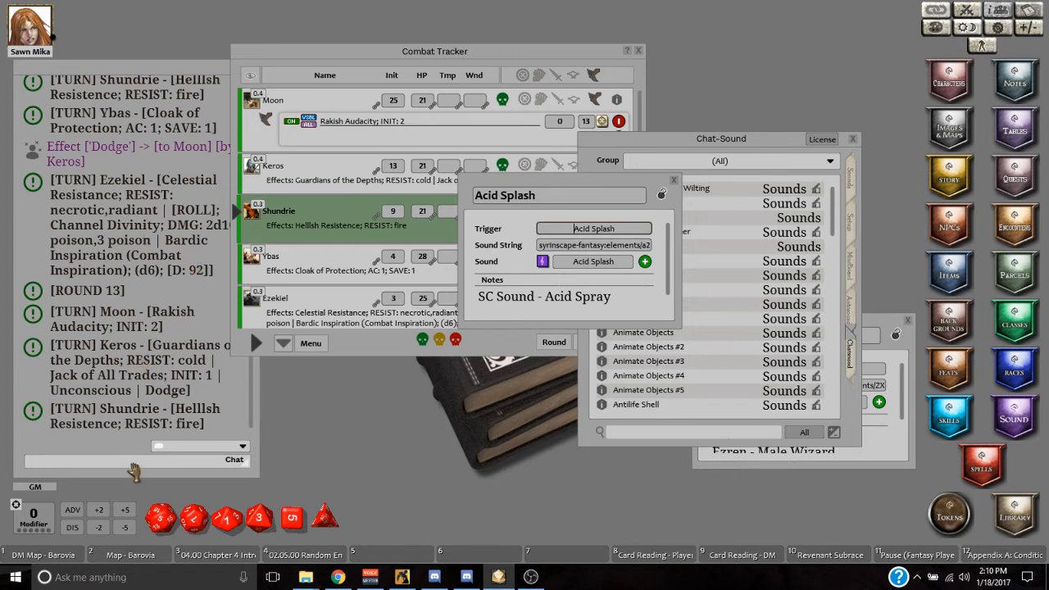
pyautogui.moveTo(170, 463)
pyautogui.write('[DAMAGE] ')
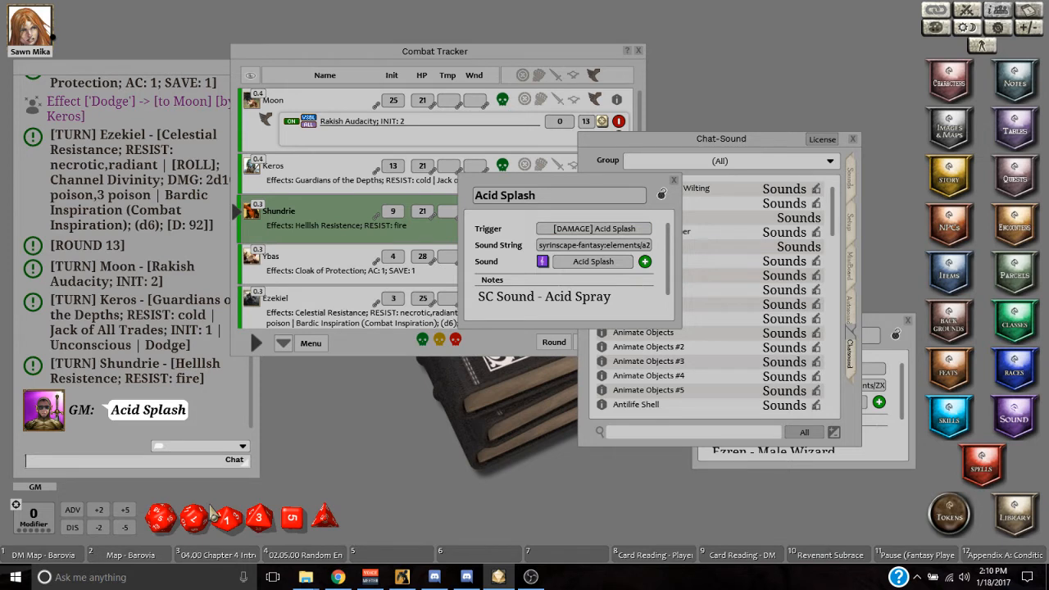
pyautogui.write('Acid')
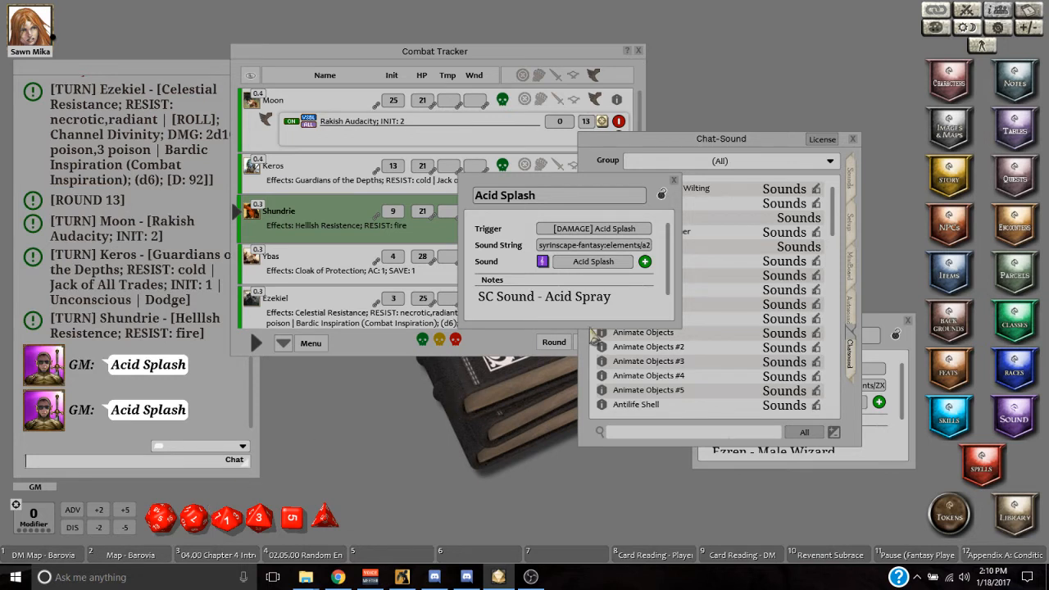
pyautogui.moveTo(663, 196)
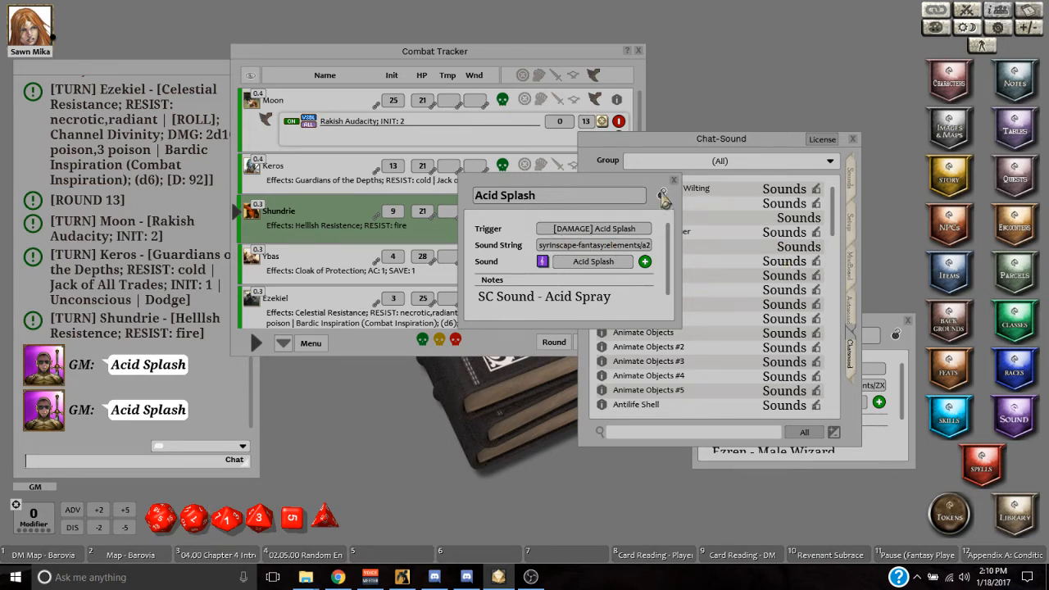
# Step: Close the Acid Splash entry, the Dodge entry and the Combat Tracker
pyautogui.click(676, 178)
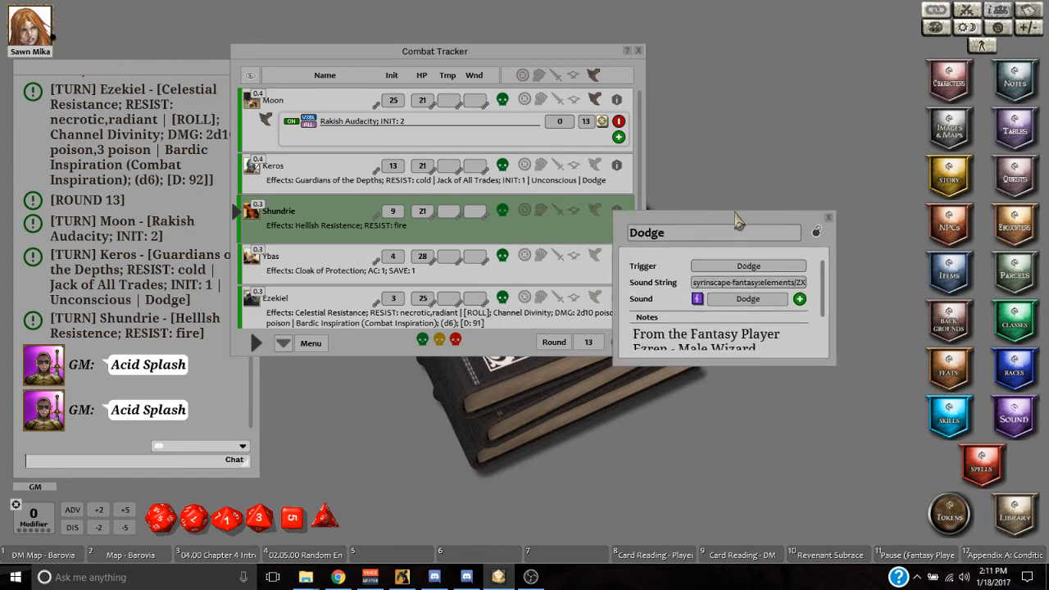
pyautogui.click(826, 218)
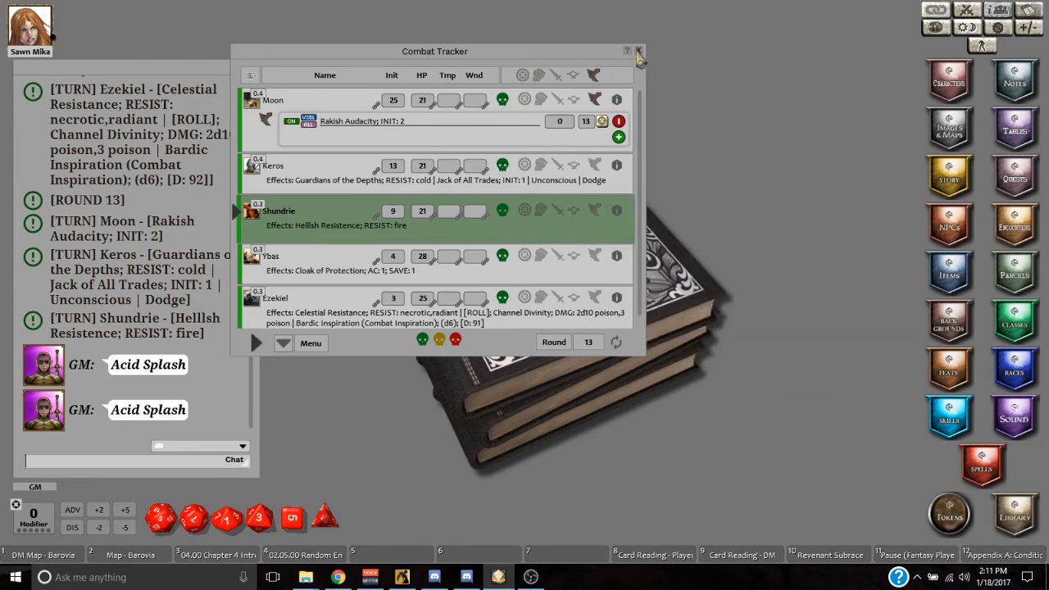
pyautogui.click(639, 50)
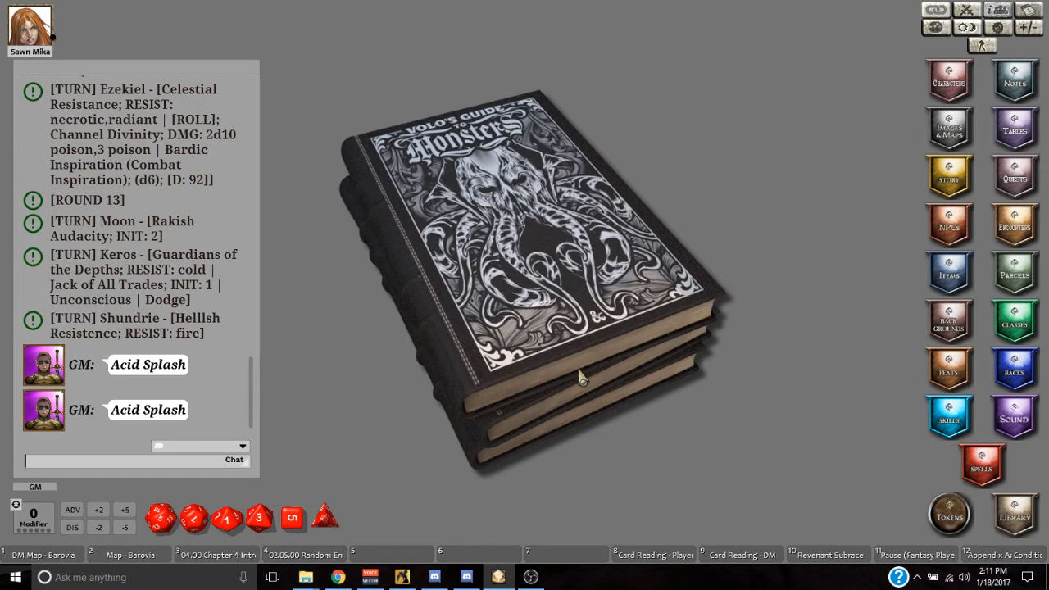
pyautogui.moveTo(121, 466)
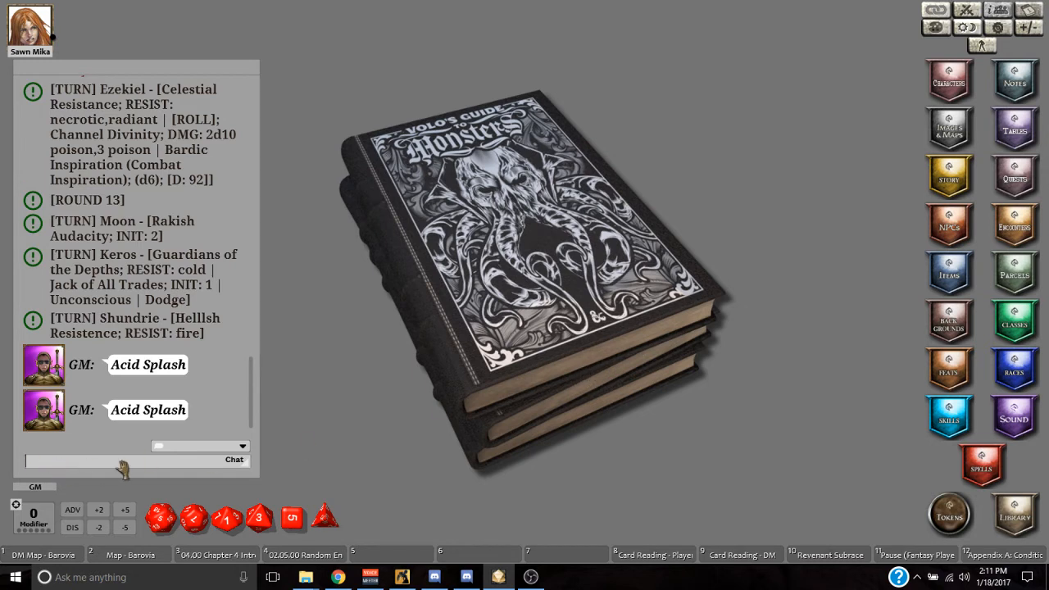
pyautogui.moveTo(336, 324)
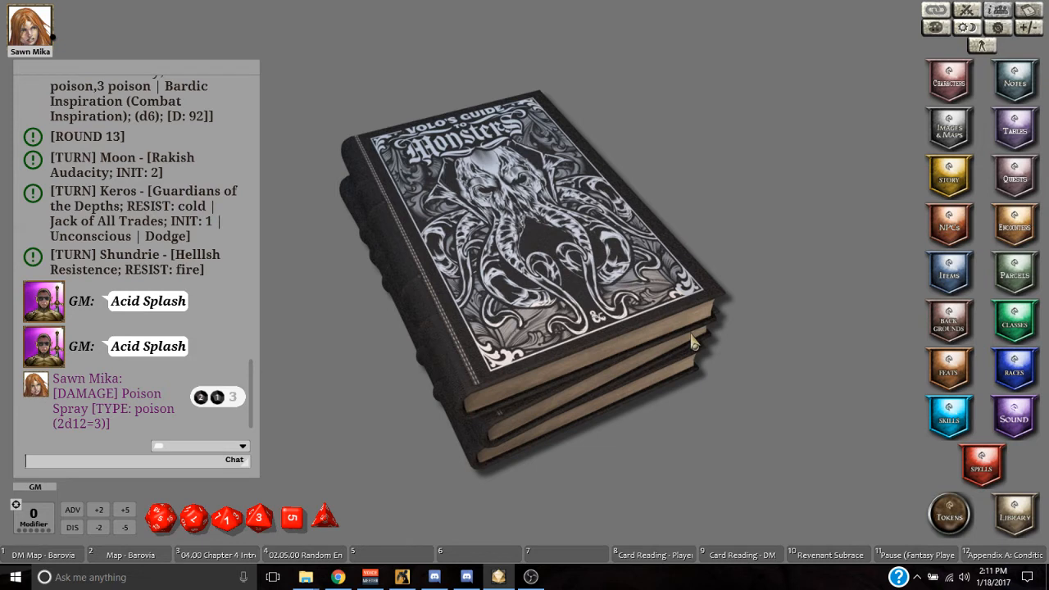
pyautogui.moveTo(594, 374)
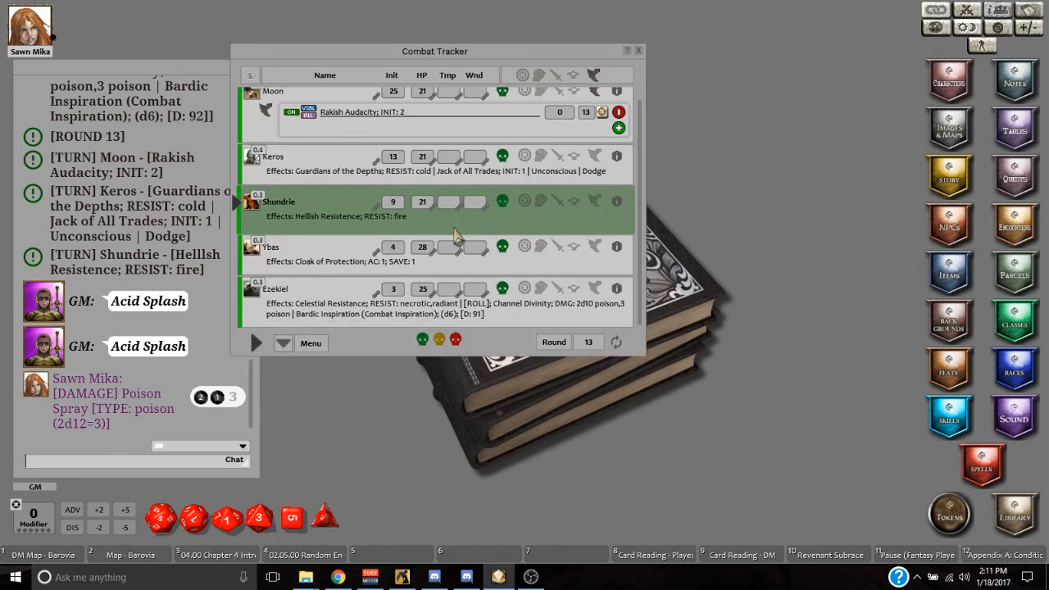
pyautogui.moveTo(400, 202)
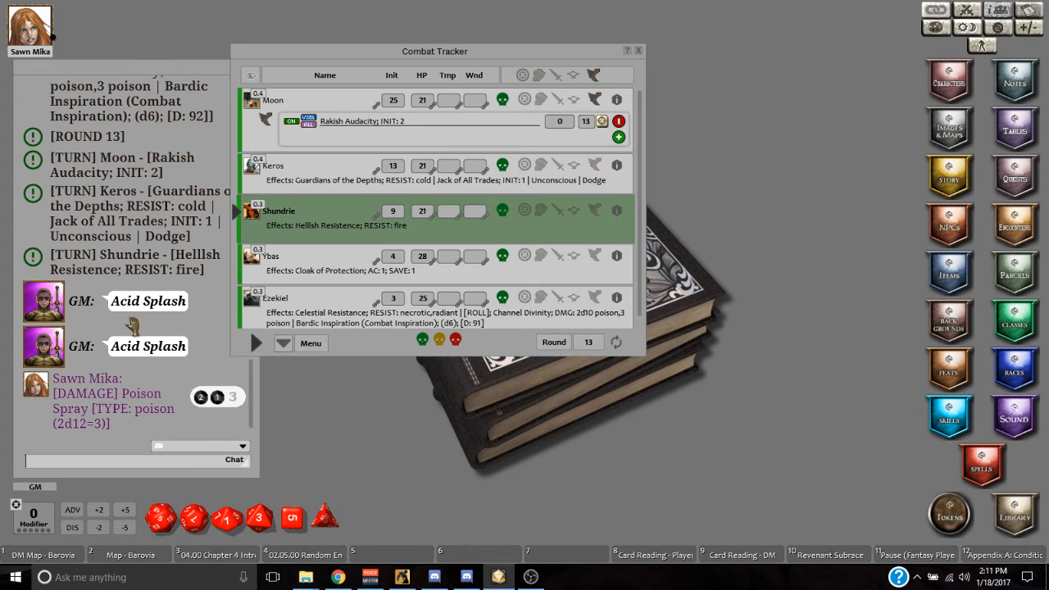
pyautogui.moveTo(147, 359)
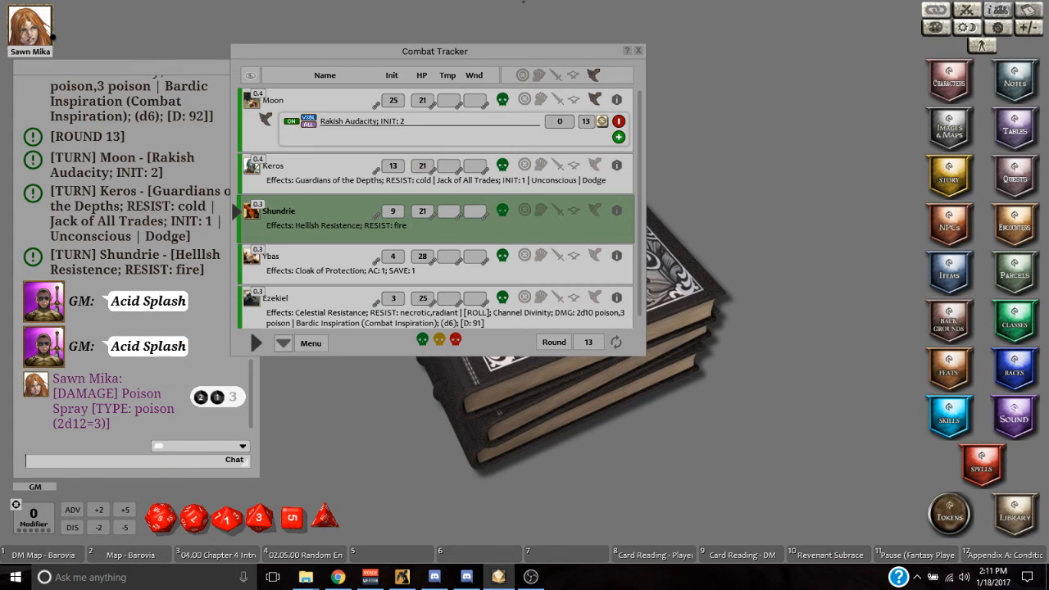
pyautogui.moveTo(616, 269)
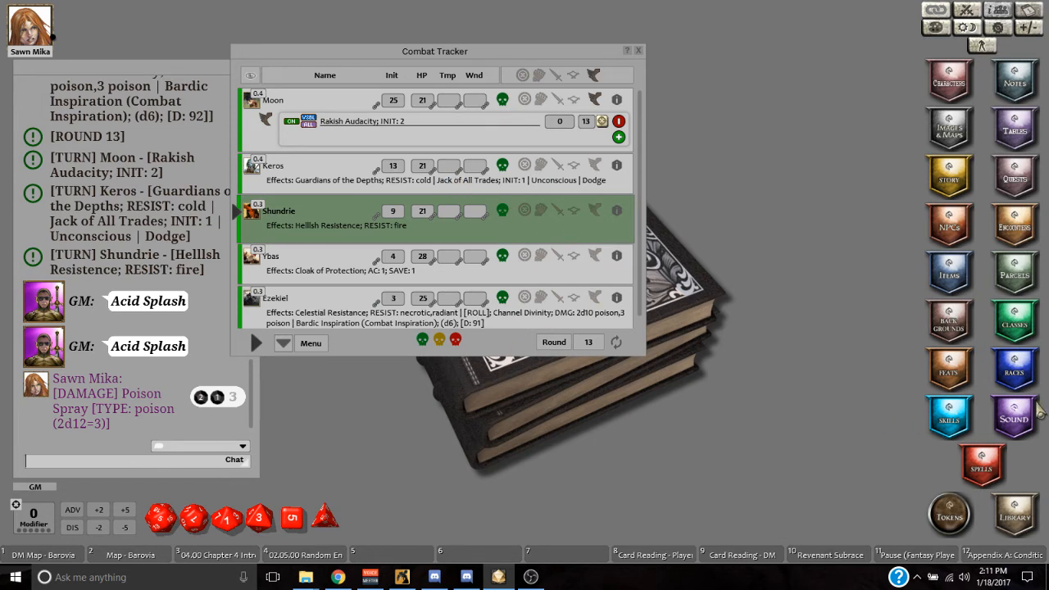
pyautogui.moveTo(1018, 433)
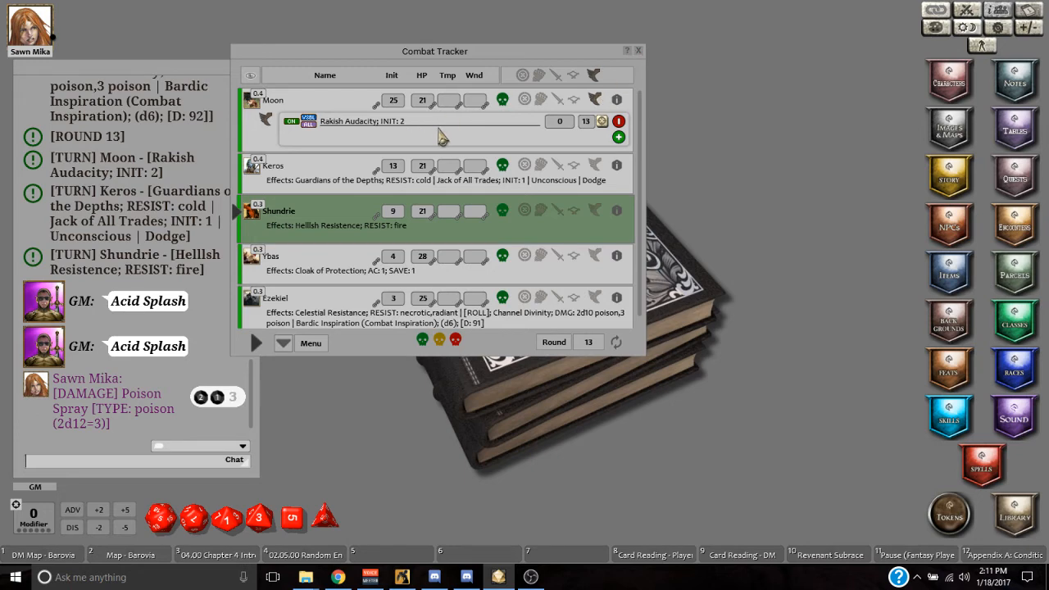
pyautogui.click(636, 51)
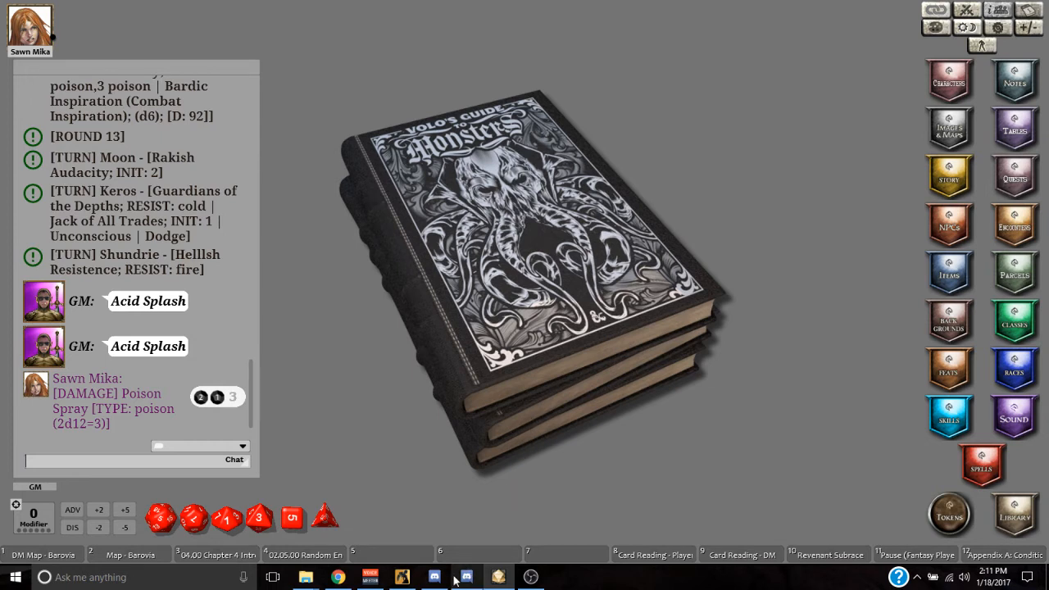
pyautogui.click(402, 575)
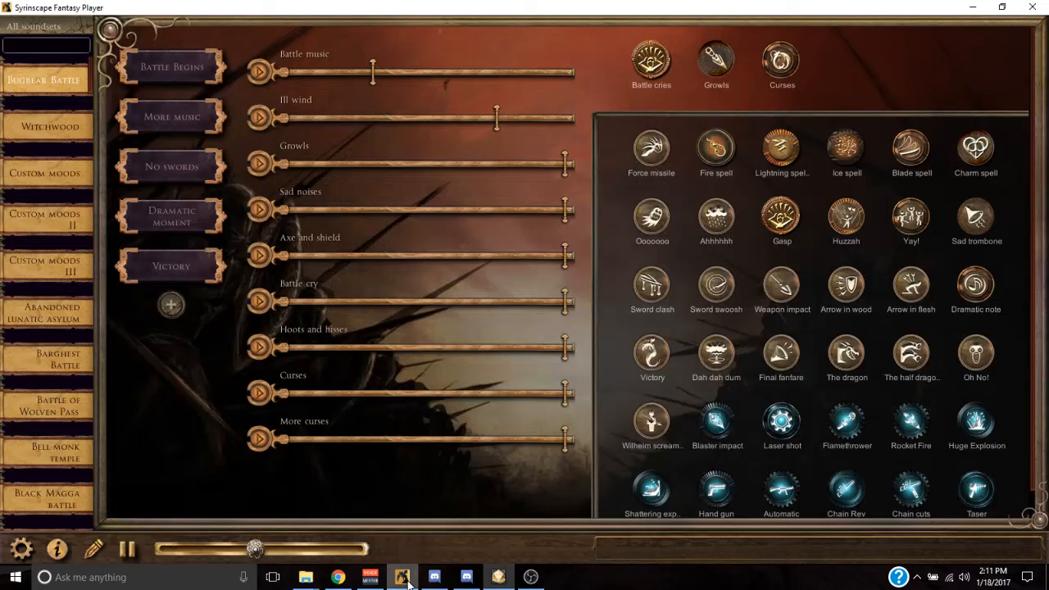
pyautogui.click(459, 578)
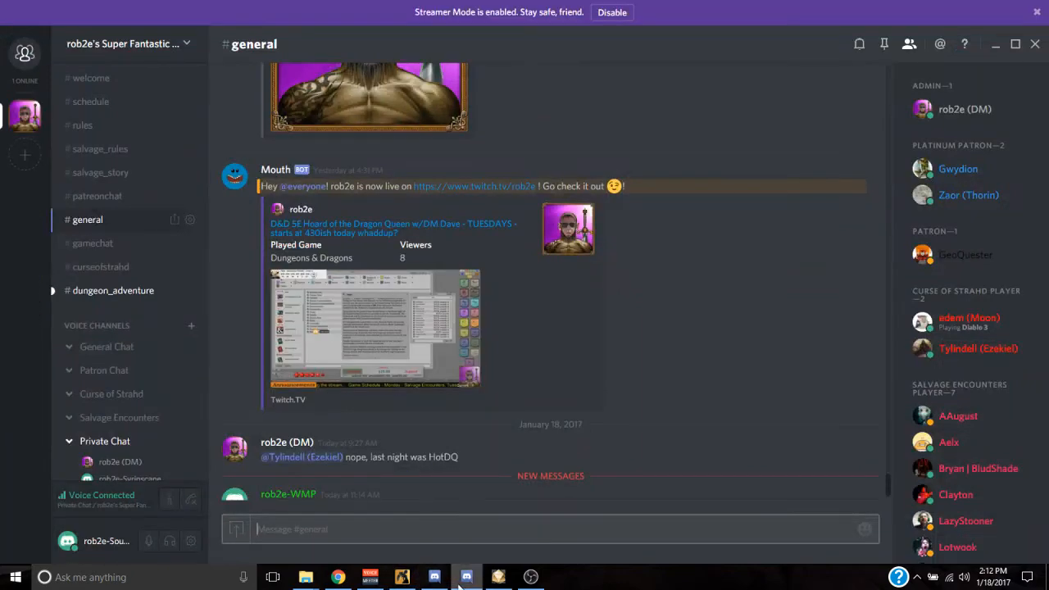
pyautogui.moveTo(336, 585)
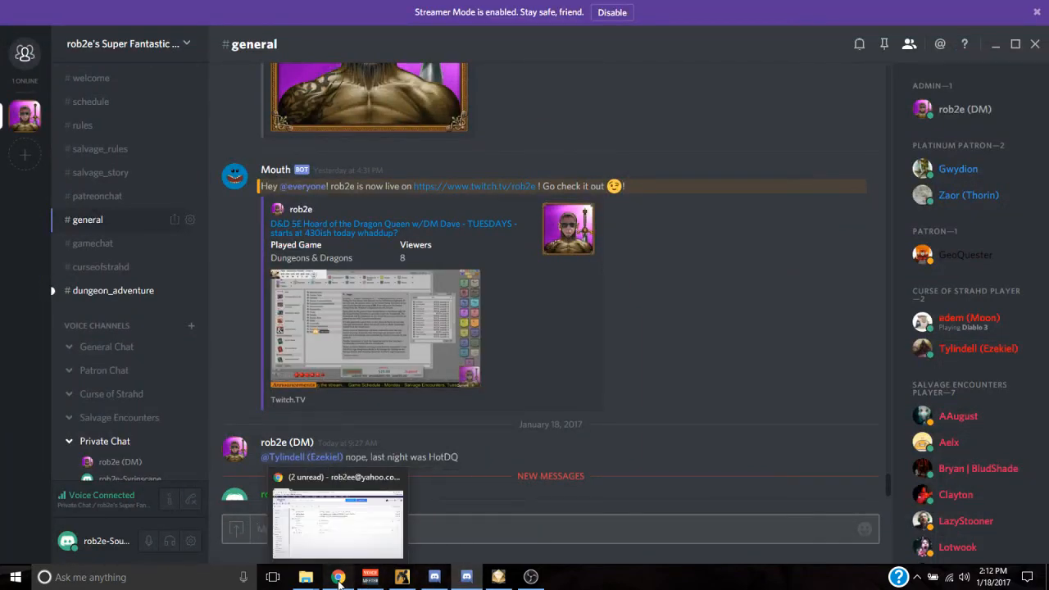
pyautogui.click(495, 574)
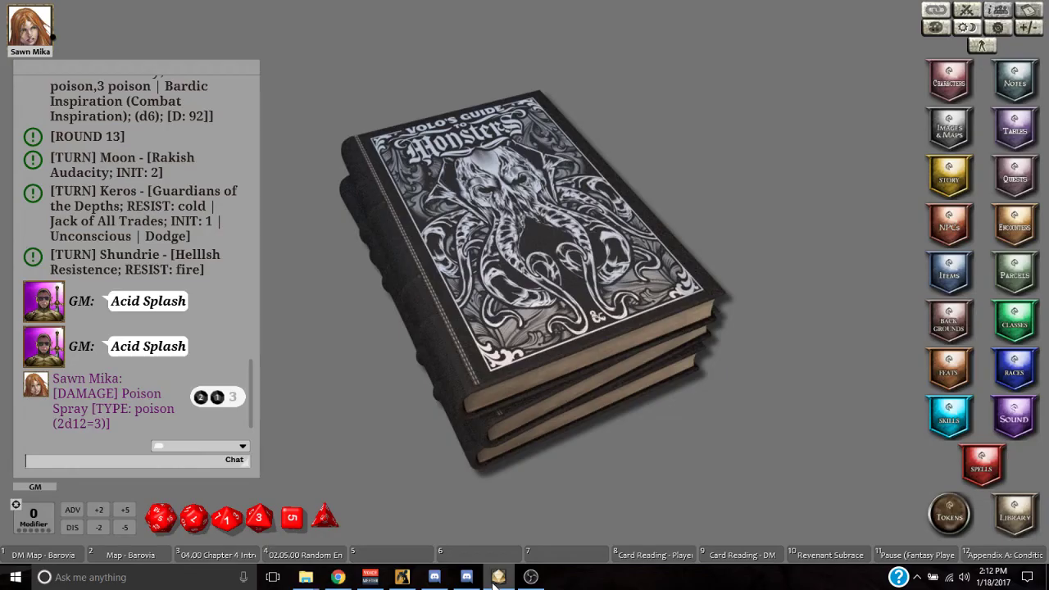
pyautogui.moveTo(495, 583)
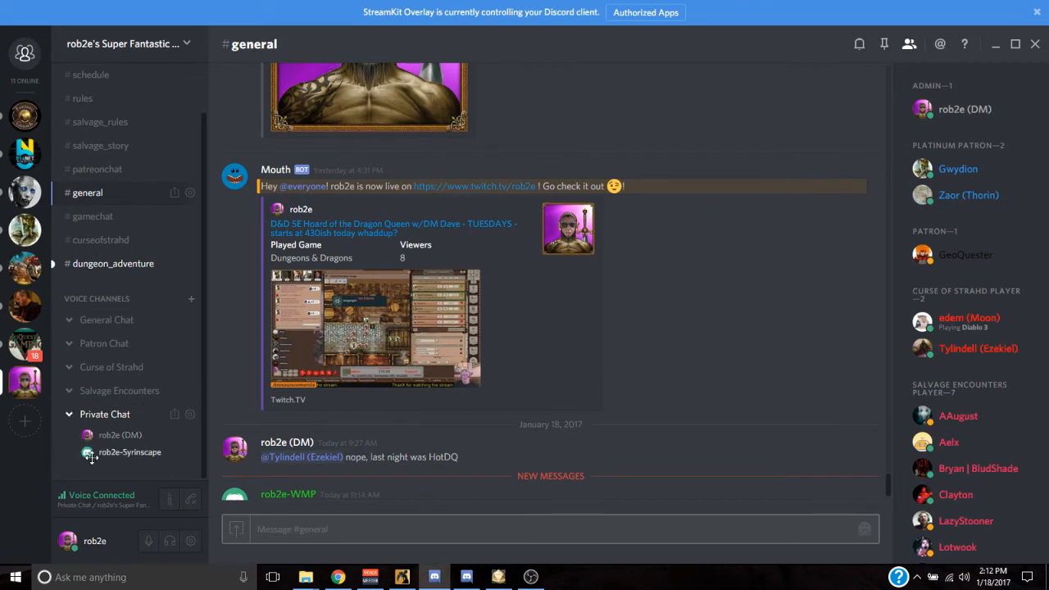
pyautogui.moveTo(464, 577)
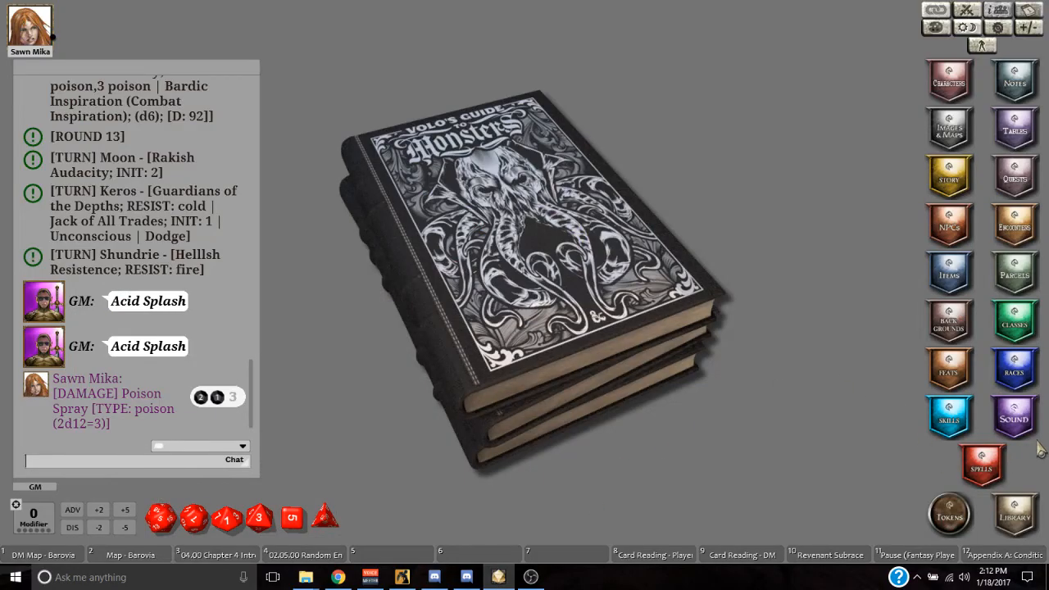
# Step: Show the Chat-Sound trigger list with spell entries like Animate Objects and Arcane Eye
pyautogui.click(1013, 418)
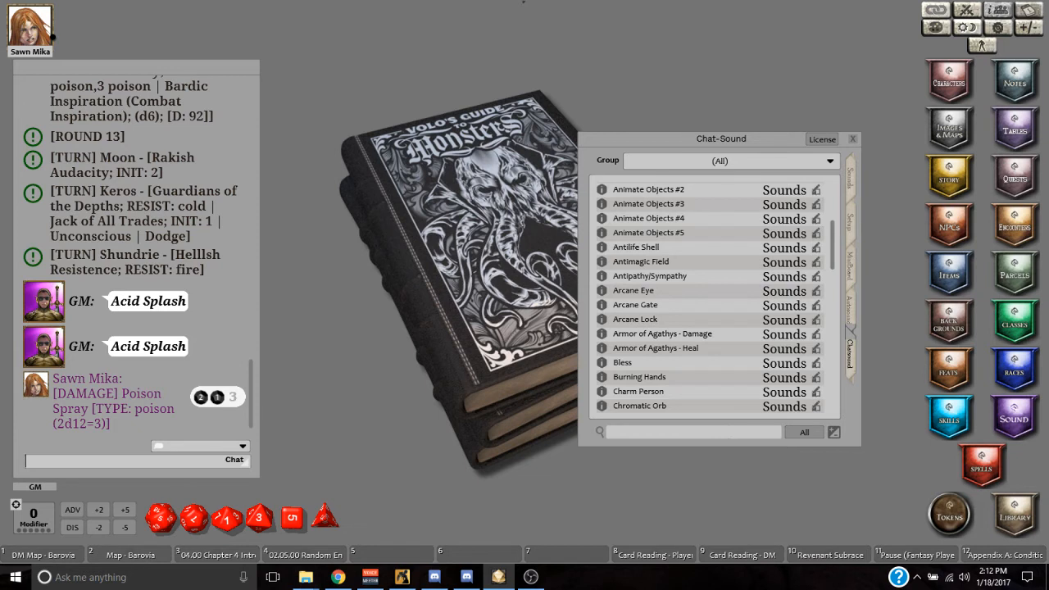
pyautogui.moveTo(82, 41)
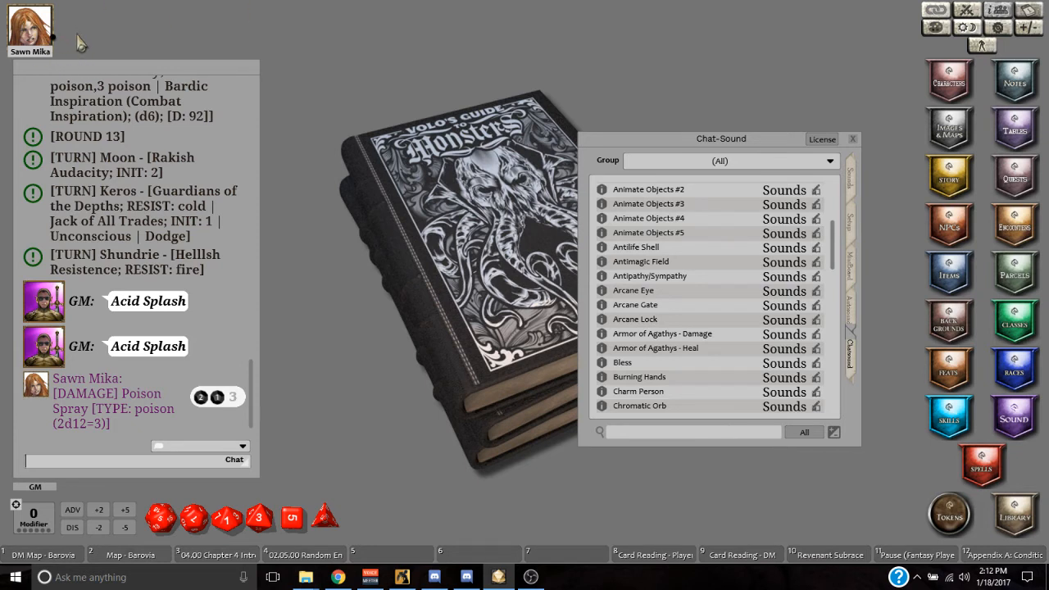
pyautogui.moveTo(107, 252)
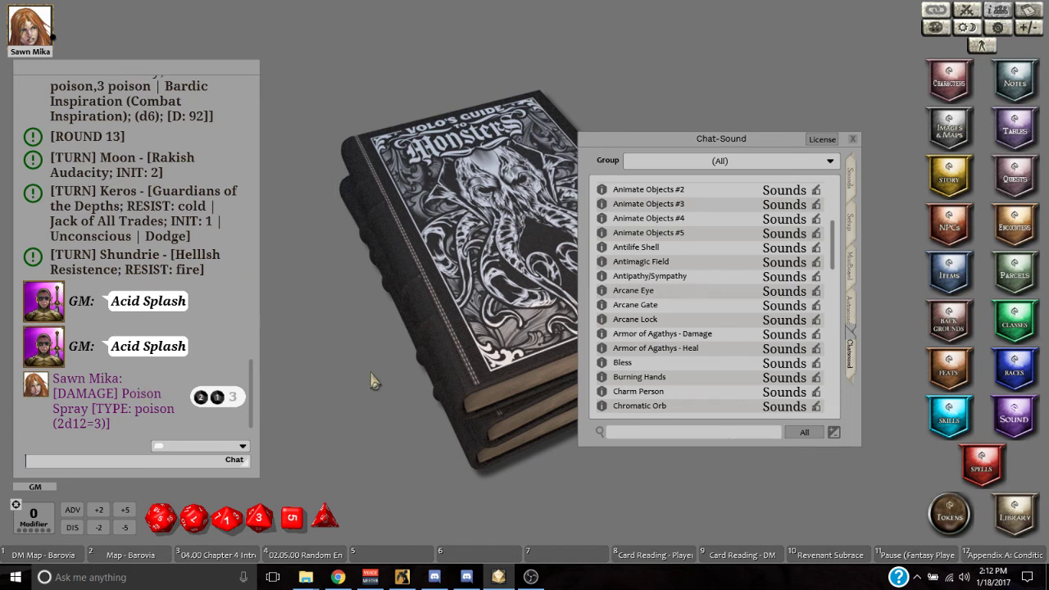
pyautogui.moveTo(386, 580)
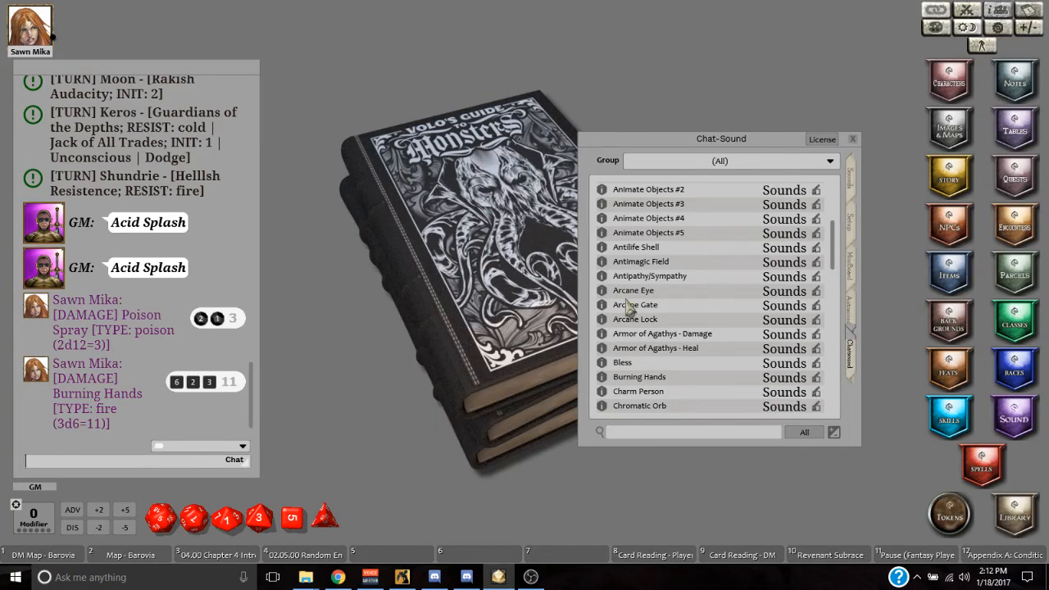
pyautogui.moveTo(856, 249)
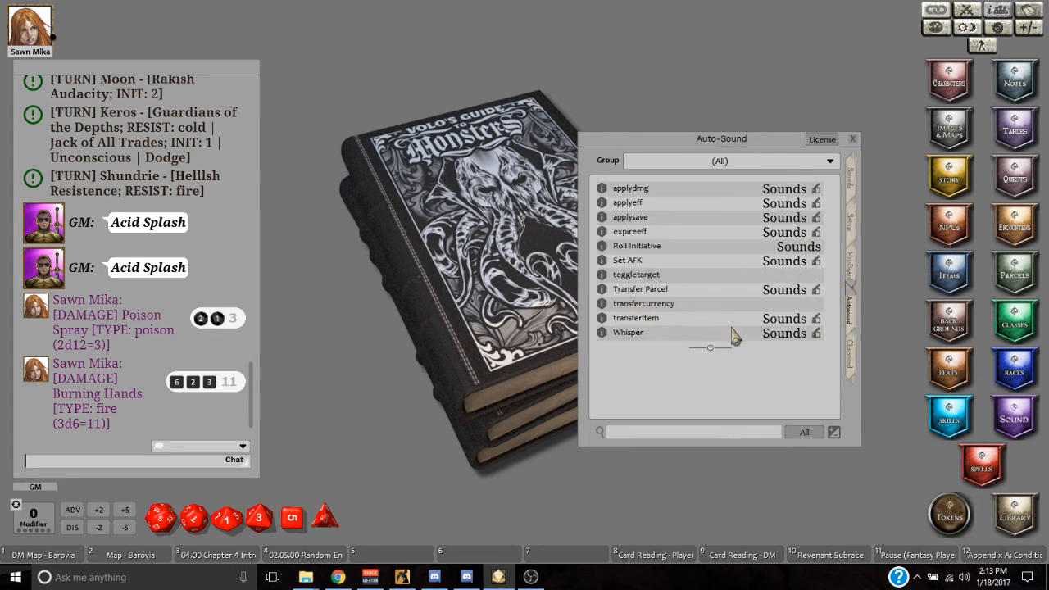
pyautogui.moveTo(621, 344)
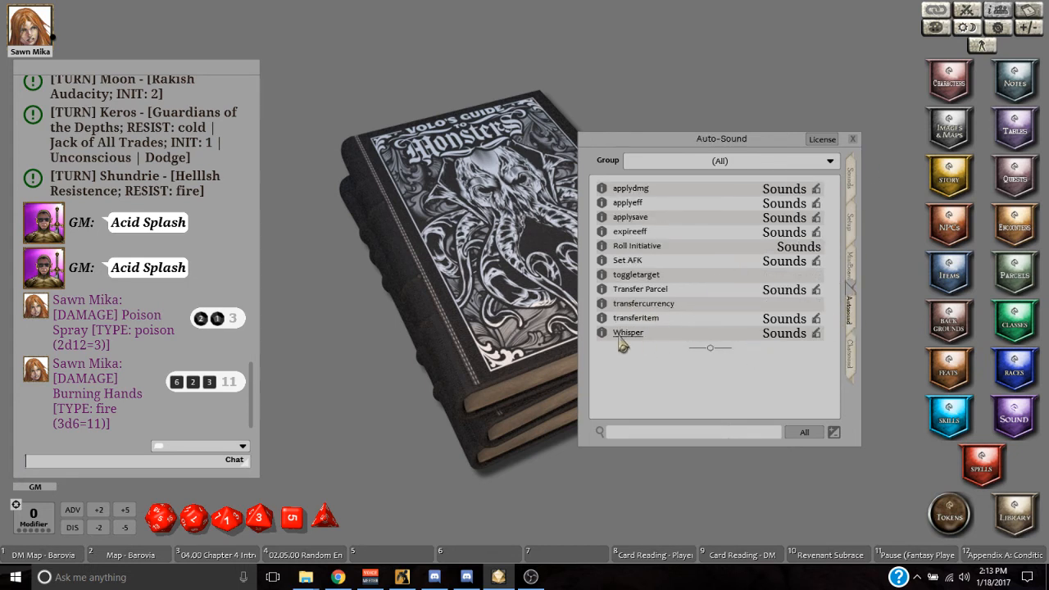
# Step: Review Transfer Parcel and Whisper auto-sound triggers and whisper '/w saw' to Sawn Mika
pyautogui.click(602, 332)
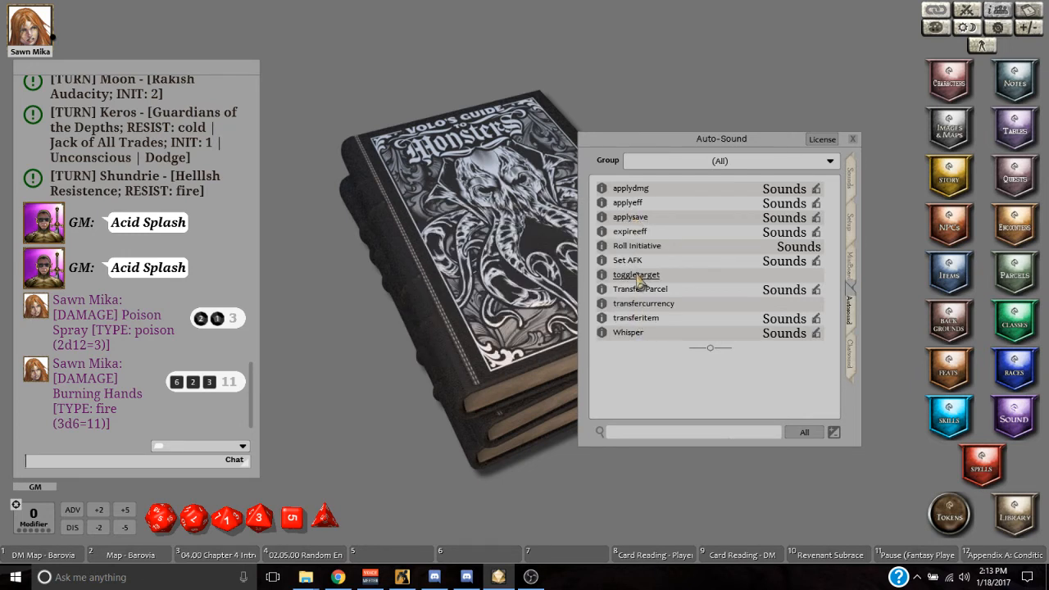
pyautogui.click(640, 289)
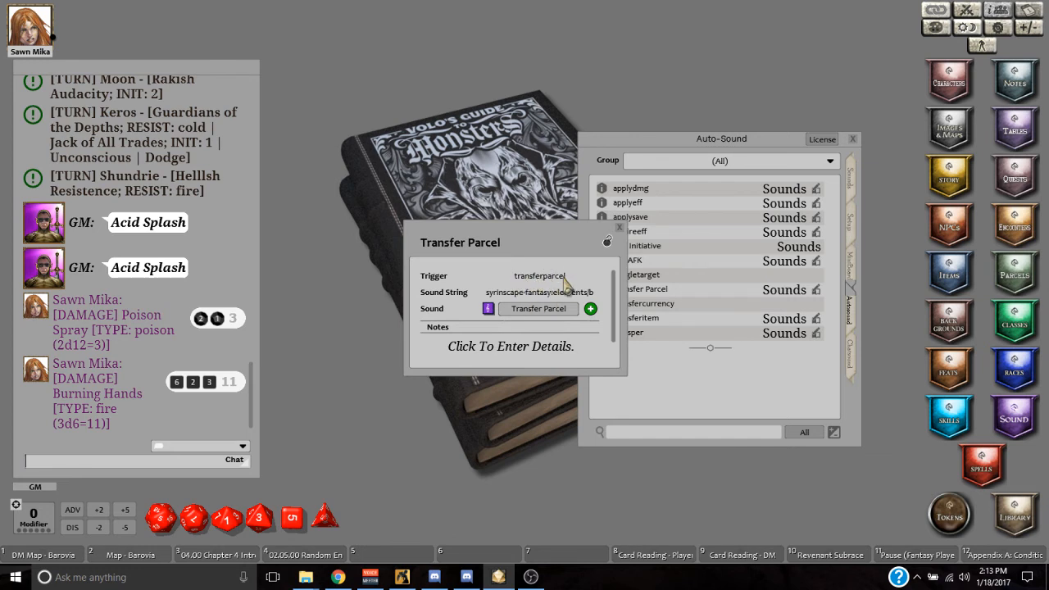
pyautogui.moveTo(538, 285)
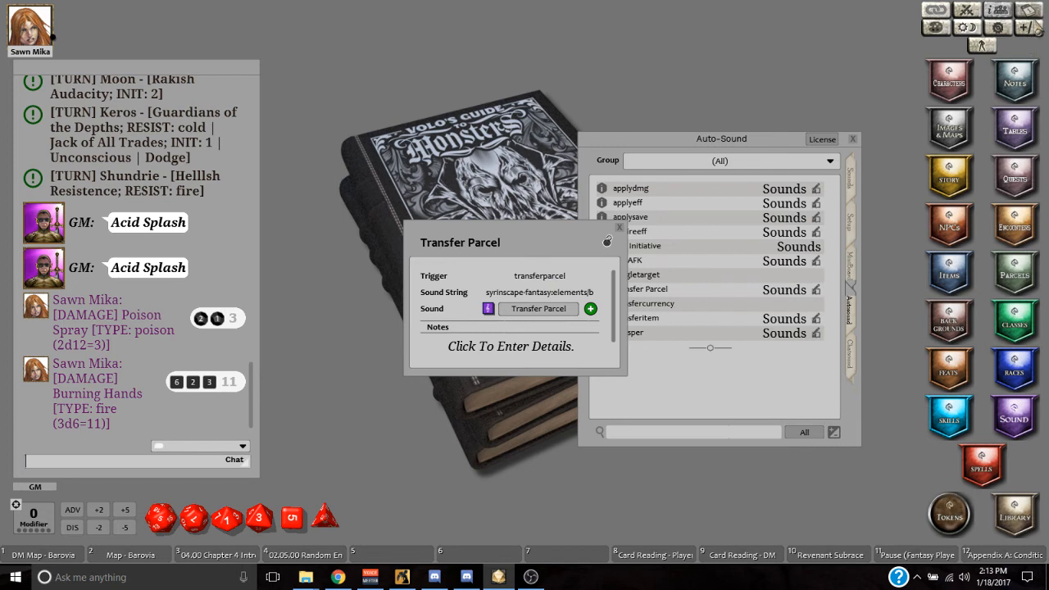
pyautogui.moveTo(564, 246)
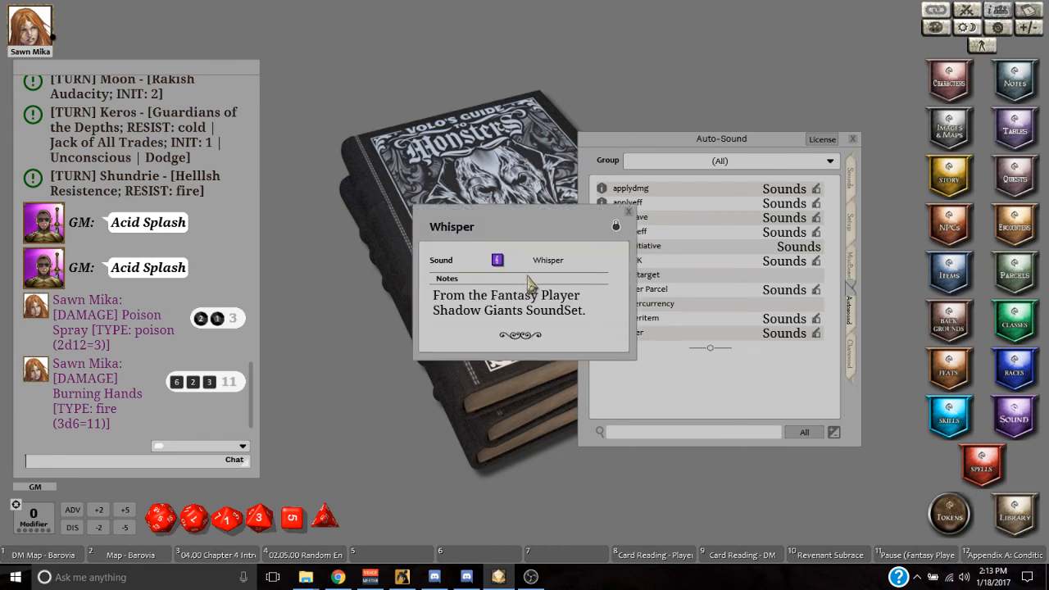
pyautogui.moveTo(618, 236)
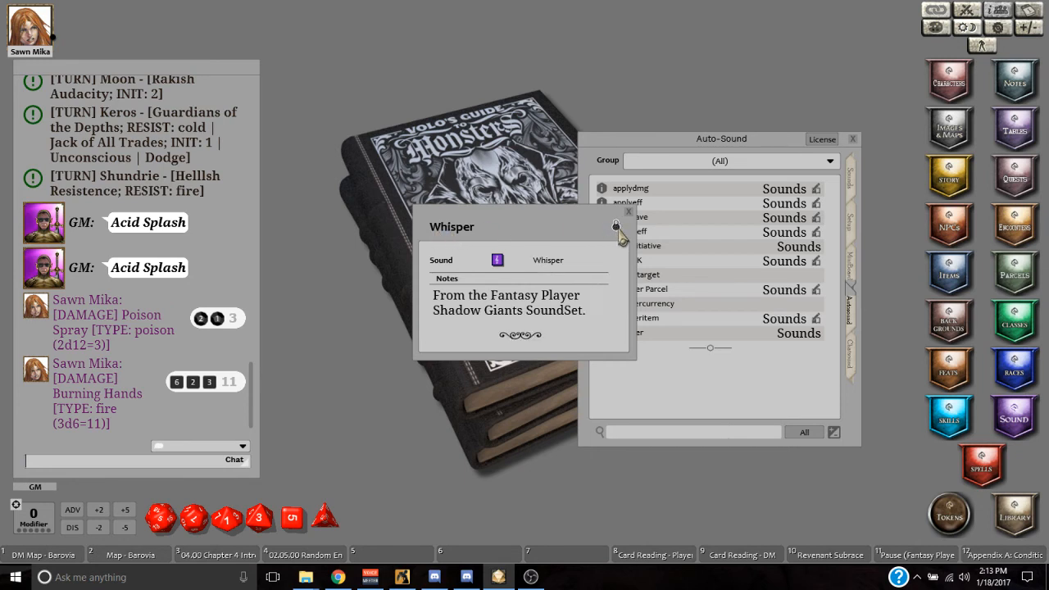
pyautogui.moveTo(235, 472)
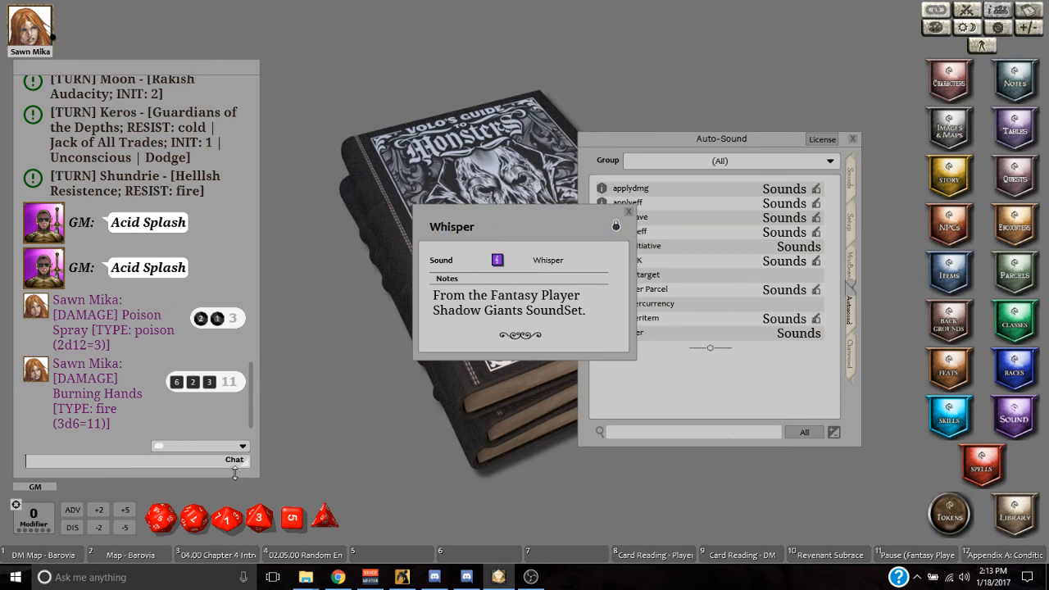
pyautogui.write('/w saw')
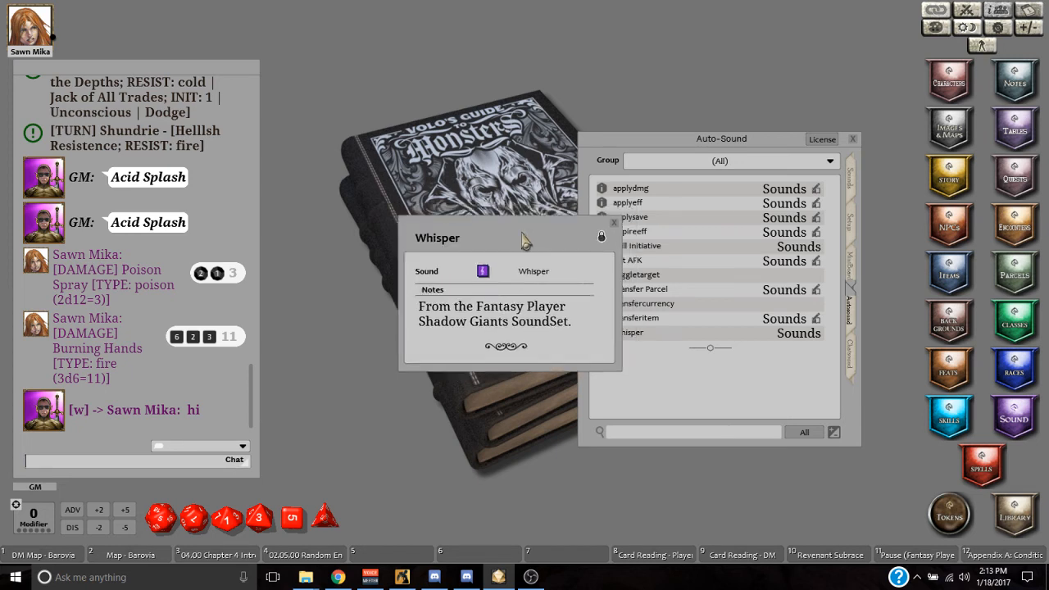
pyautogui.moveTo(525, 238); pyautogui.dragTo(495, 249)
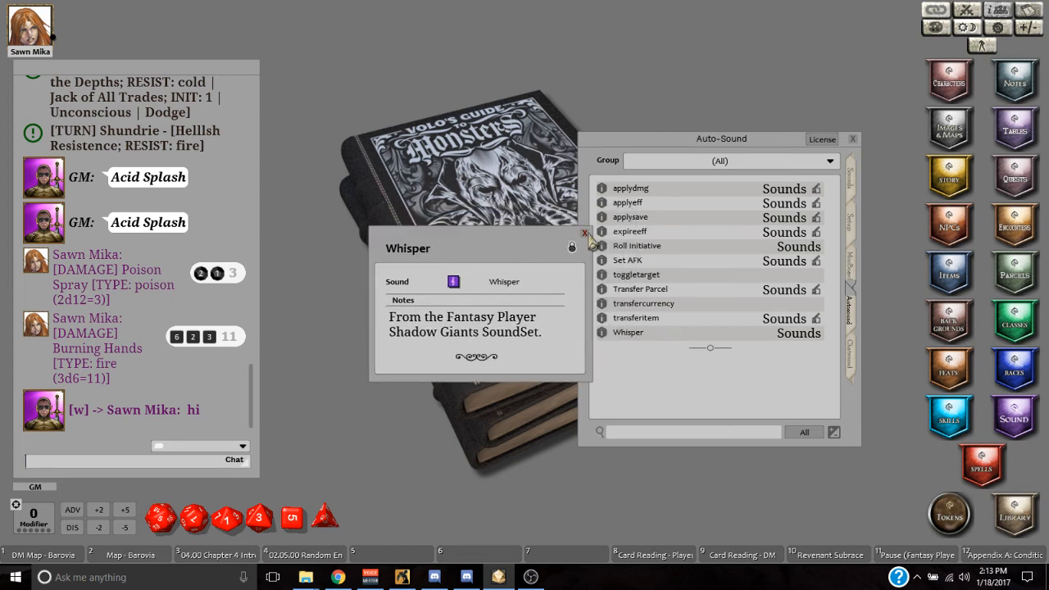
pyautogui.click(585, 235)
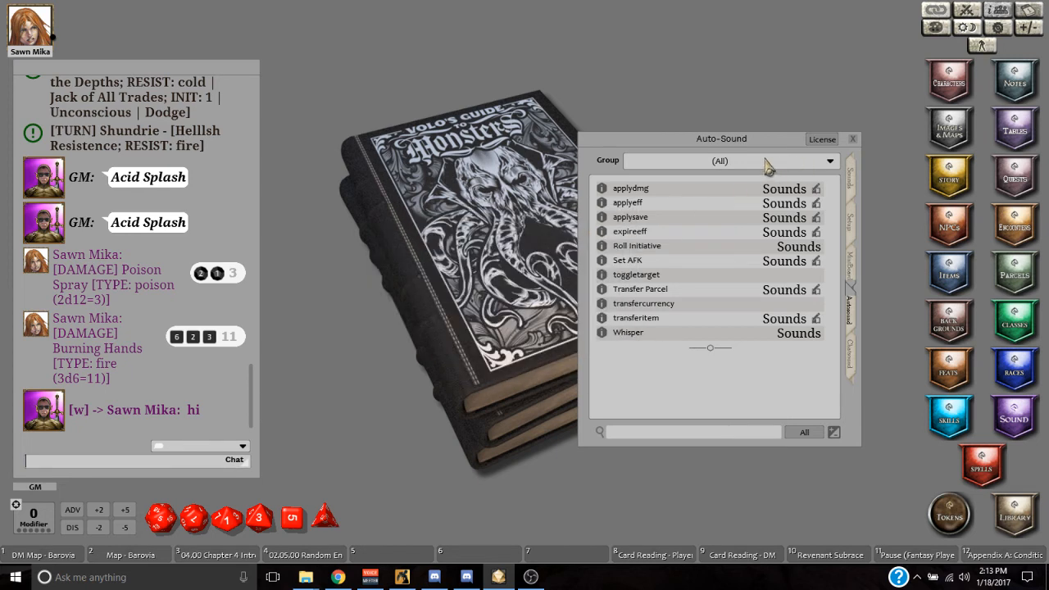
pyautogui.moveTo(784, 217)
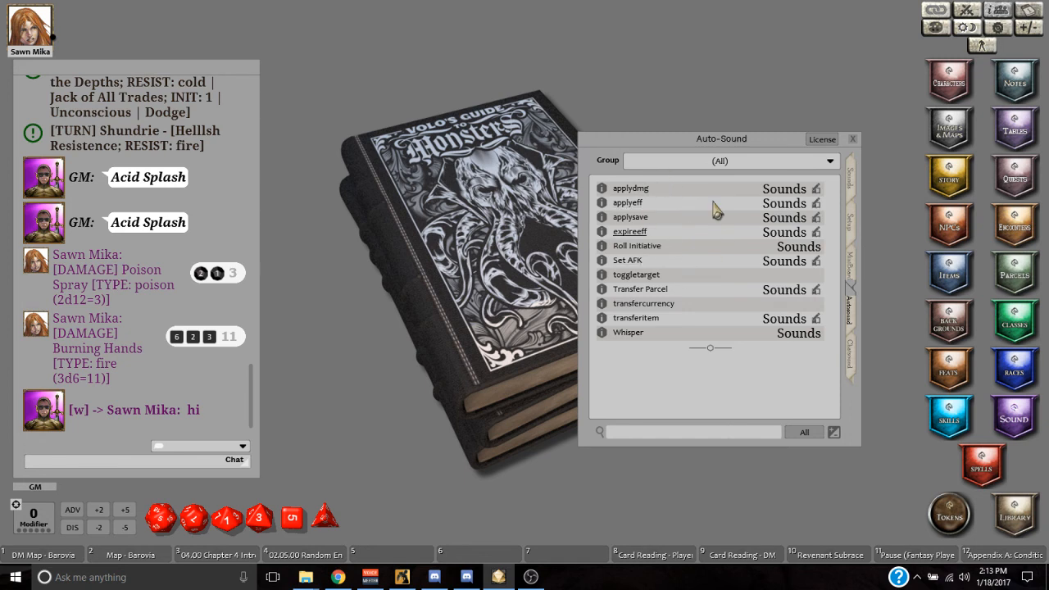
pyautogui.moveTo(725, 242)
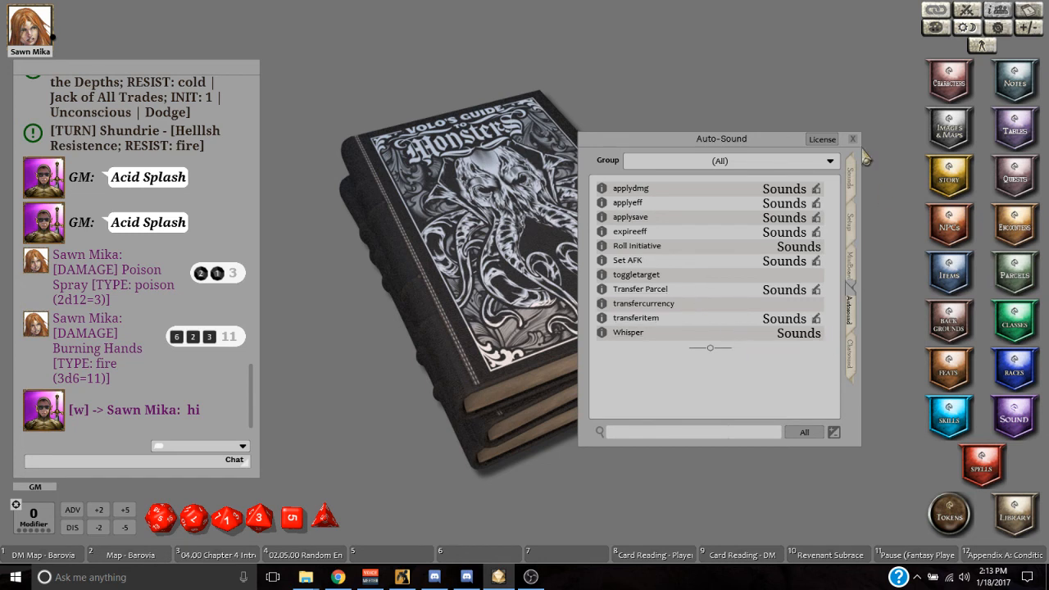
# Step: View the Roll Initiative trigger and roll initiative for Shundrie (+1=9) into chat
pyautogui.click(636, 246)
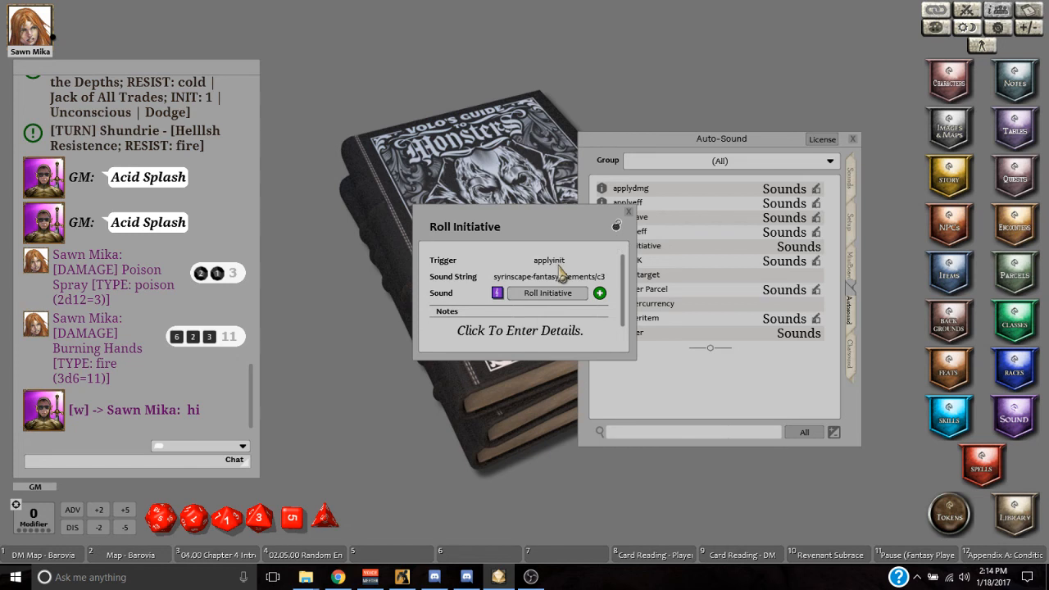
pyautogui.moveTo(515, 236)
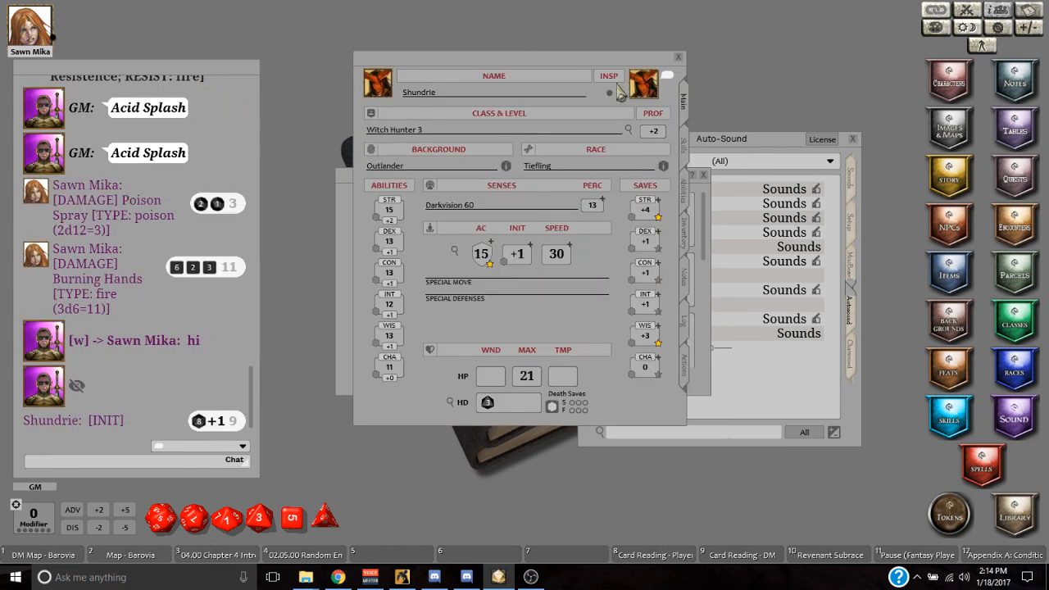
pyautogui.click(679, 54)
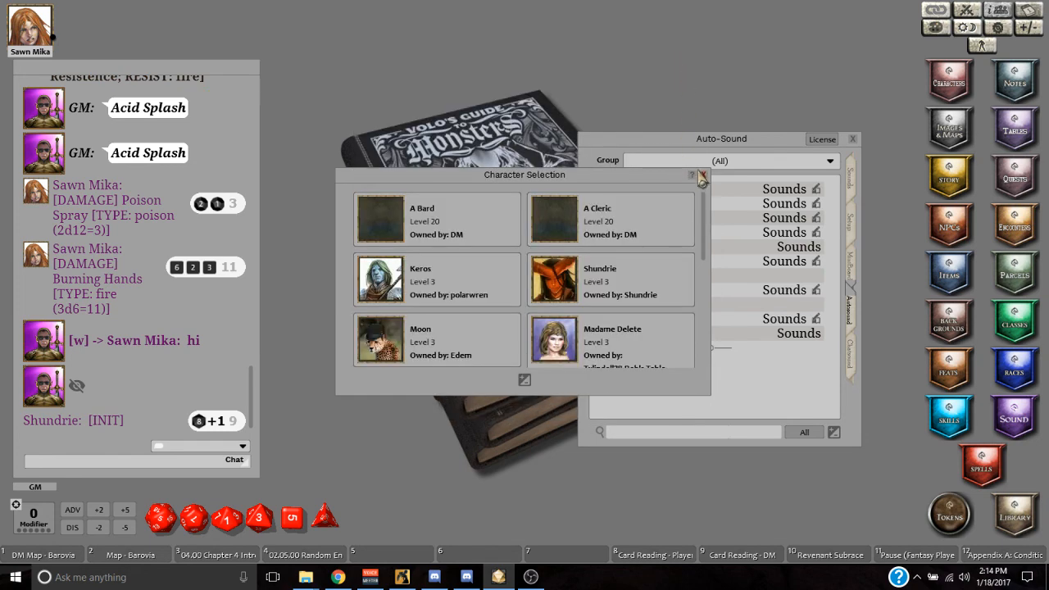
pyautogui.click(701, 177)
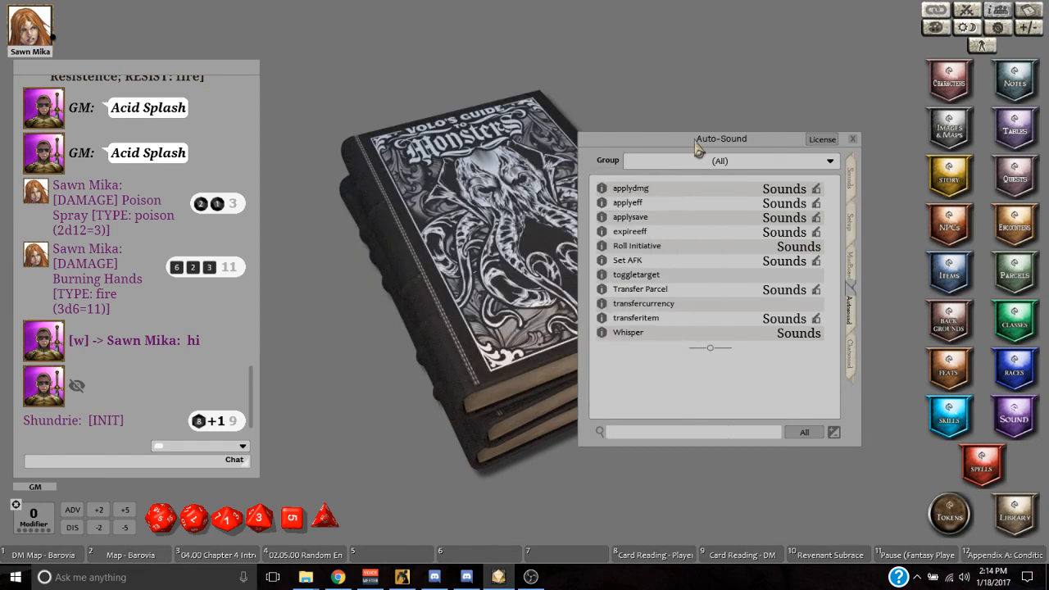
pyautogui.moveTo(722, 138); pyautogui.dragTo(650, 111)
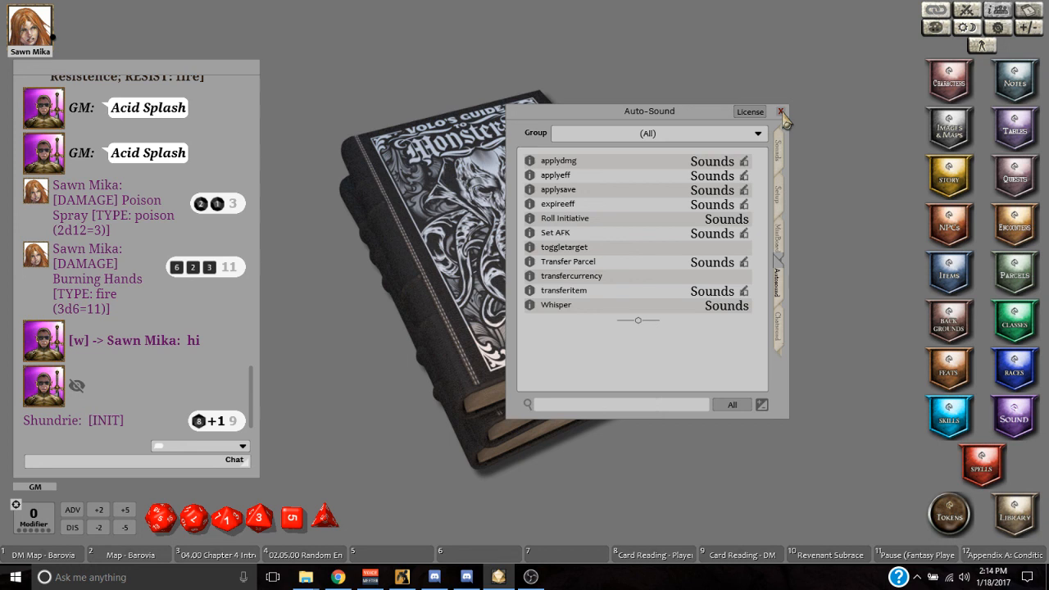
# Step: Close the Auto-Sound trigger list
pyautogui.click(781, 112)
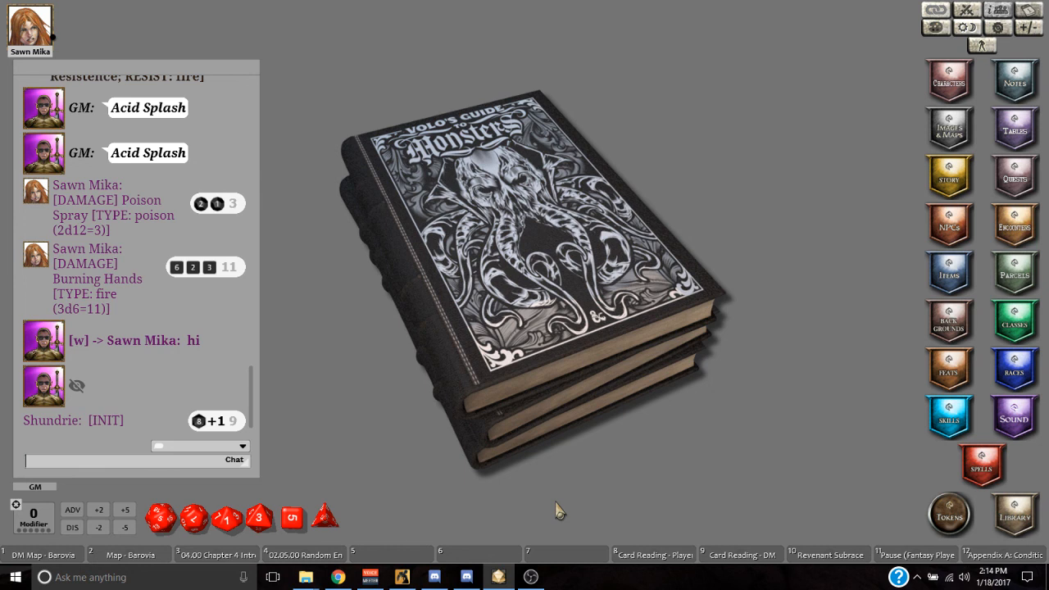
pyautogui.moveTo(636, 452)
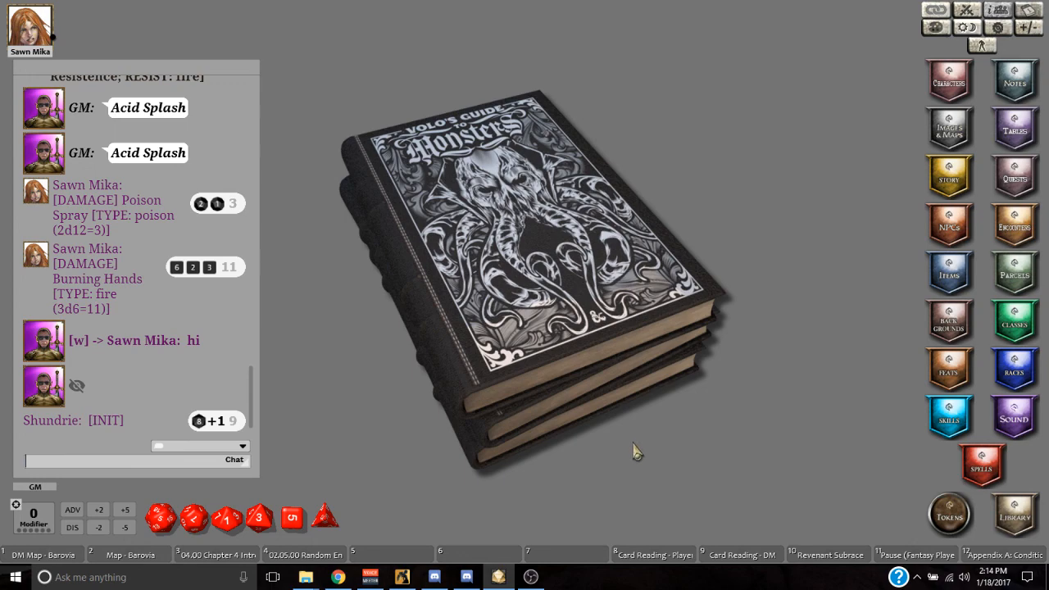